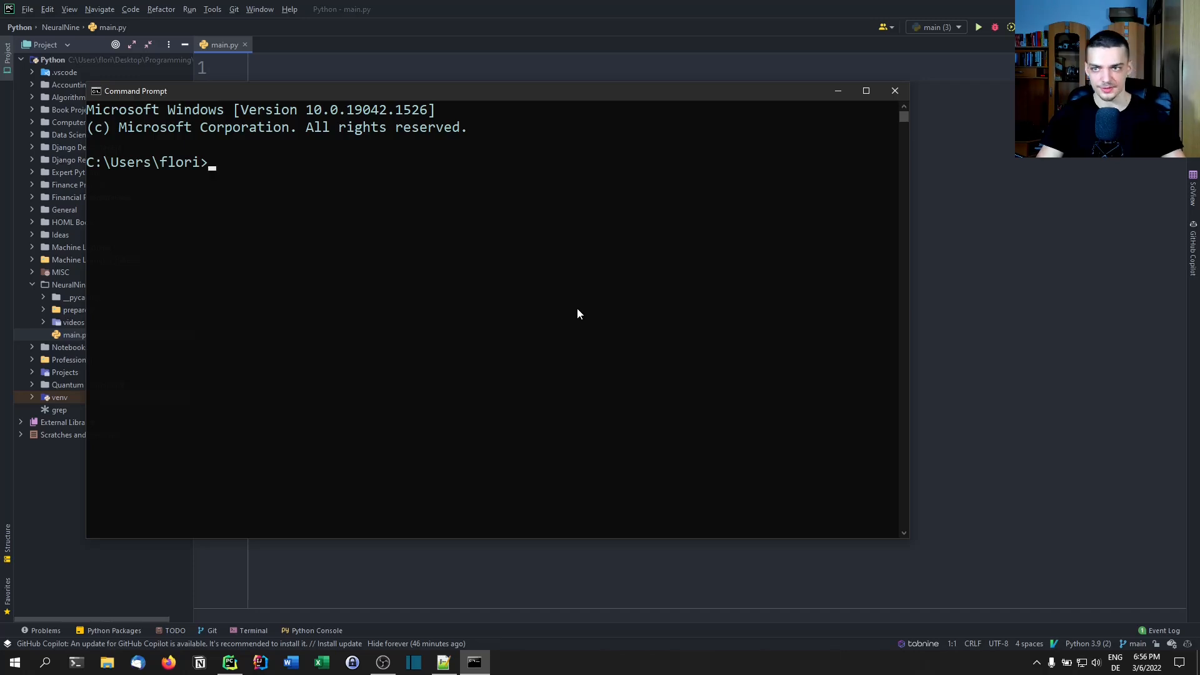
- Run pip install for pygorithm in Command Prompt before returning to the empty main.py
{"action": "type", "text": "pip insta"}
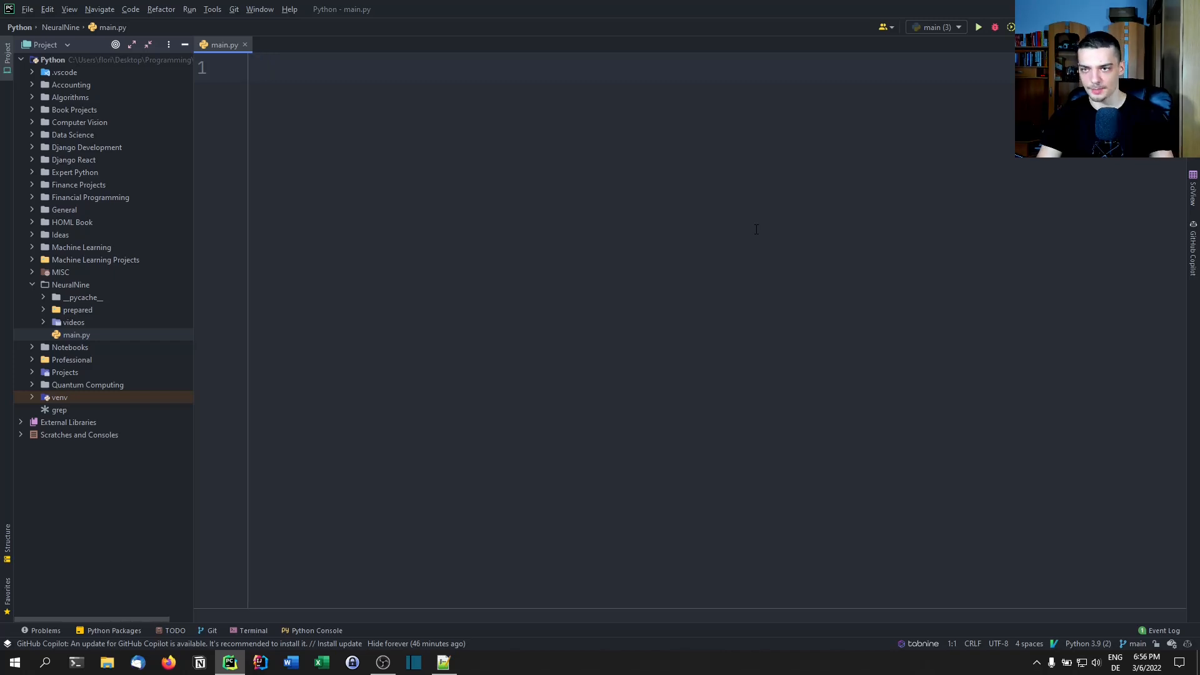
- Import bubble_sort from pygorithm.sorting on the first line of main.py
{"action": "type", "text": "from"}
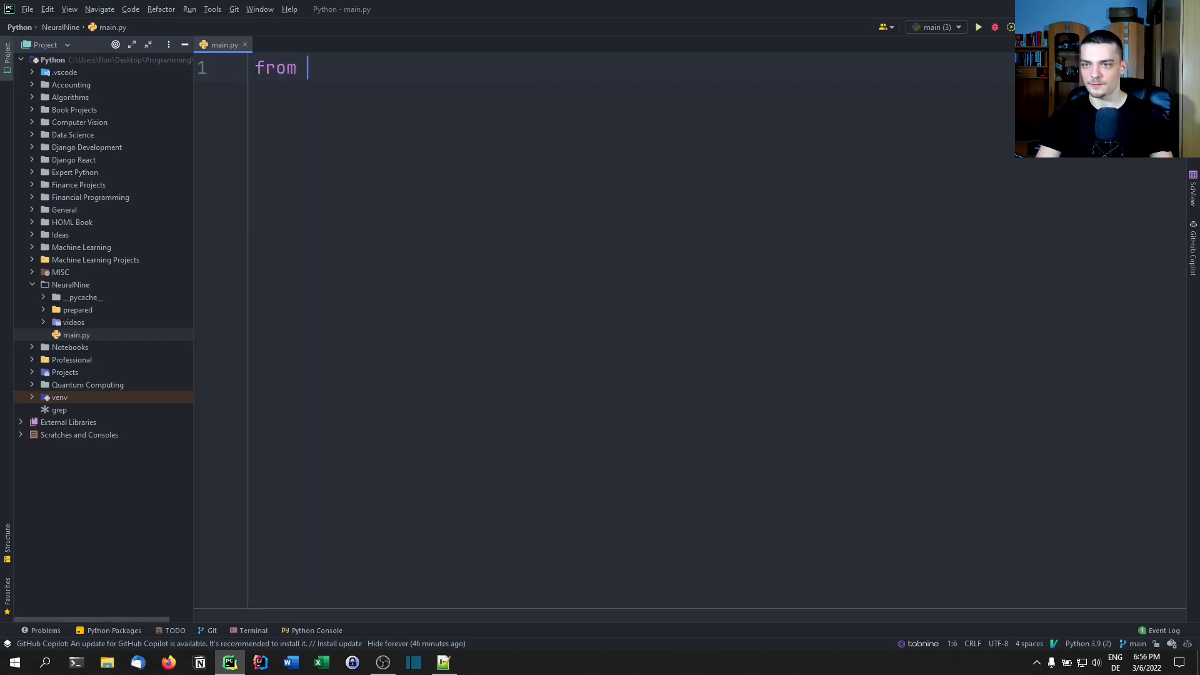
{"action": "type", "text": "pygorithm"}
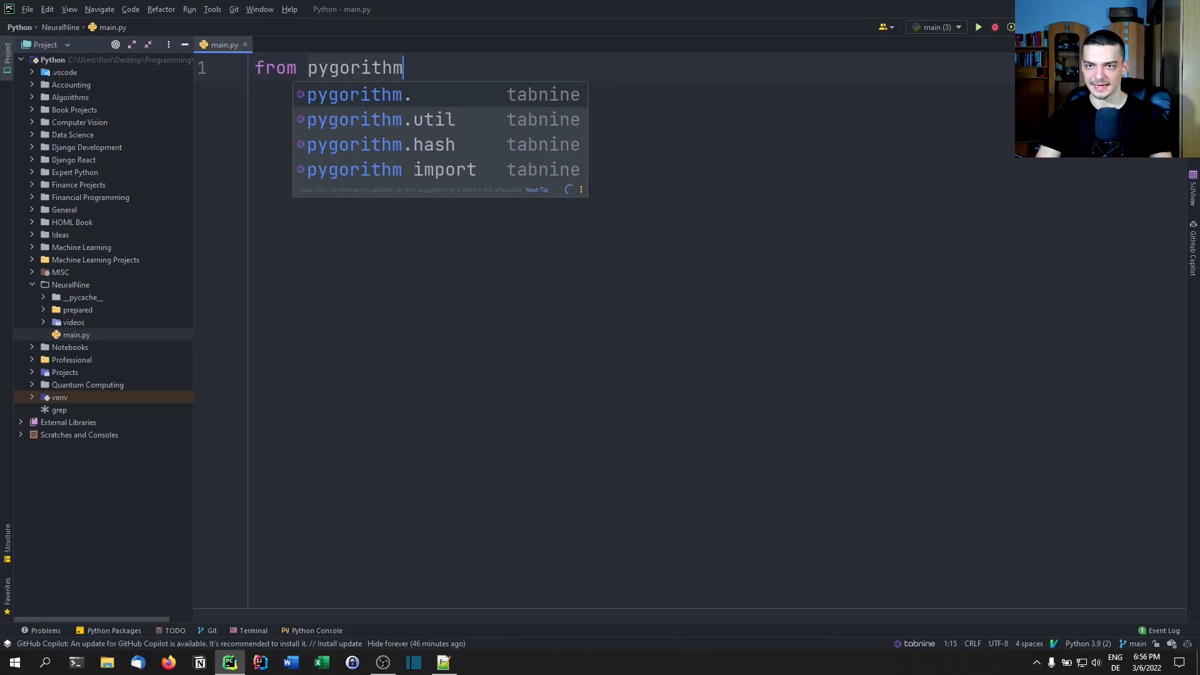
{"action": "type", "text": "."}
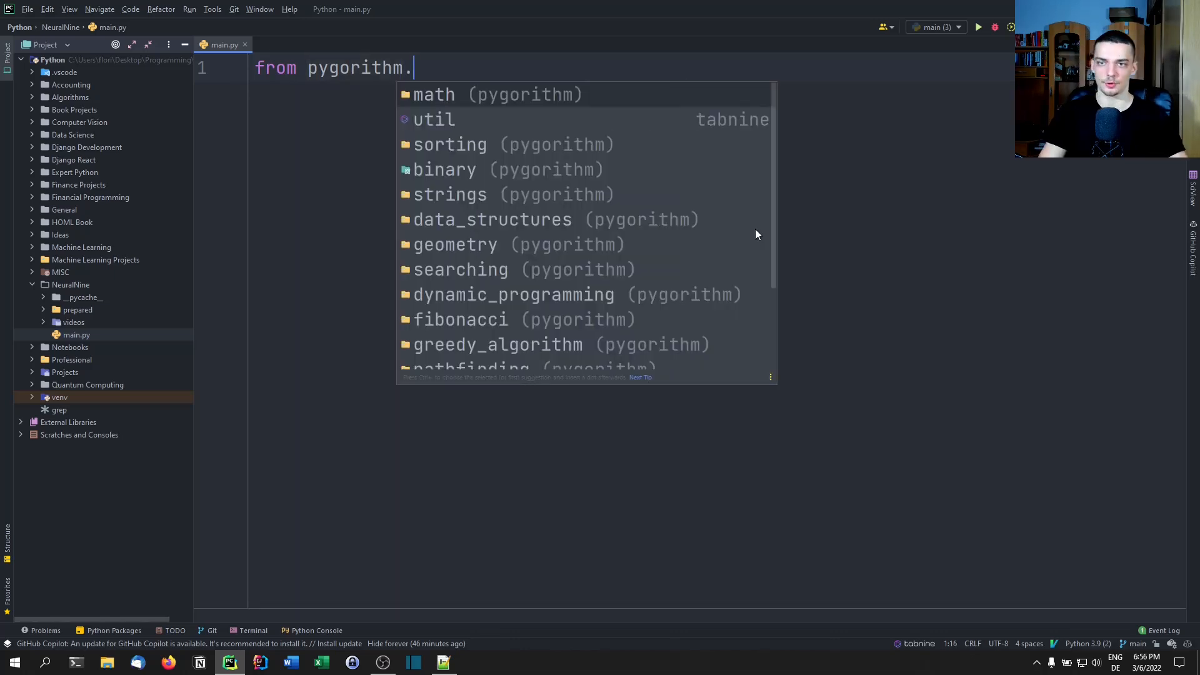
{"action": "mouse_move", "coordinate": [465, 265]}
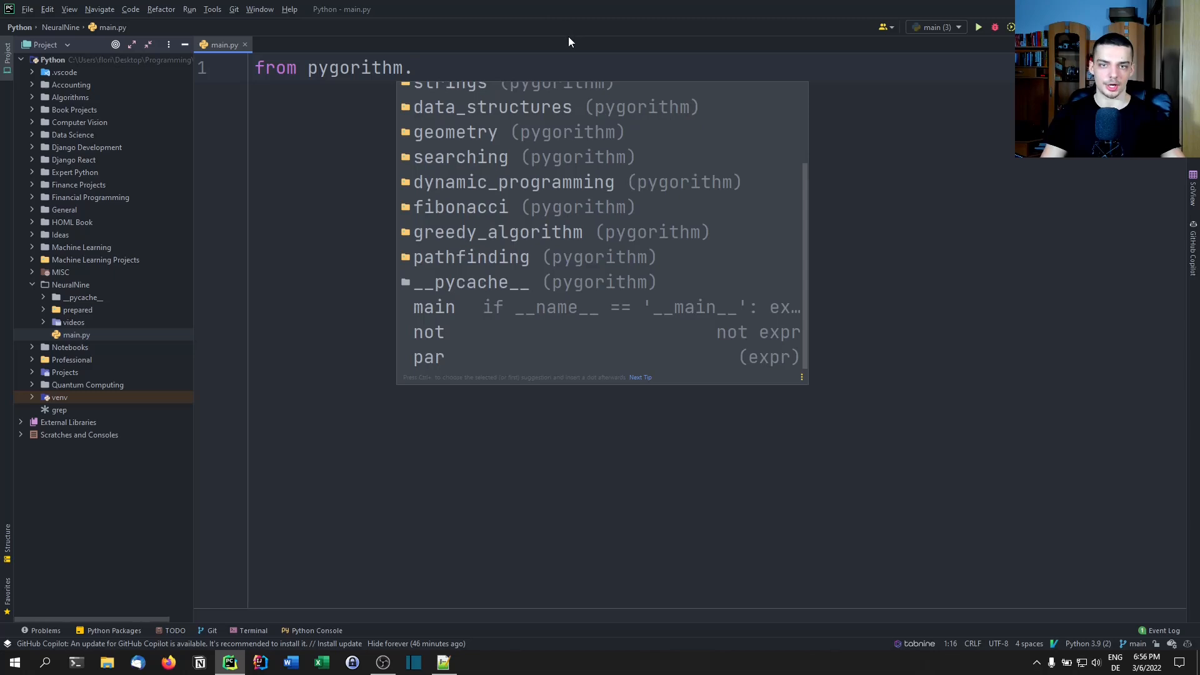
{"action": "type", "text": "sorting import bubble_sort"}
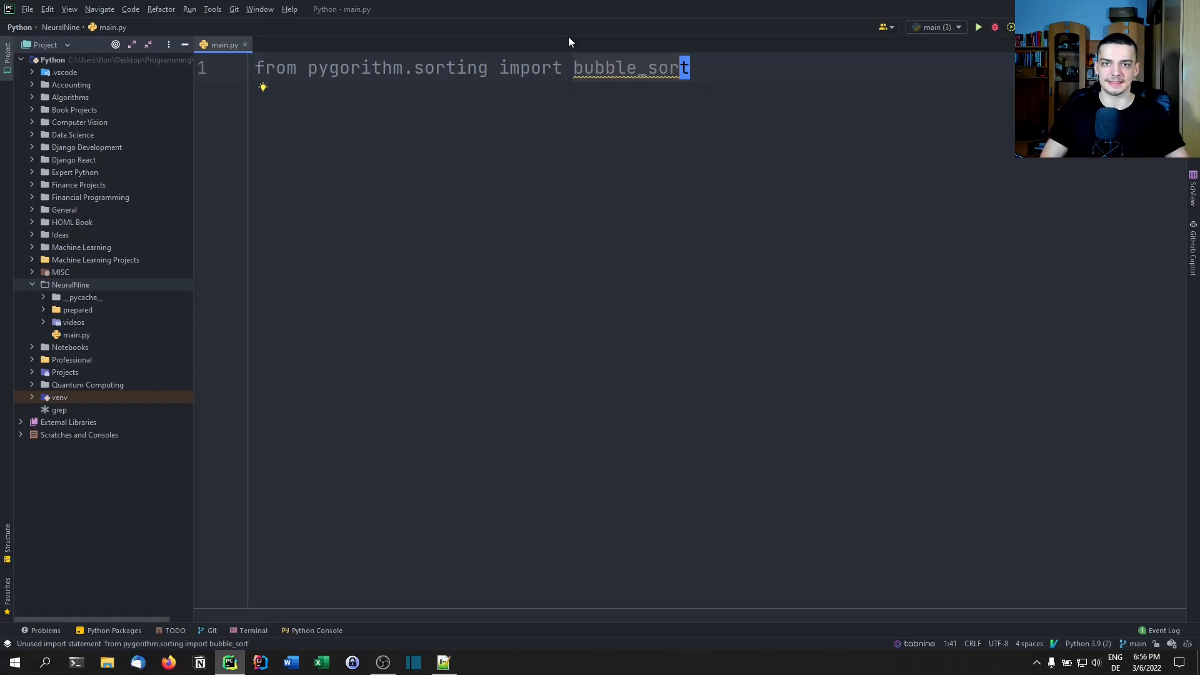
{"action": "key", "text": "Enter"}
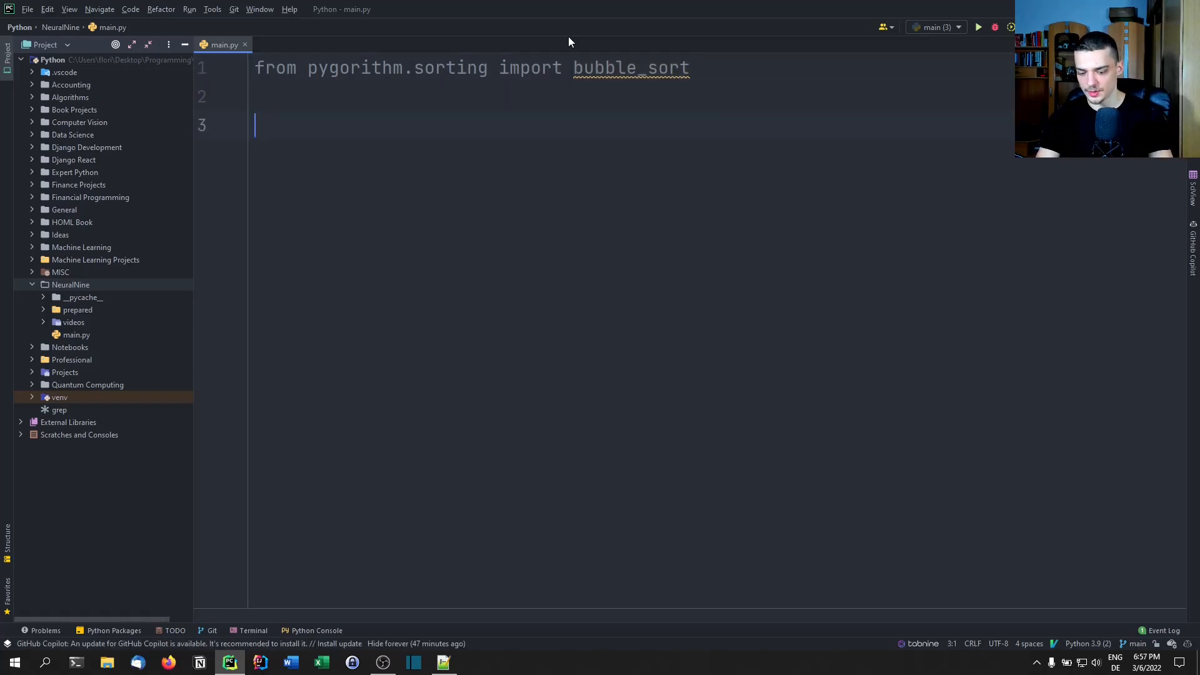
- Print bubble_sort.get_code() to show the algorithm's source code
{"action": "type", "text": "print"}
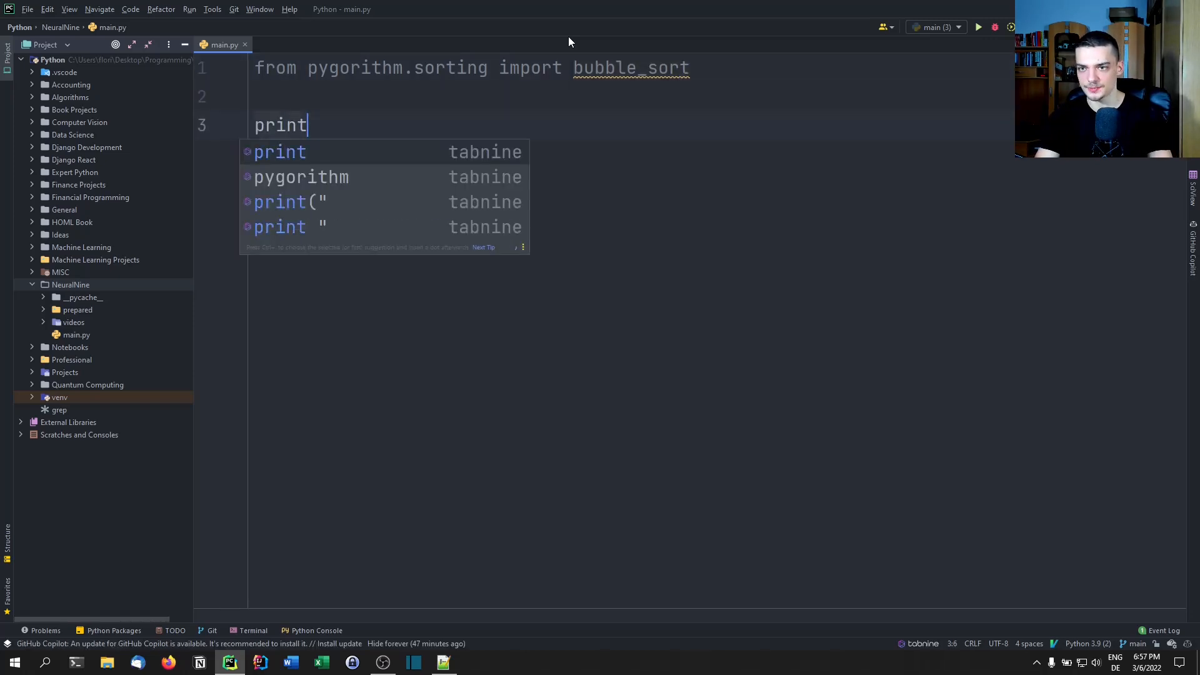
{"action": "type", "text": "(bubble_sort.get_code("}
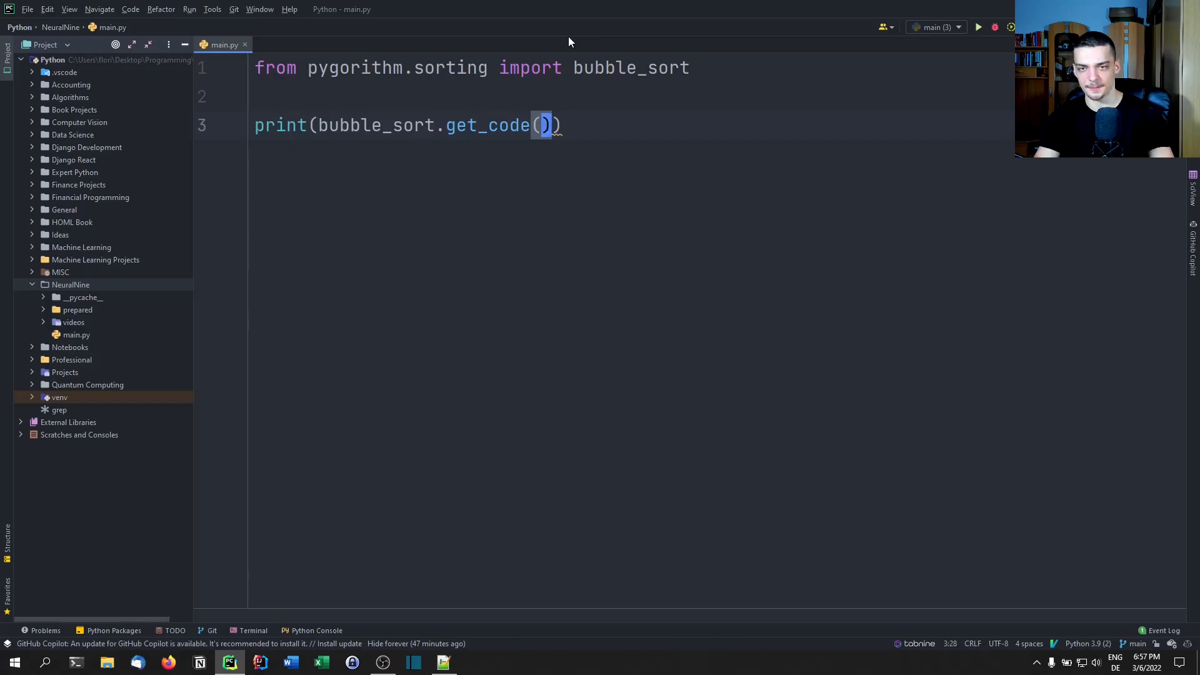
{"action": "left_click", "coordinate": [978, 26]}
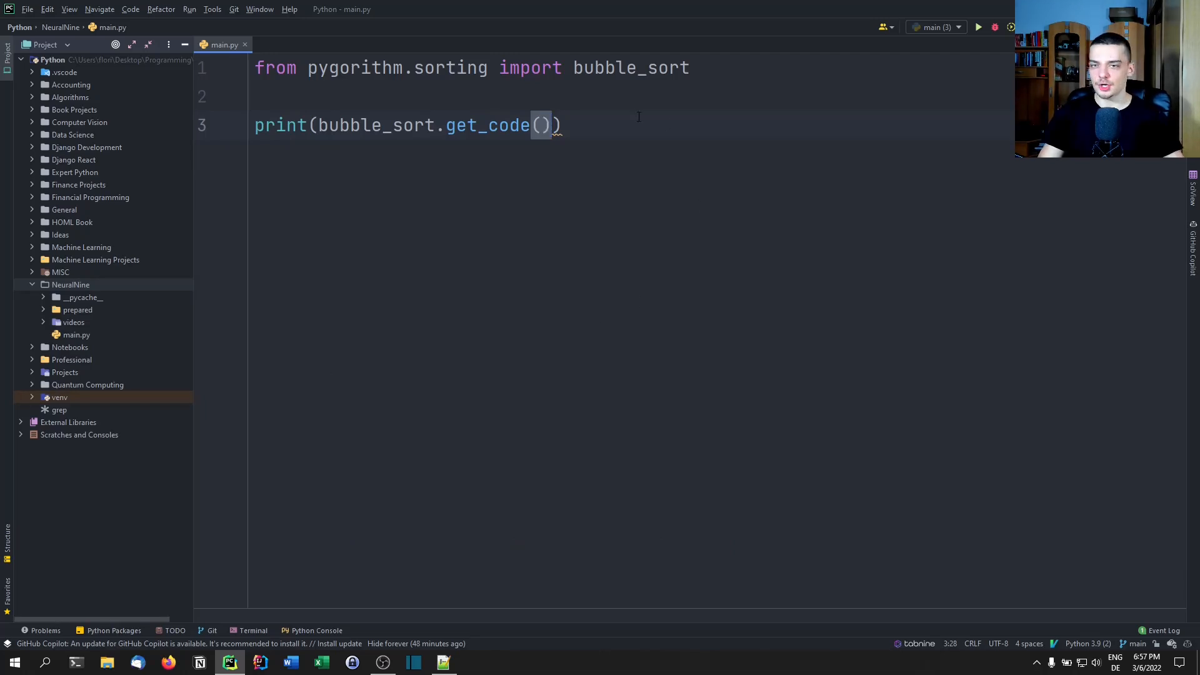
- Add a line printing bubble_sort.time_complexities()
{"action": "key", "text": "enter"}
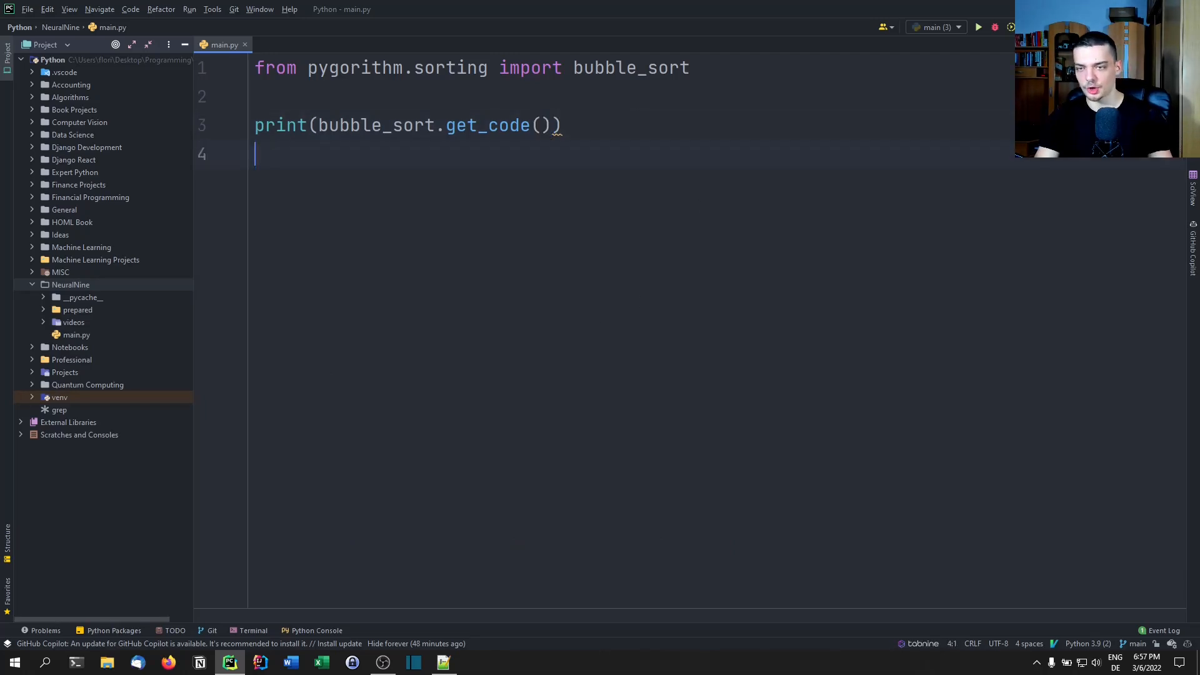
{"action": "type", "text": "print(bubble_sort."}
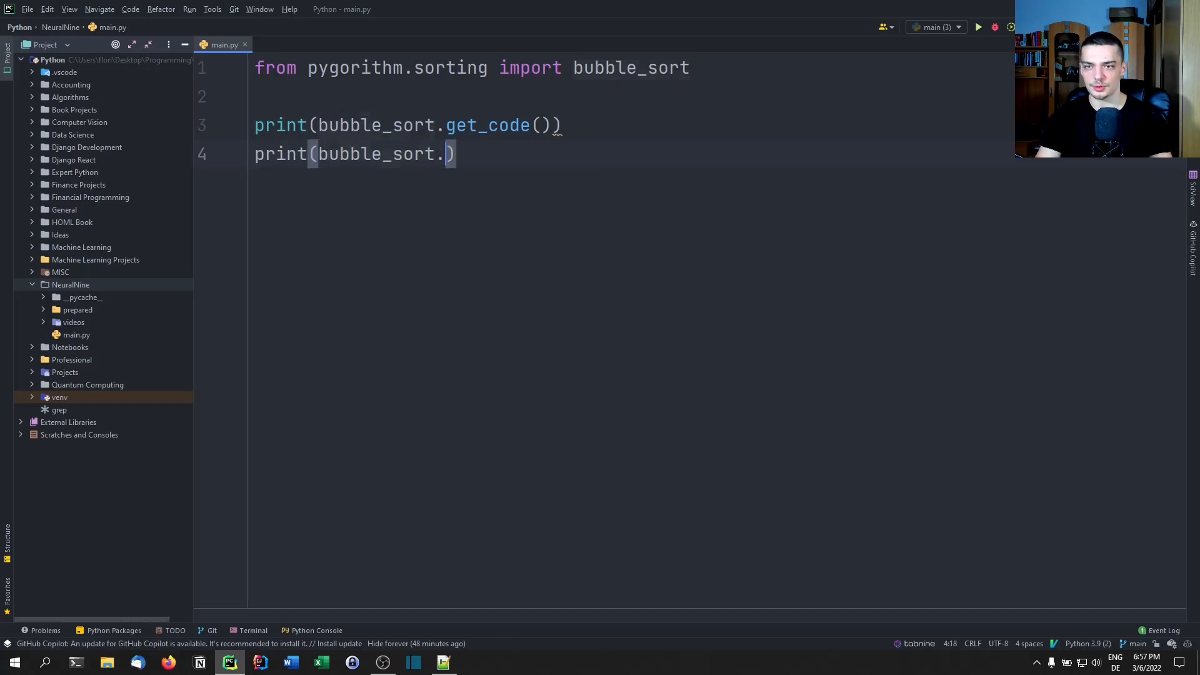
{"action": "type", "text": "time_complexities()"}
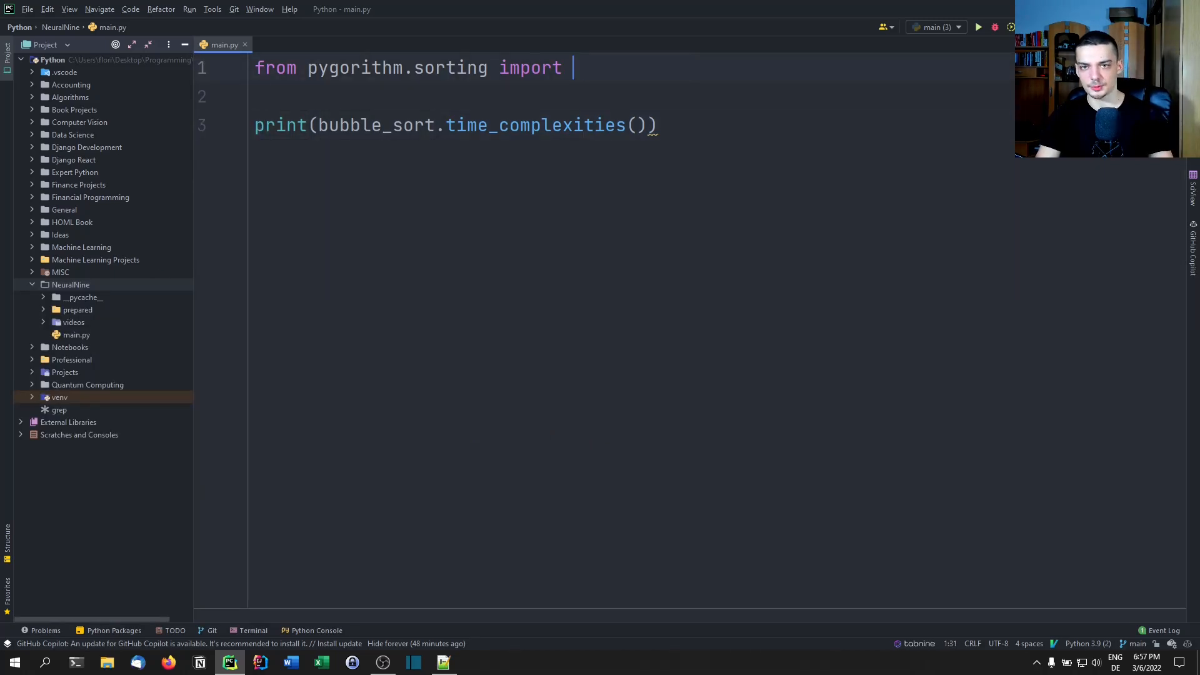
- Switch to merge_sort and run it, printing O(nlogn) for best, average and worst cases
{"action": "type", "text": "merge_sort"}
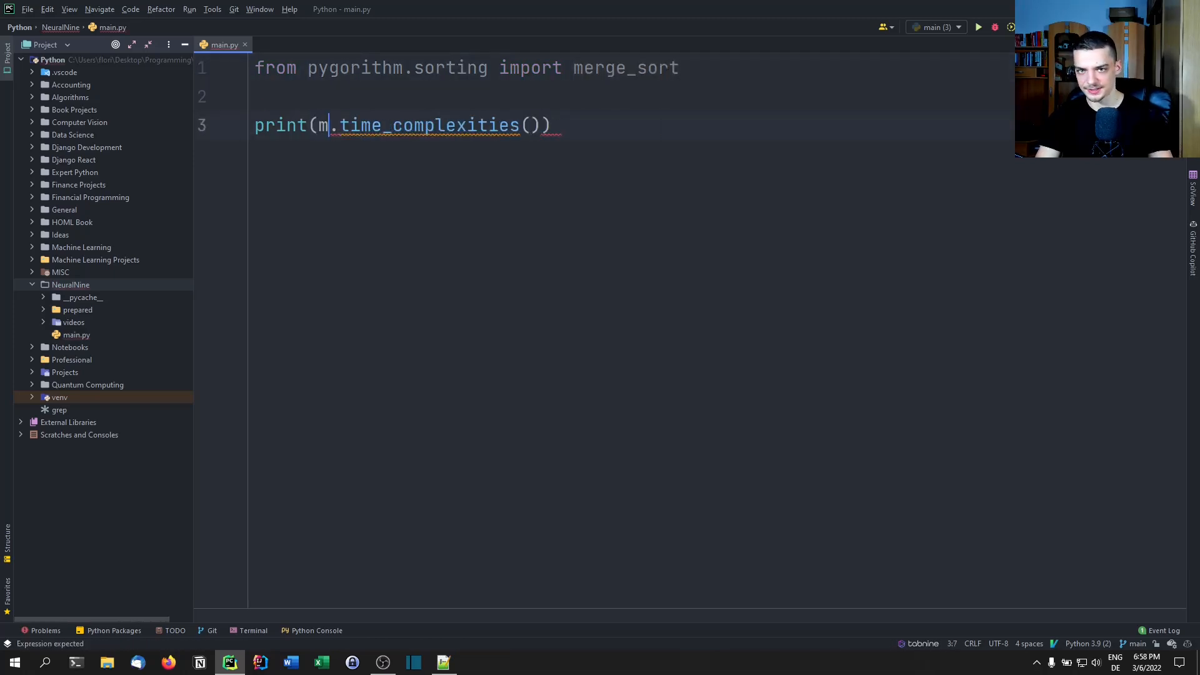
{"action": "left_click", "coordinate": [977, 26]}
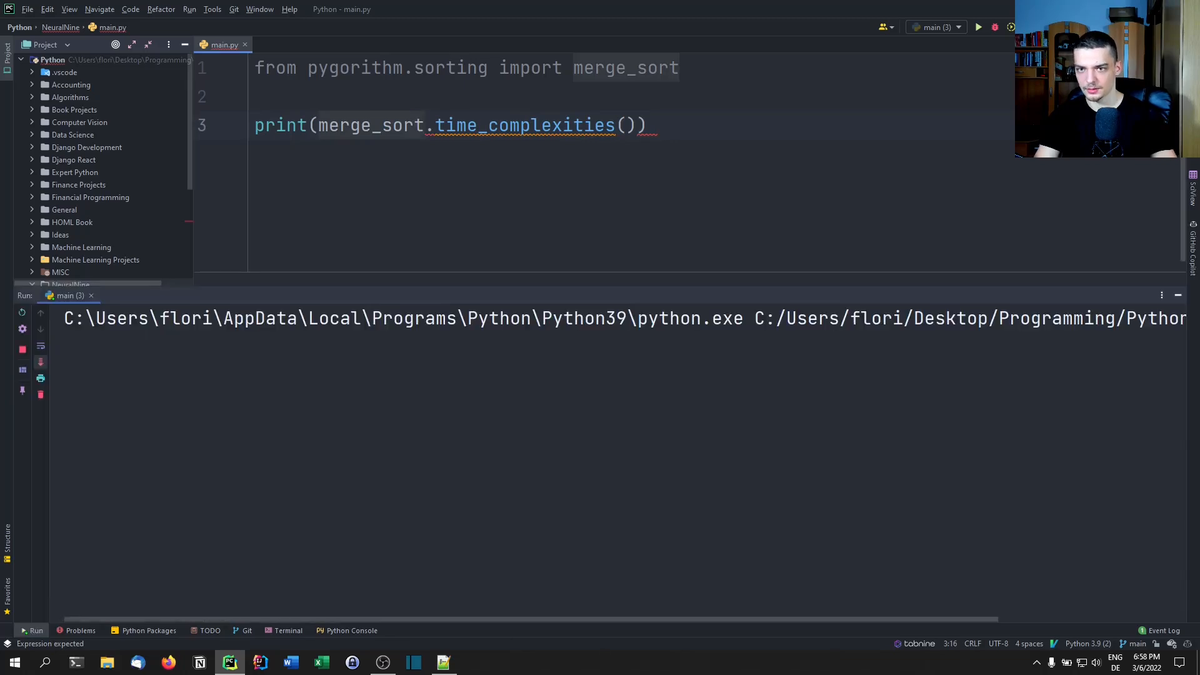
{"action": "left_click", "coordinate": [977, 26]}
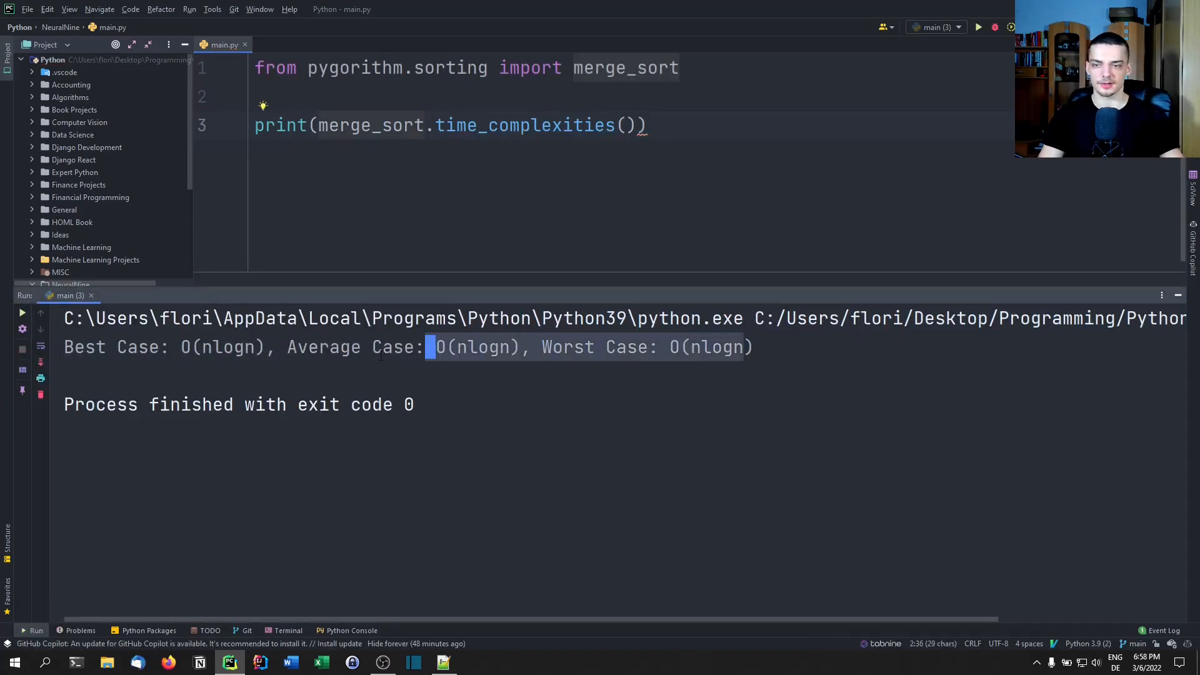
{"action": "left_click_drag", "start_coordinate": [429, 346], "coordinate": [752, 346]}
{"action": "type", "text": "ge"}
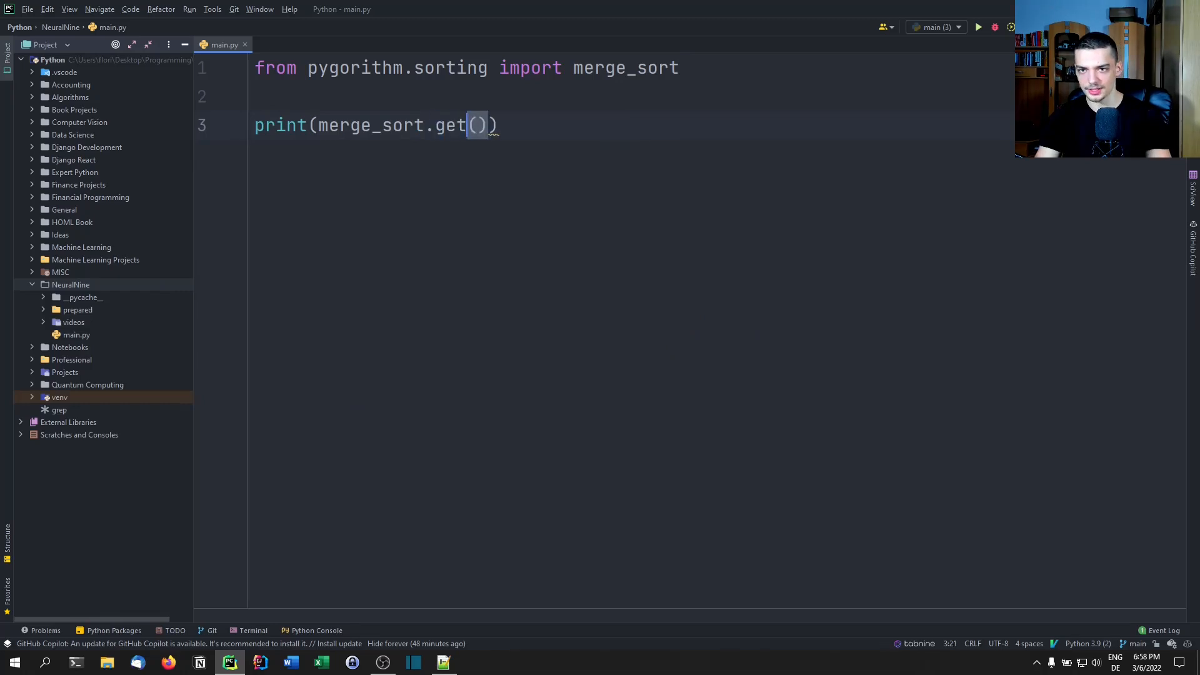
- Change the call to merge_sort.get_code() and run the script again
{"action": "type", "text": "_code"}
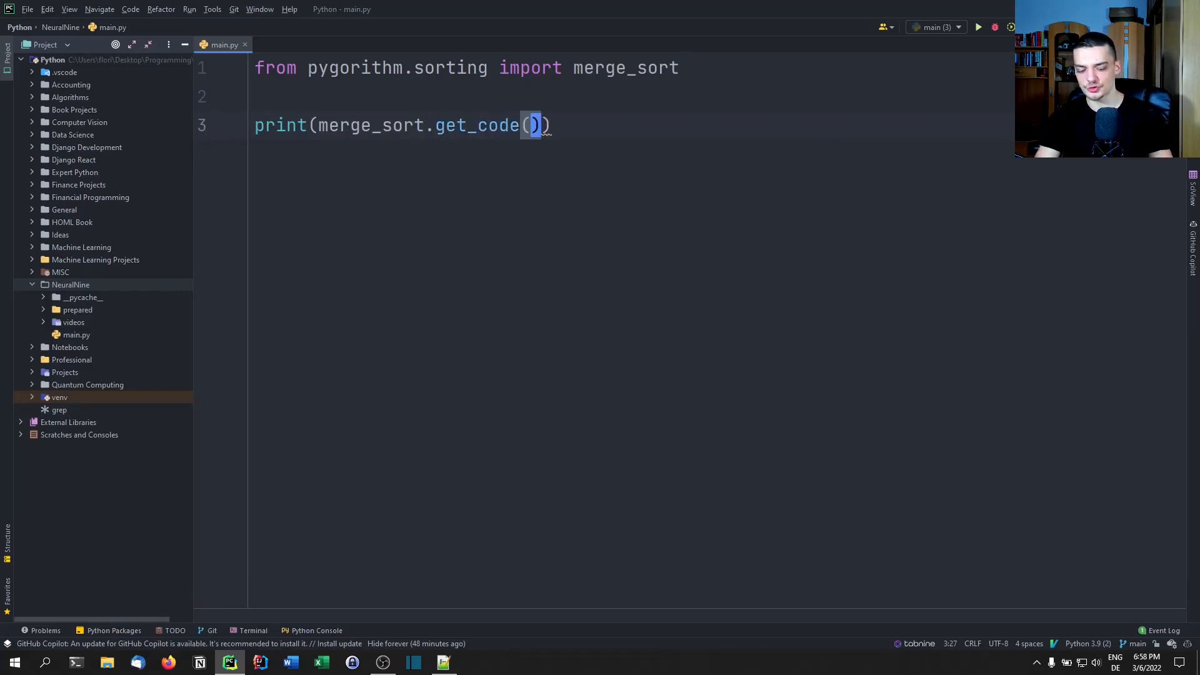
{"action": "left_click", "coordinate": [977, 26]}
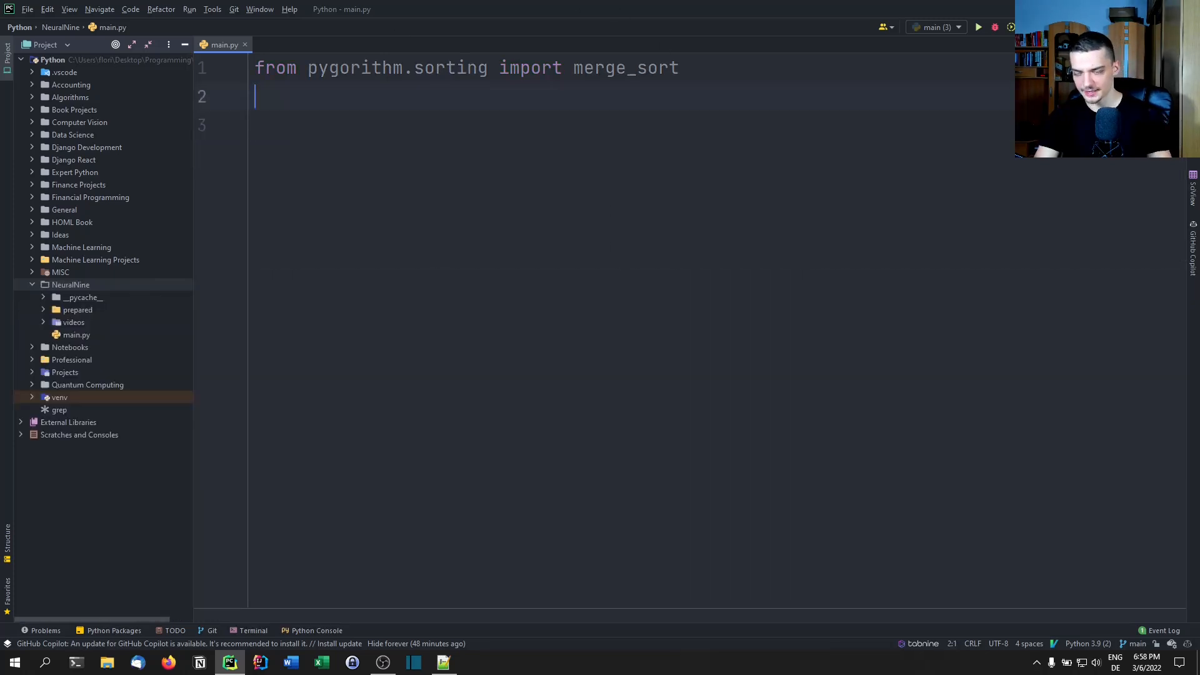
- Define mylist = [4, 5, 1, 2, 6, 7, ...] and print merge_sort.sort(mylist), giving [1, 1, 2, 2, 4, 5, 6, 7, 7]
{"action": "type", "text": "myli"}
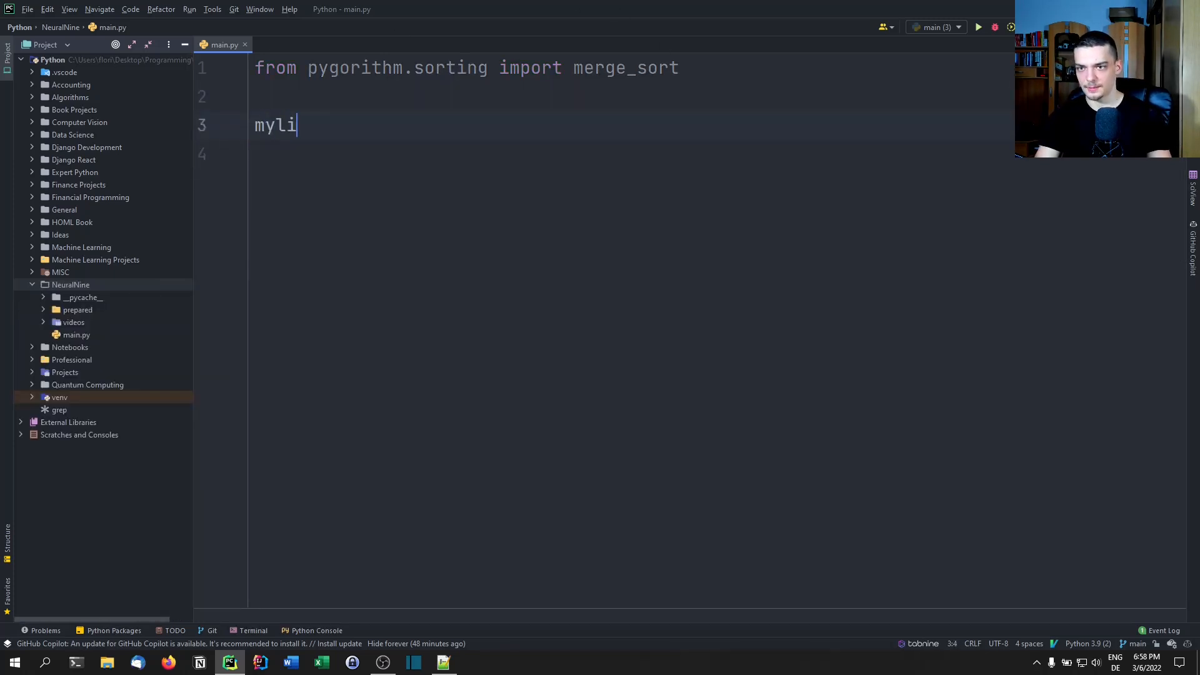
{"action": "type", "text": "st = [4, 5,"}
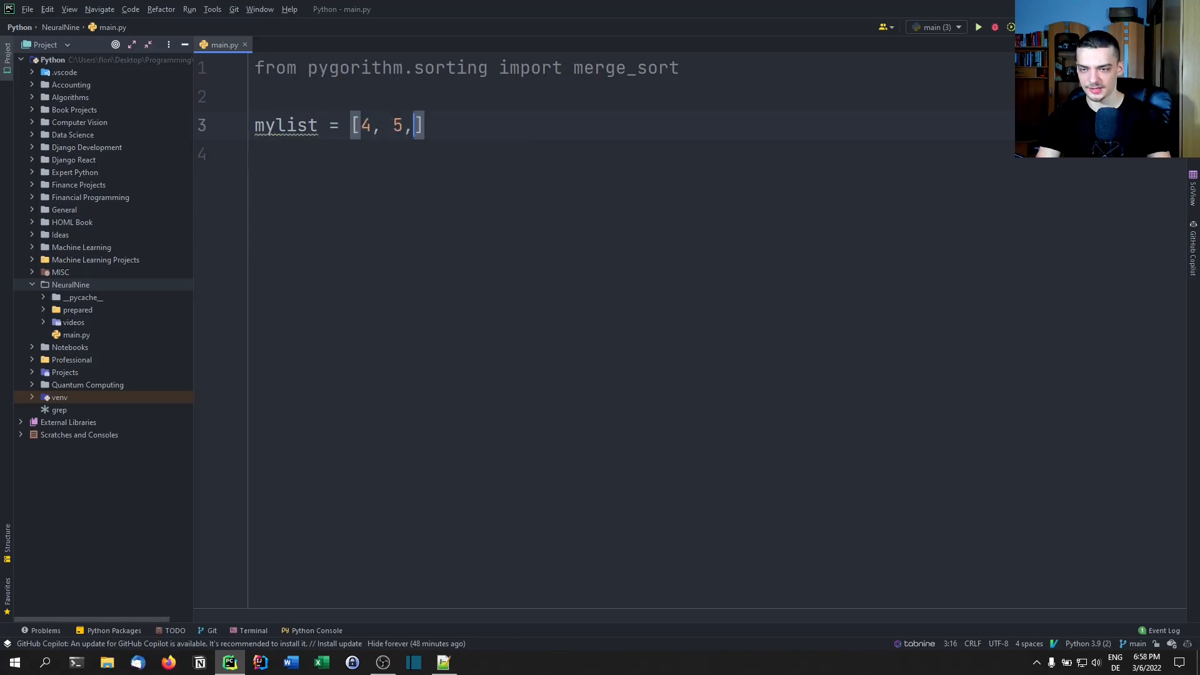
{"action": "type", "text": "1, 2, 6, 7, 7, 1, 2"}
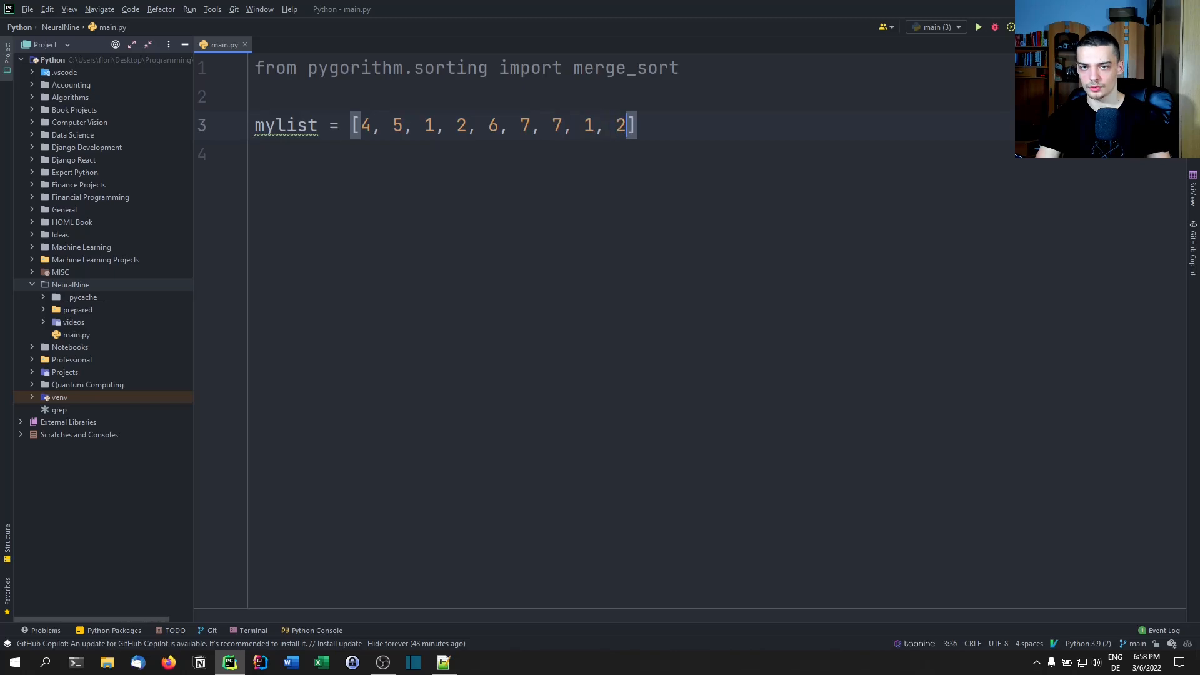
{"action": "type", "text": "pri"}
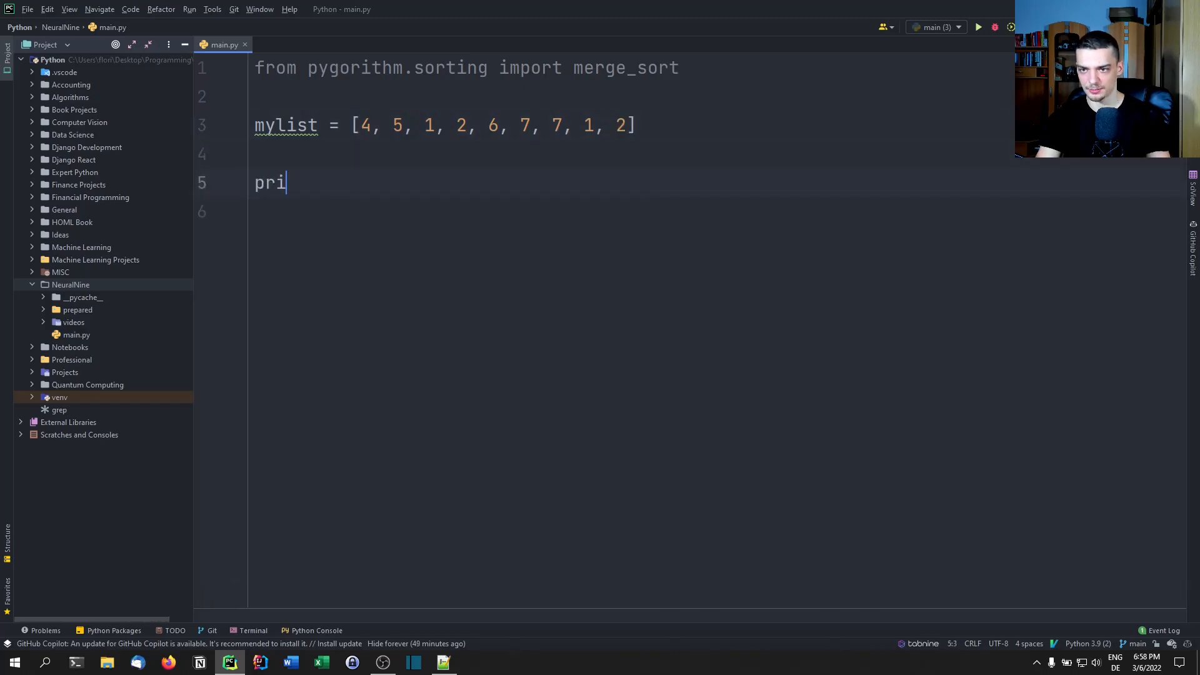
{"action": "type", "text": "nt(merge_sort.sort(mylist"}
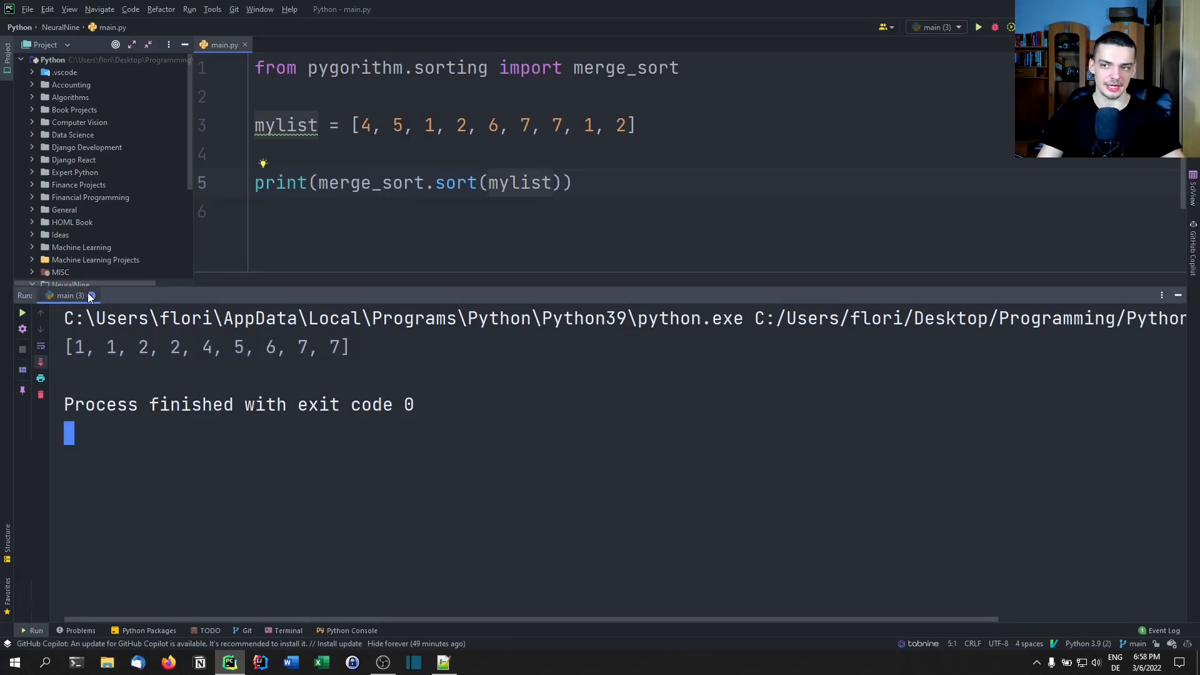
{"action": "left_click", "coordinate": [1177, 295]}
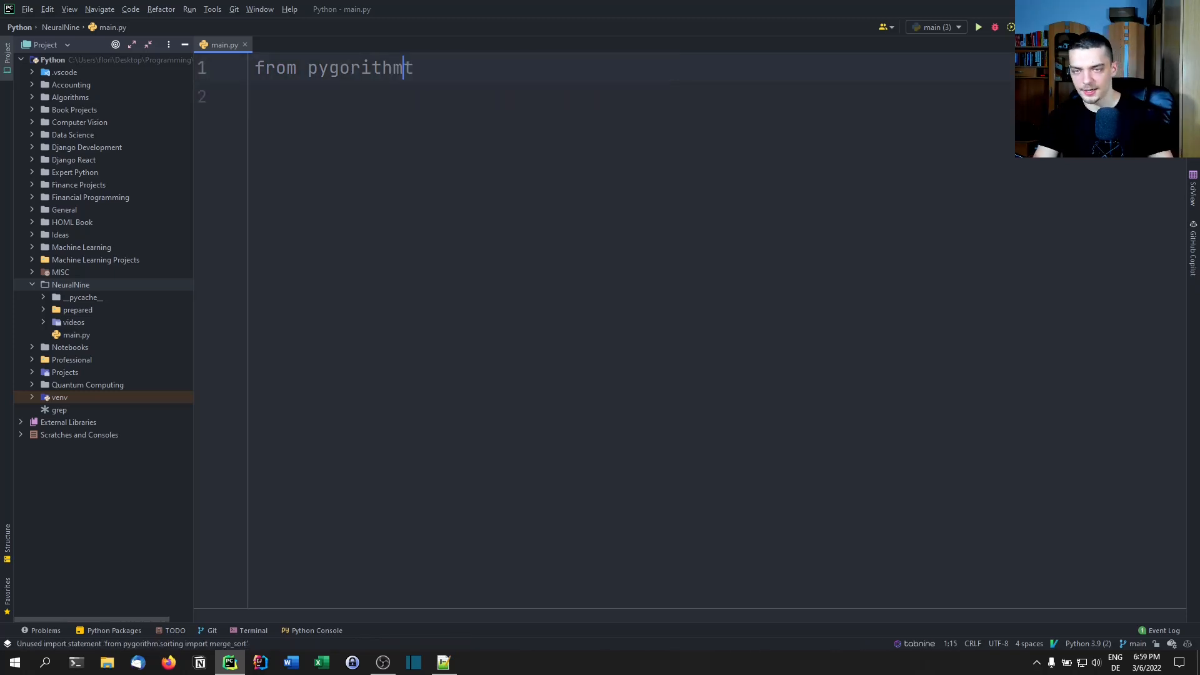
- Import factorial from pygorithm.math and print factorial.get_code()
{"action": "type", "text": "."}
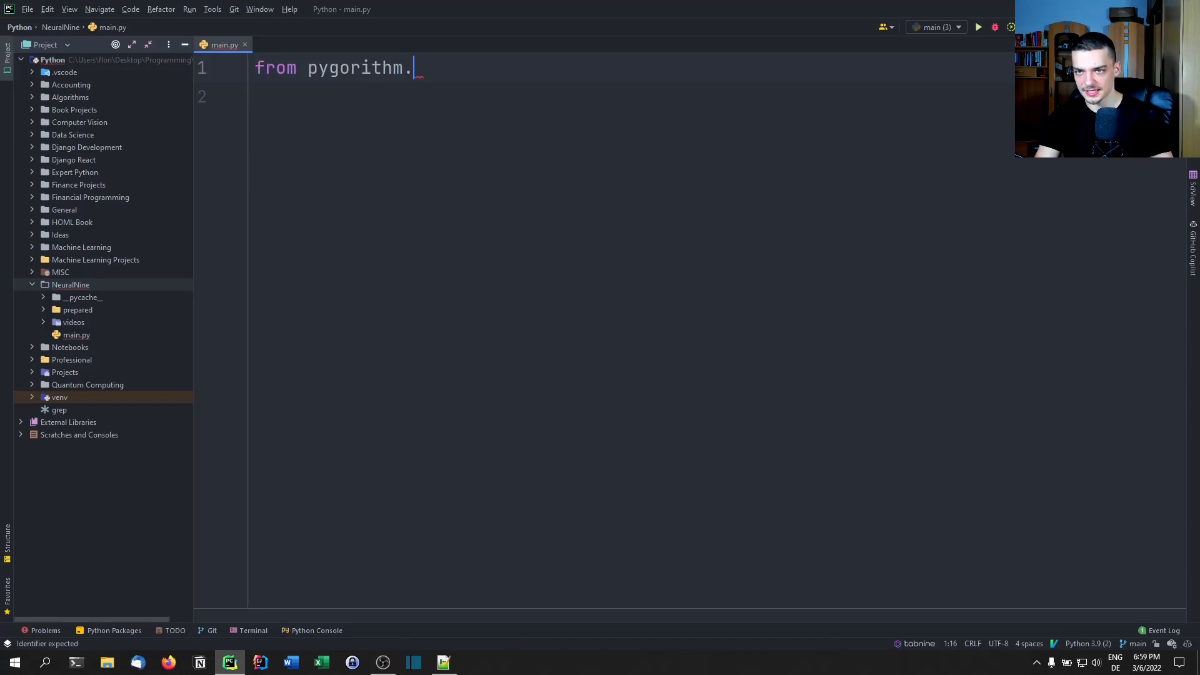
{"action": "type", "text": "math"}
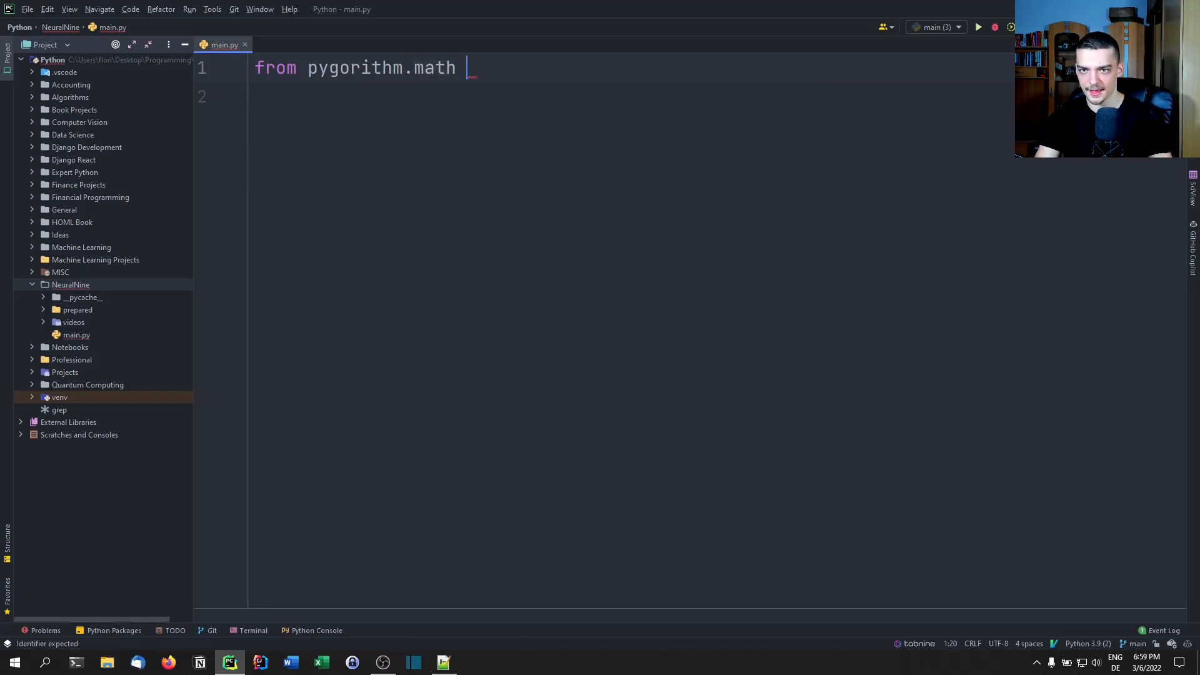
{"action": "type", "text": "import factorial"}
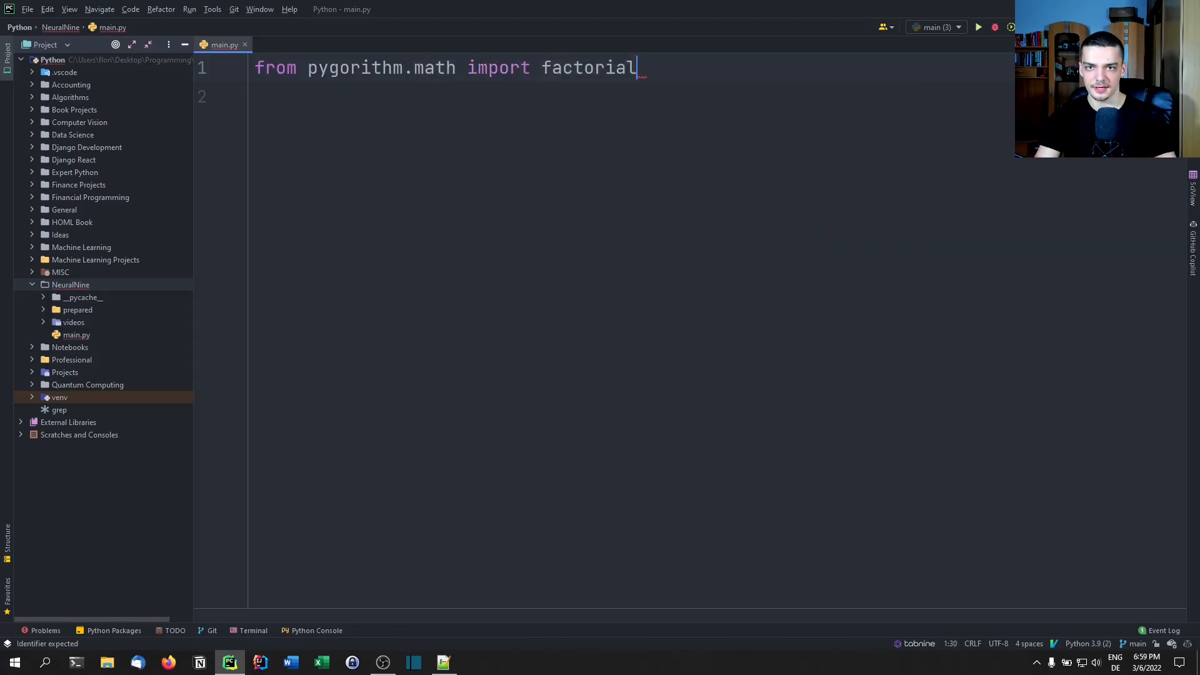
{"action": "key", "text": "enter"}
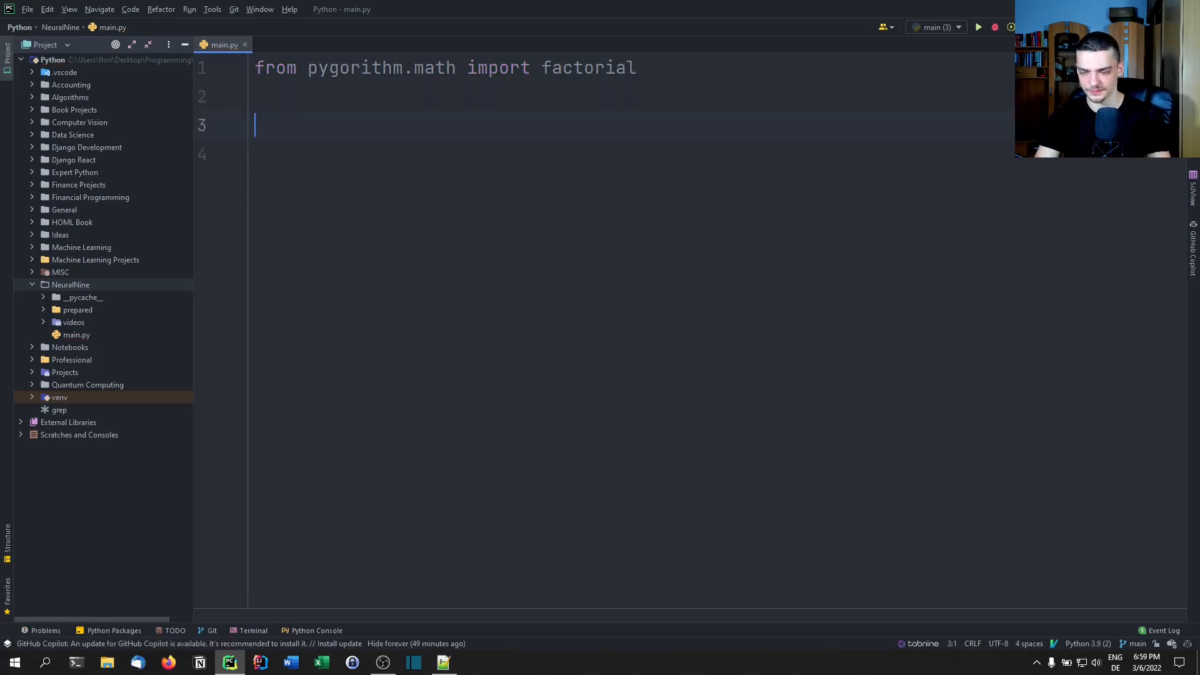
{"action": "type", "text": "print()"}
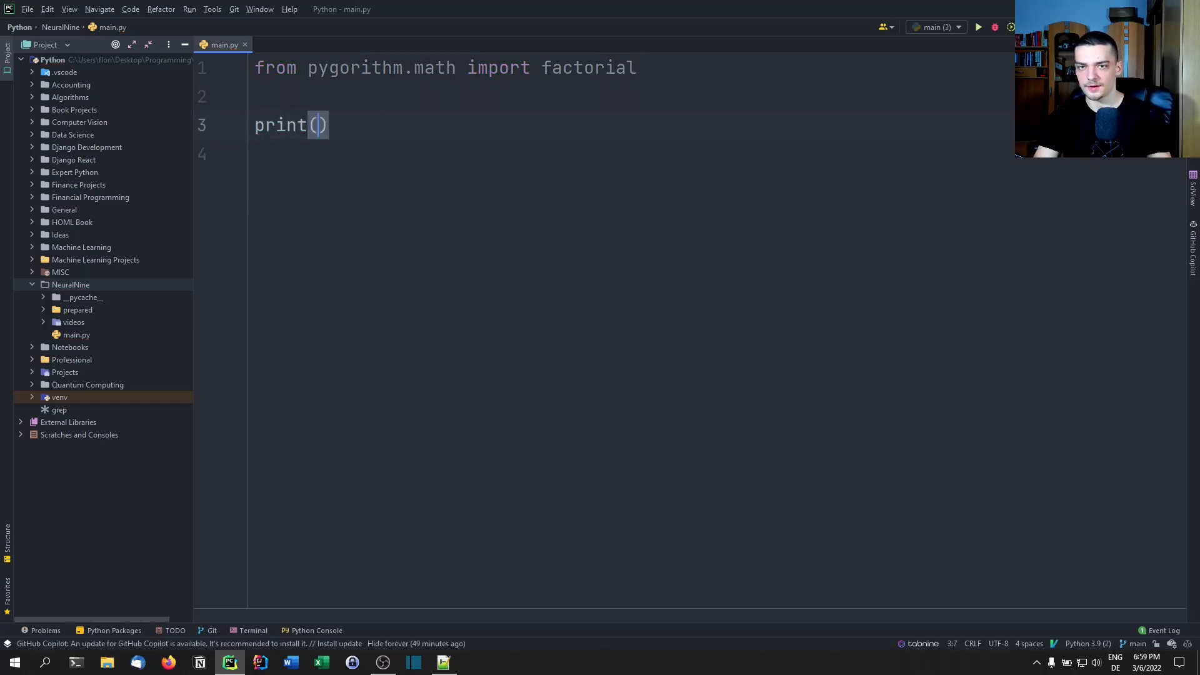
{"action": "type", "text": "factorial.get_code("}
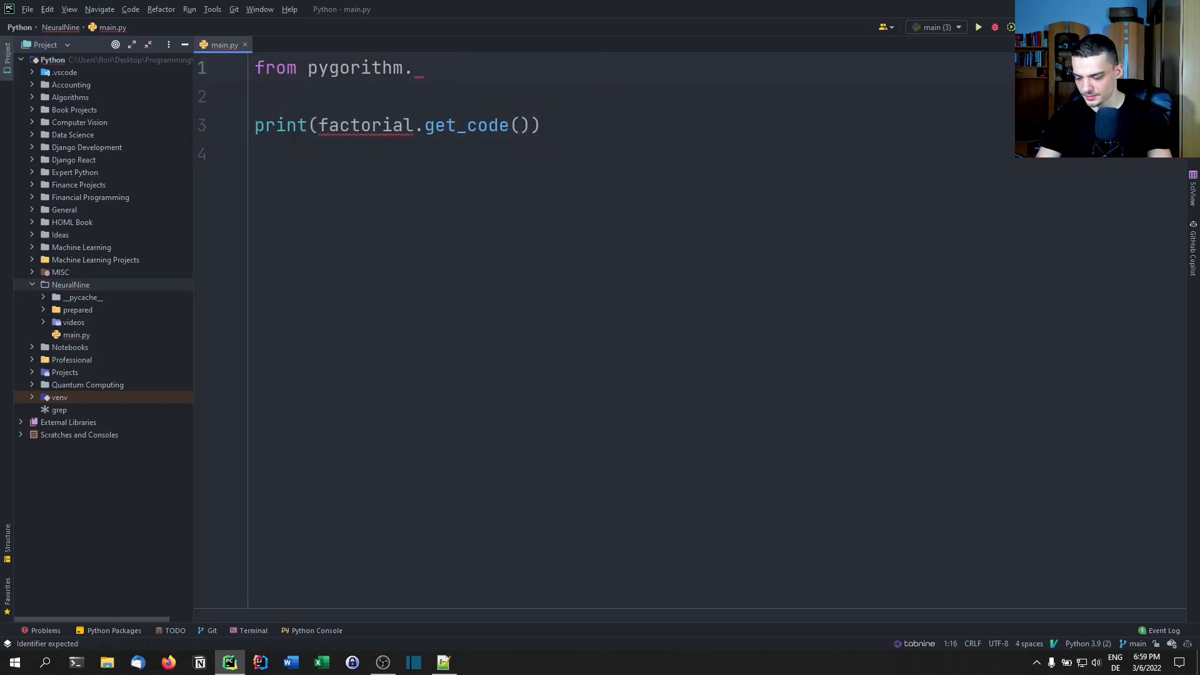
- Import anagram from pygorithm.strings and define s1 = "Andrew Laeddis" and s2 = "Edward Daniels"
{"action": "type", "text": "st"}
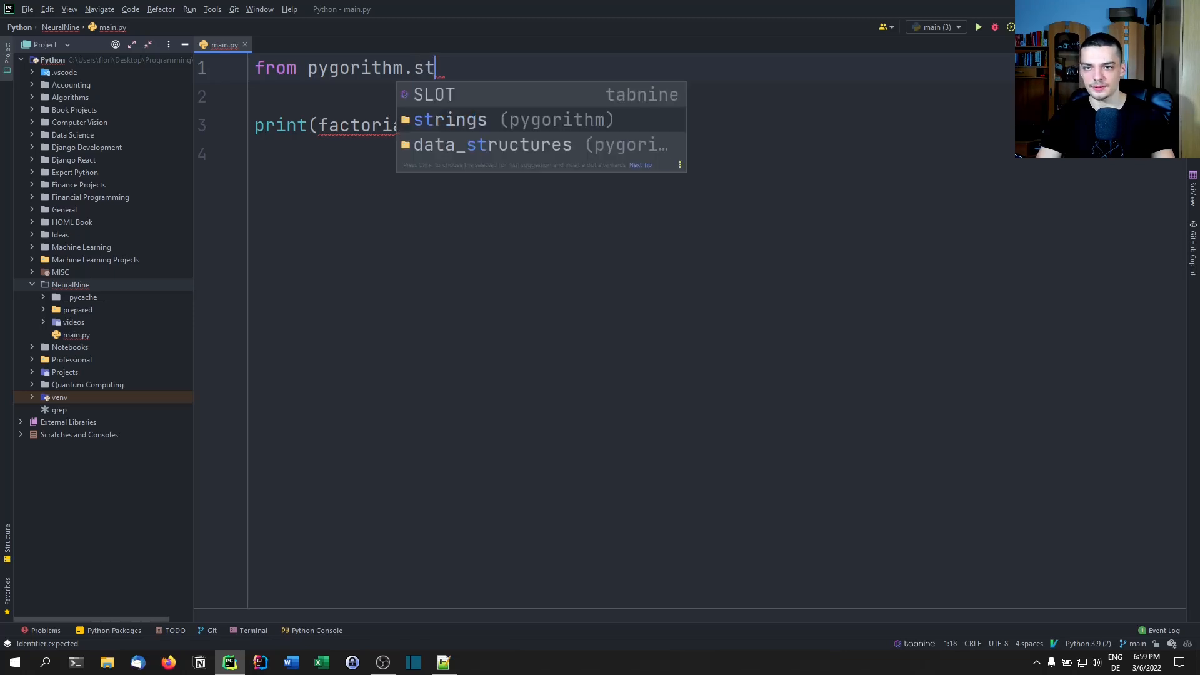
{"action": "type", "text": "rings import"}
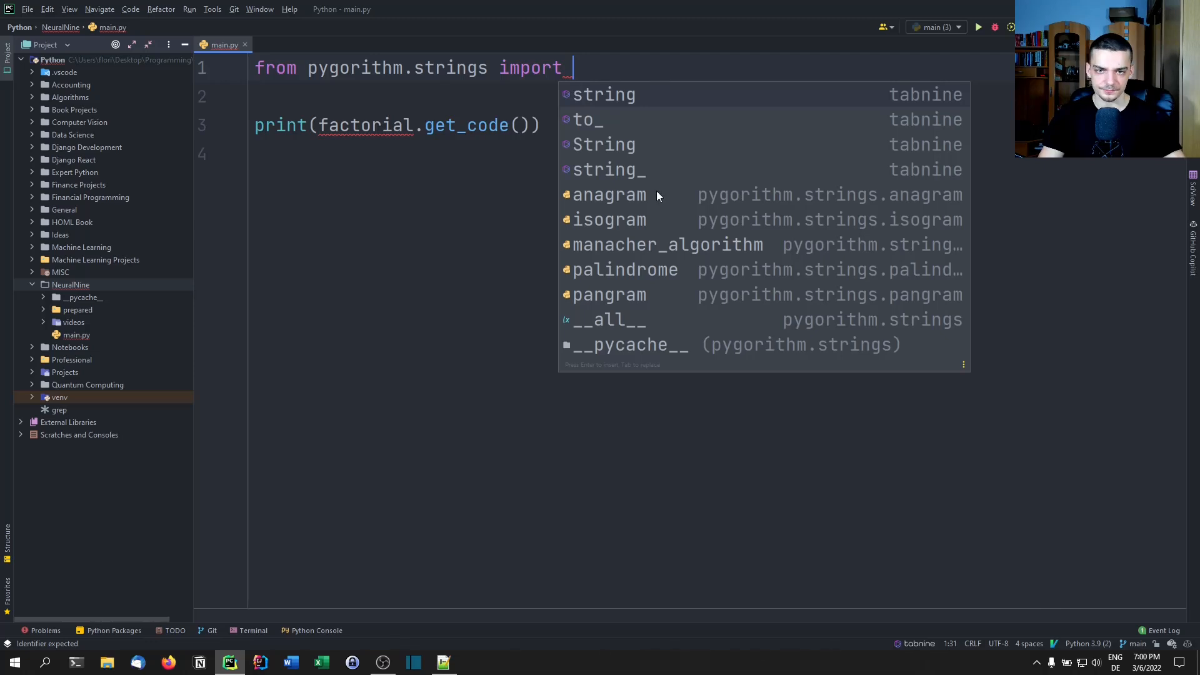
{"action": "mouse_move", "coordinate": [595, 239]}
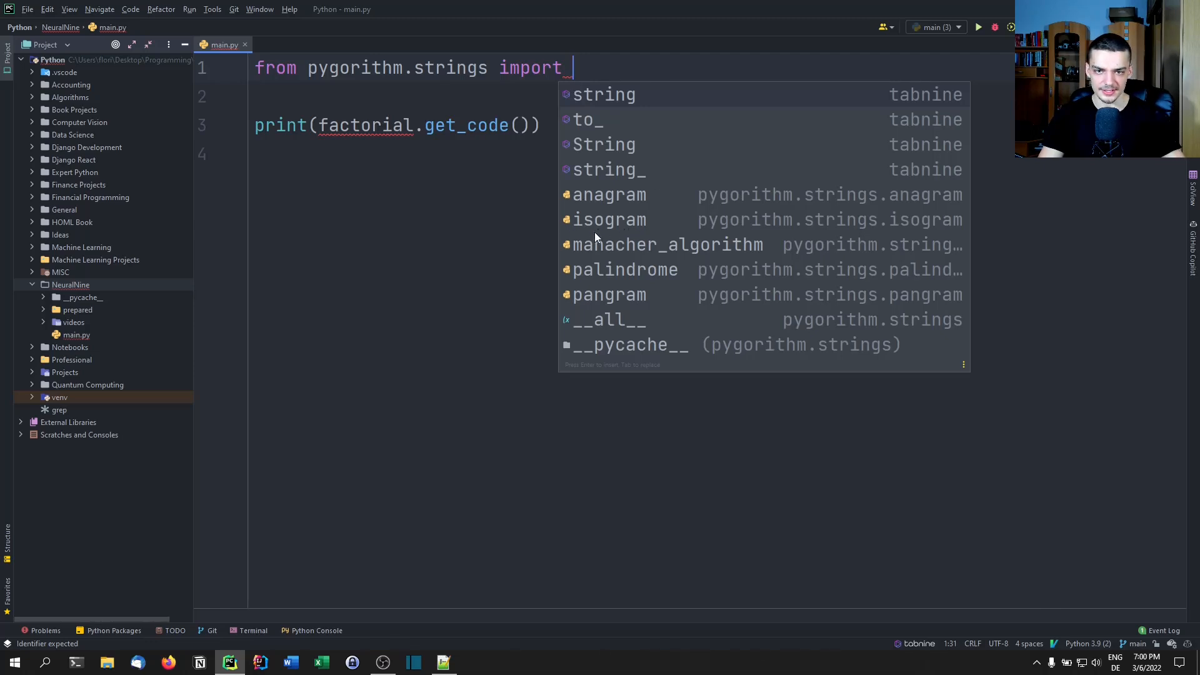
{"action": "type", "text": "anagram"}
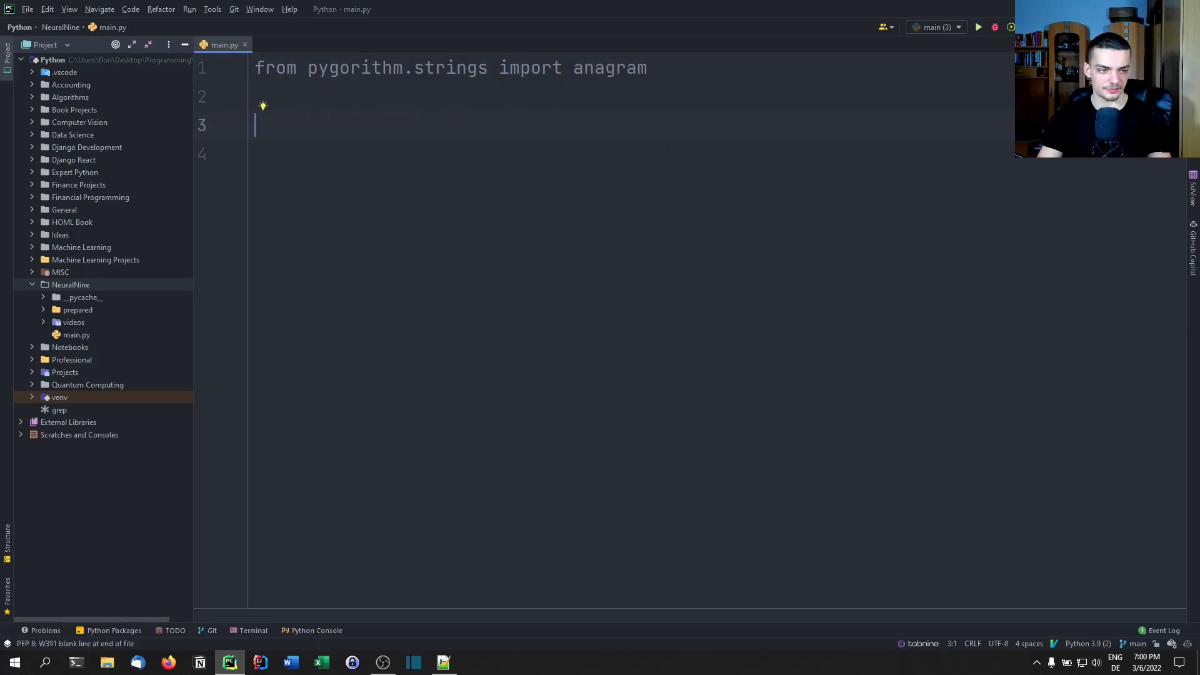
{"action": "type", "text": "s1 = \"A\""}
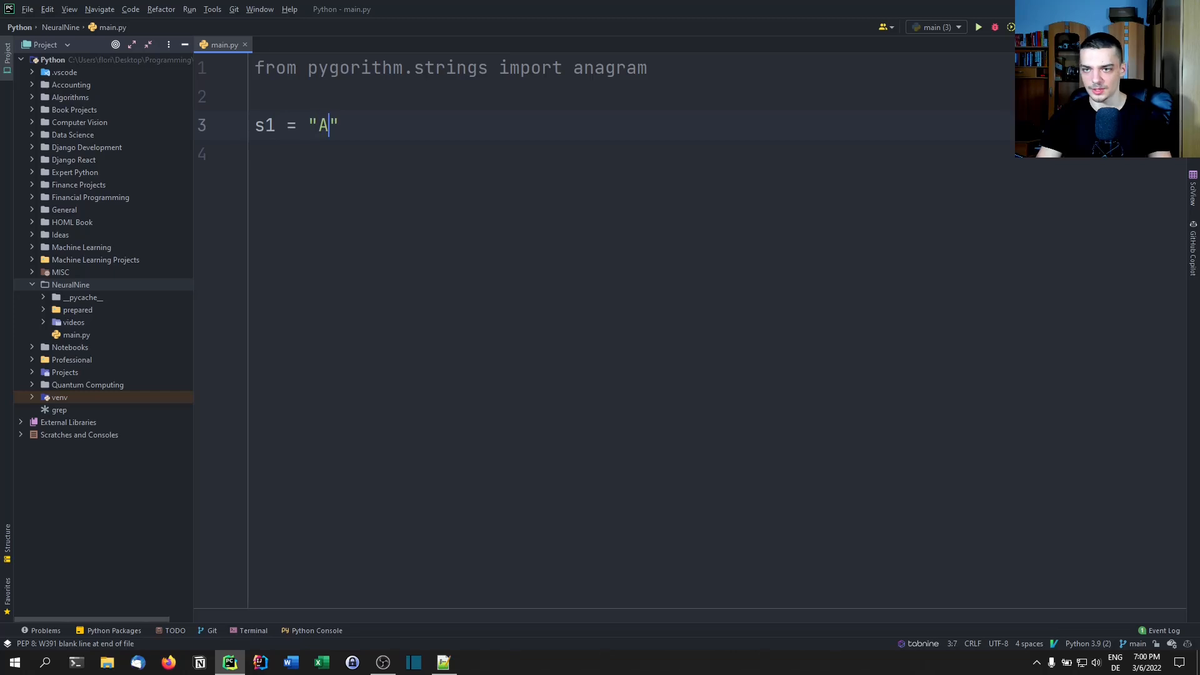
{"action": "type", "text": "ndrew La"}
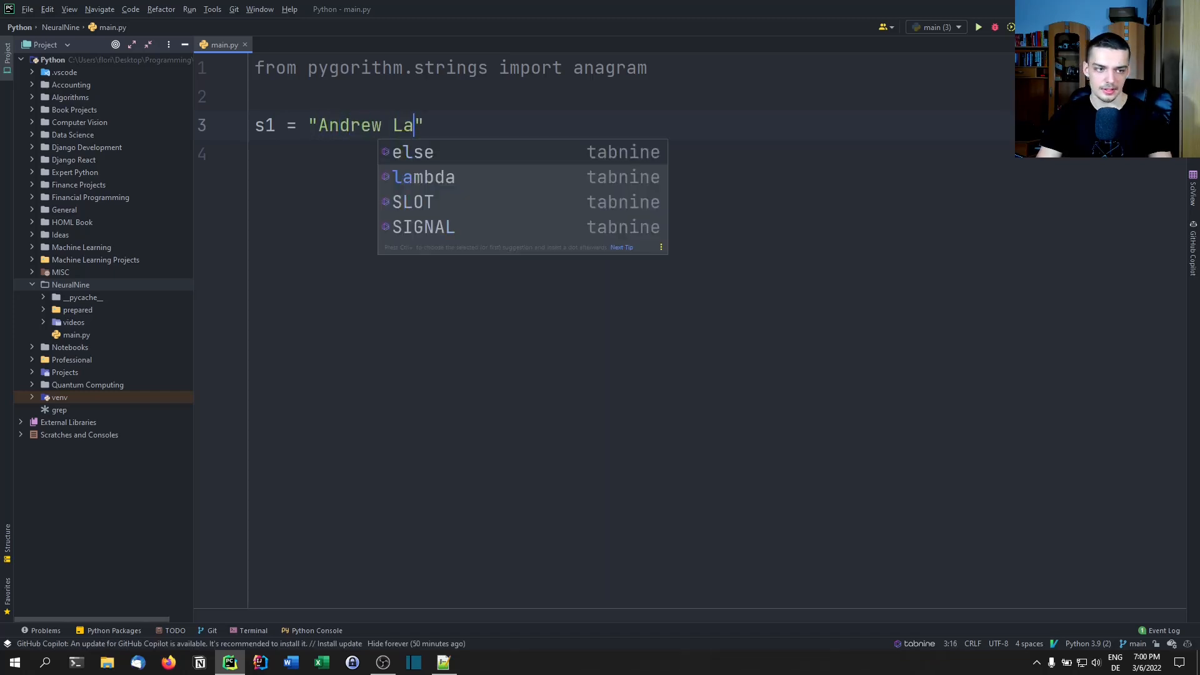
{"action": "type", "text": "eddis\""}
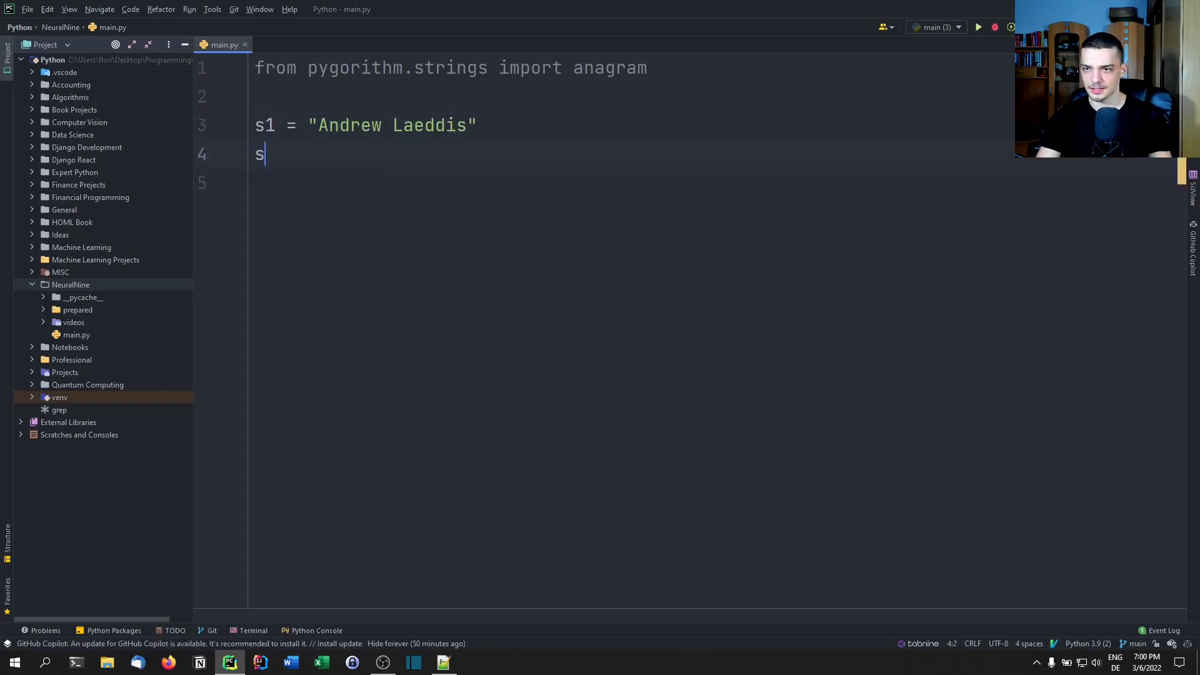
{"action": "type", "text": "2 = \"E\""}
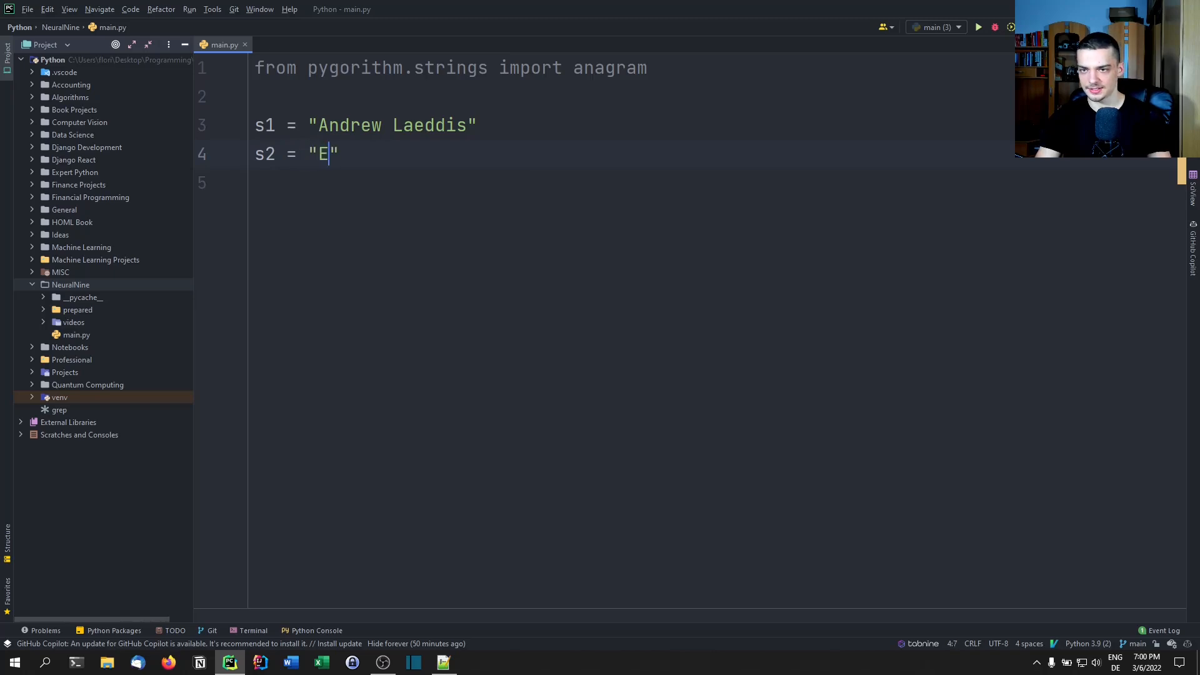
{"action": "type", "text": "dward D"}
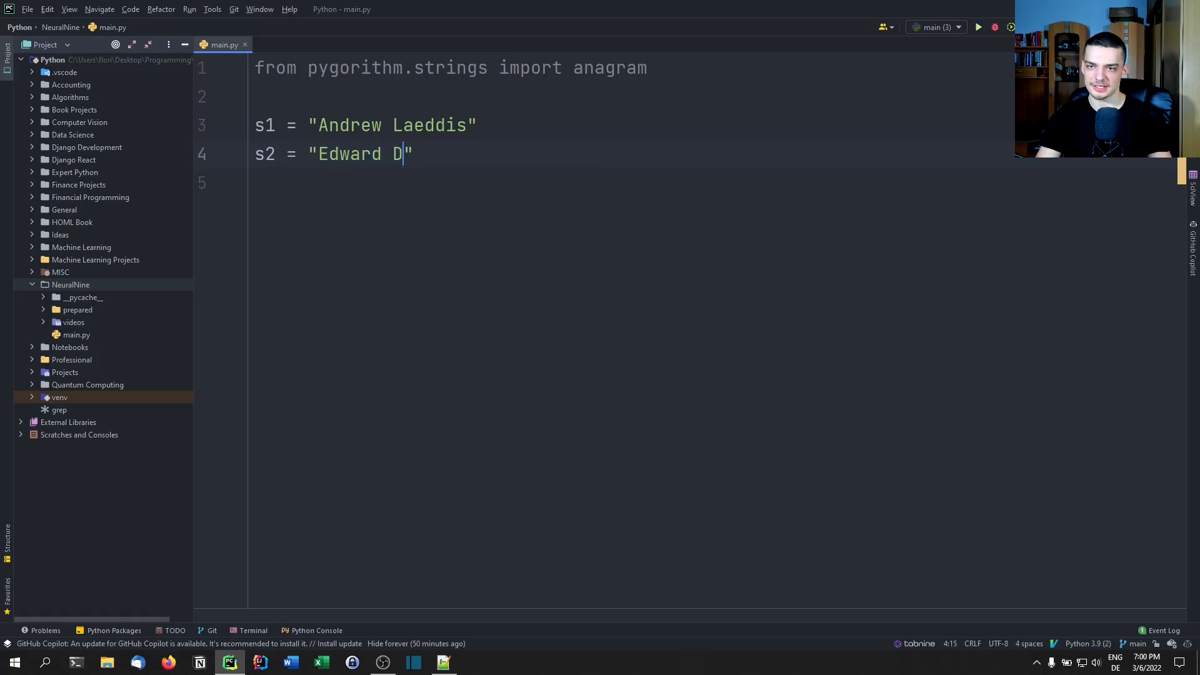
{"action": "type", "text": "aniels"}
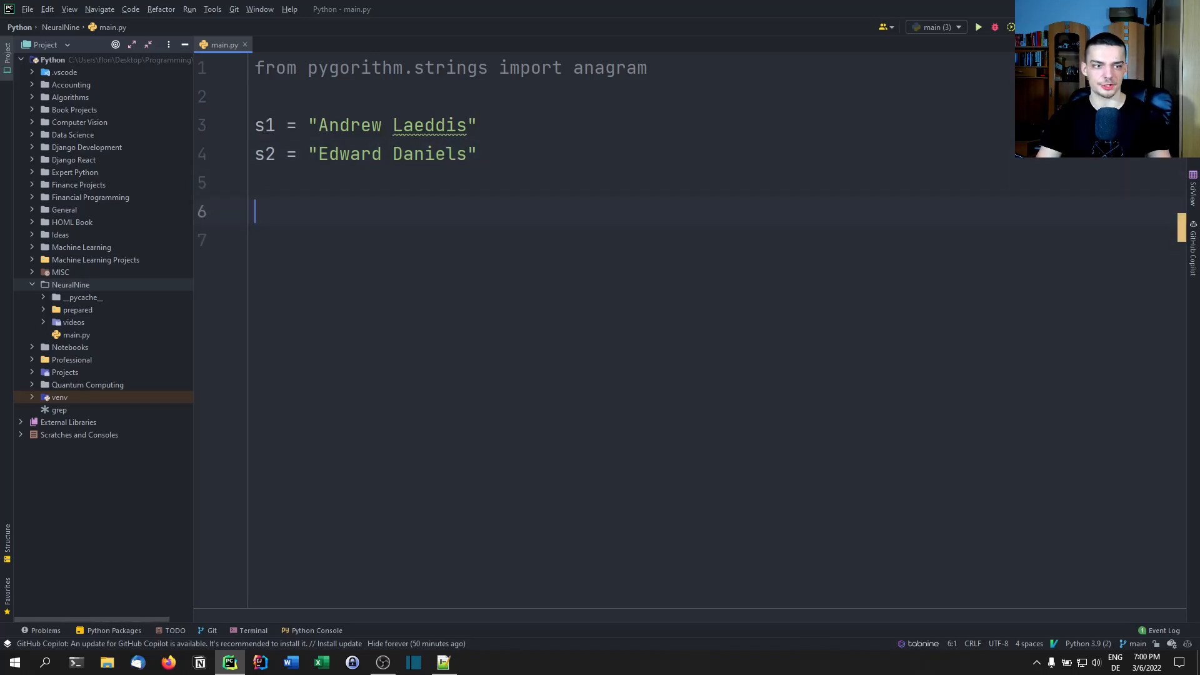
- Print anagram.is_anagram(s1, [s2, "Hello", "Not An Anagram"]) and run it, getting ['Edward Daniels']
{"action": "type", "text": "print("}
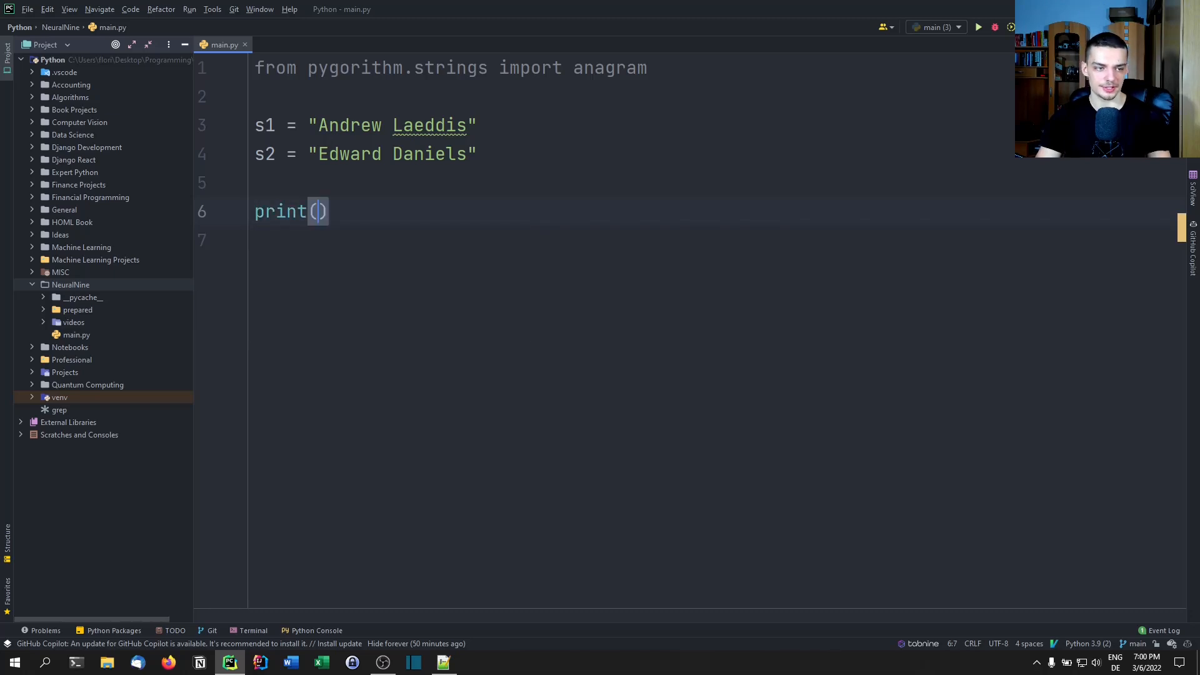
{"action": "type", "text": "anagram("}
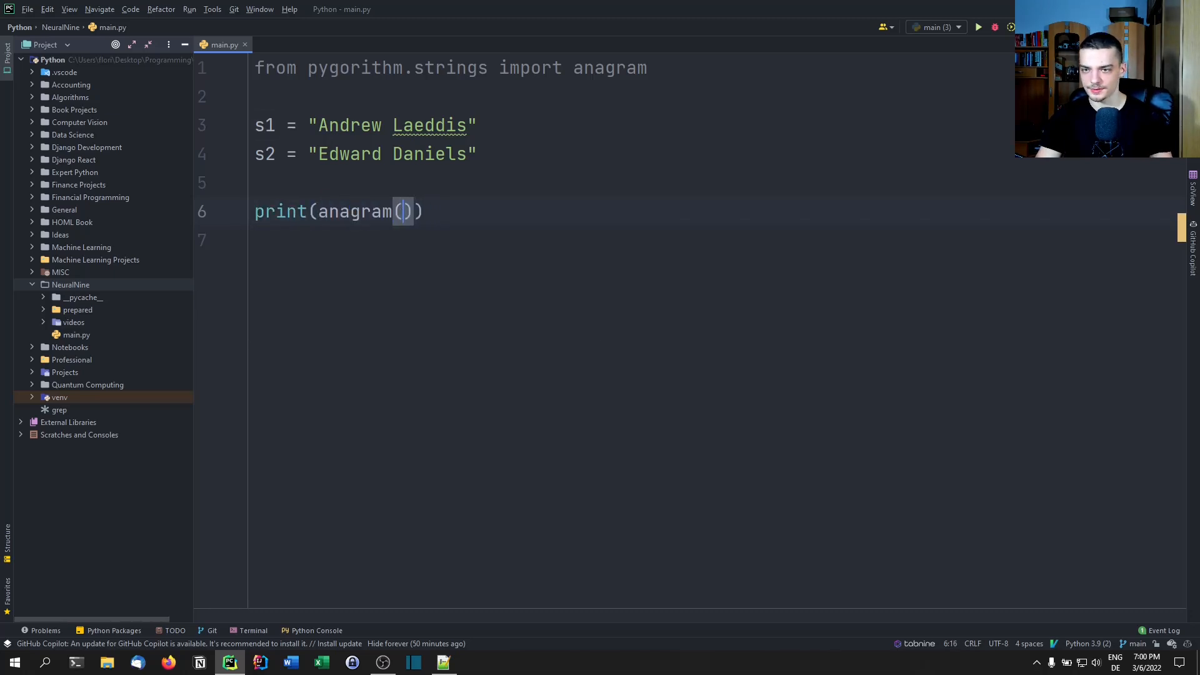
{"action": "type", "text": ".is_anagram"}
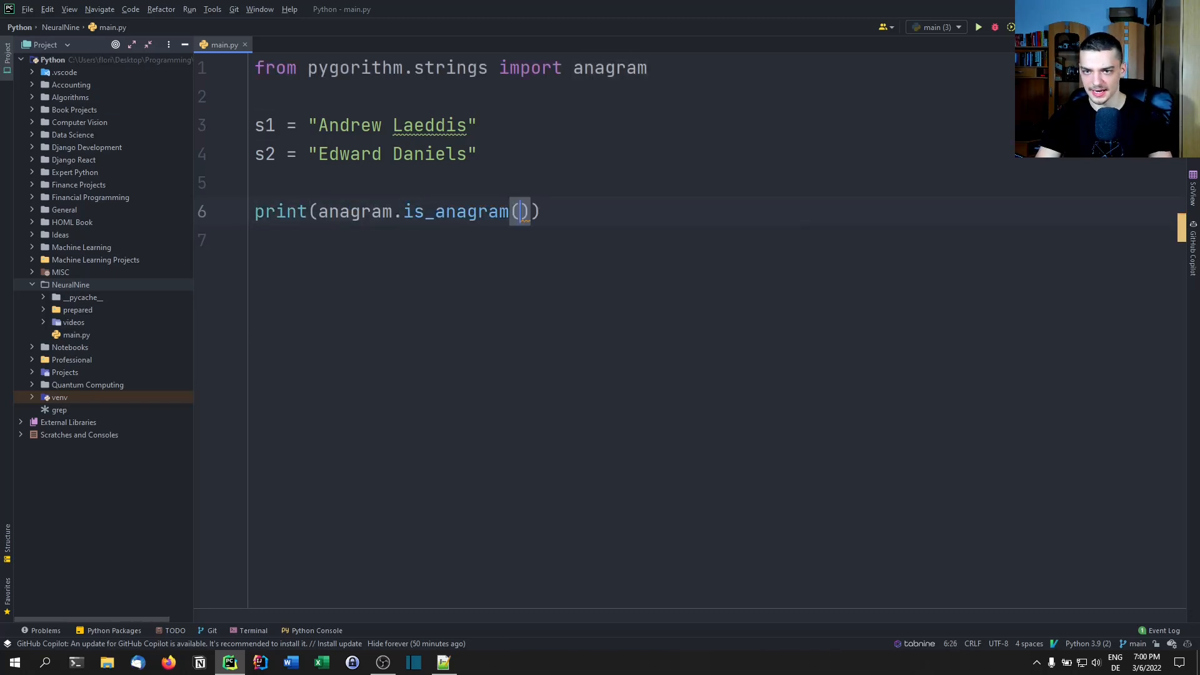
{"action": "type", "text": "s1,"}
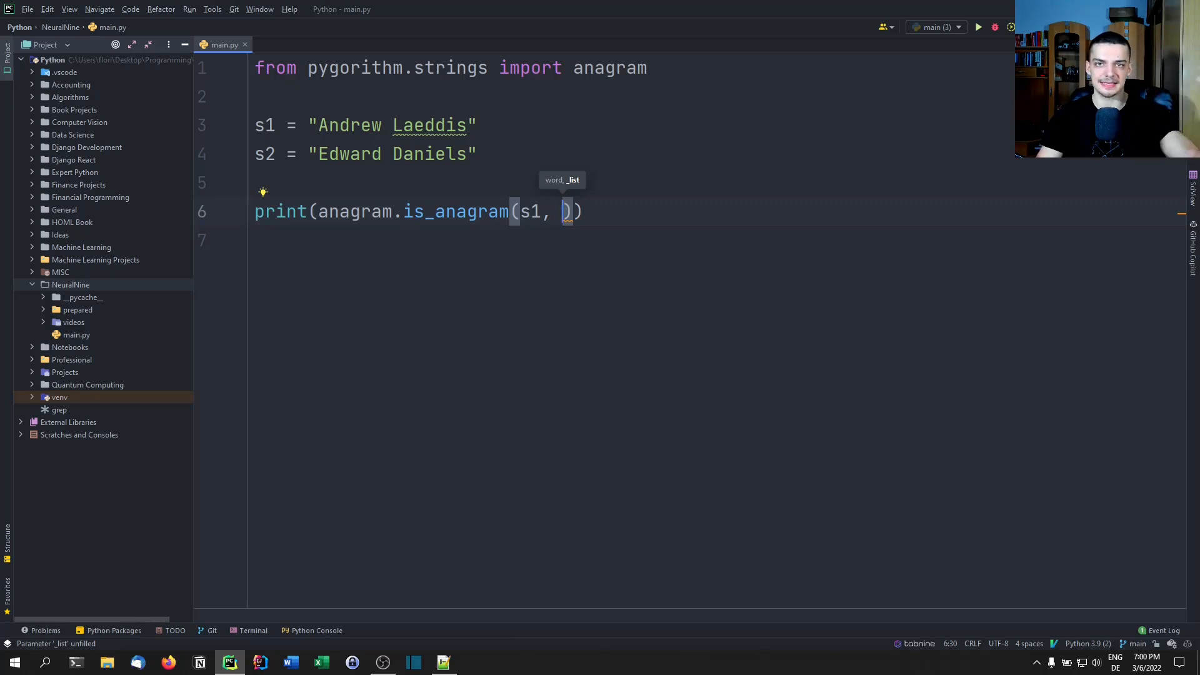
{"action": "type", "text": "[s2, \"Hello\", \"\""}
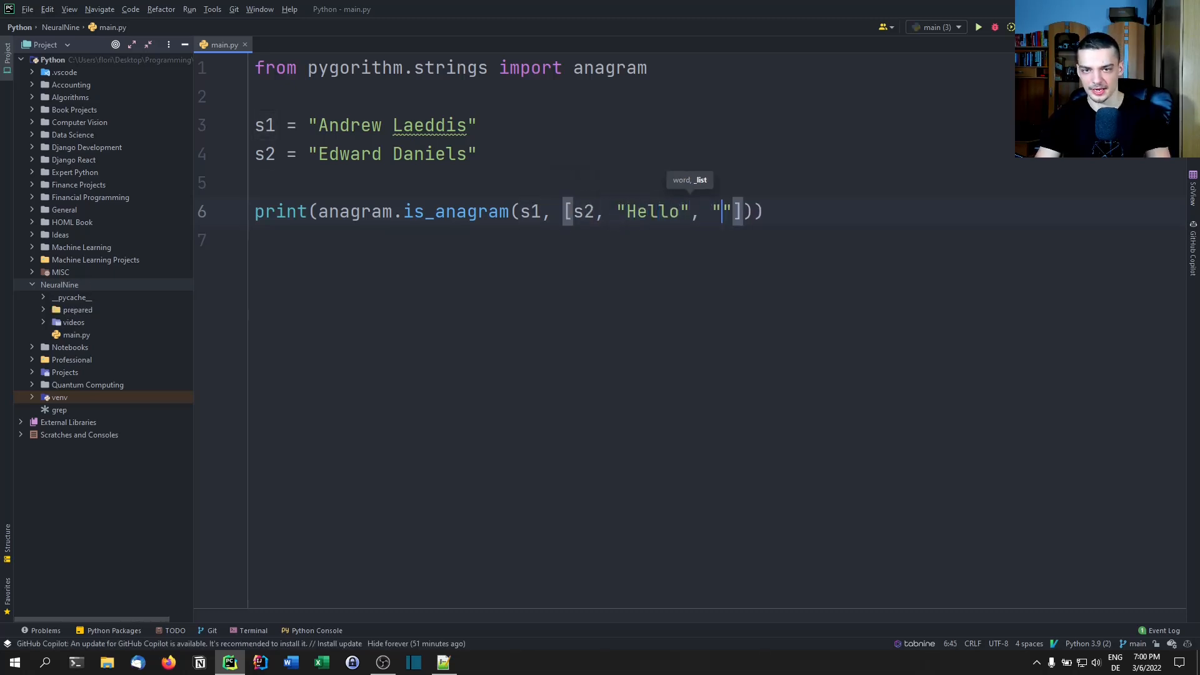
{"action": "type", "text": "Not An Anaagram"}
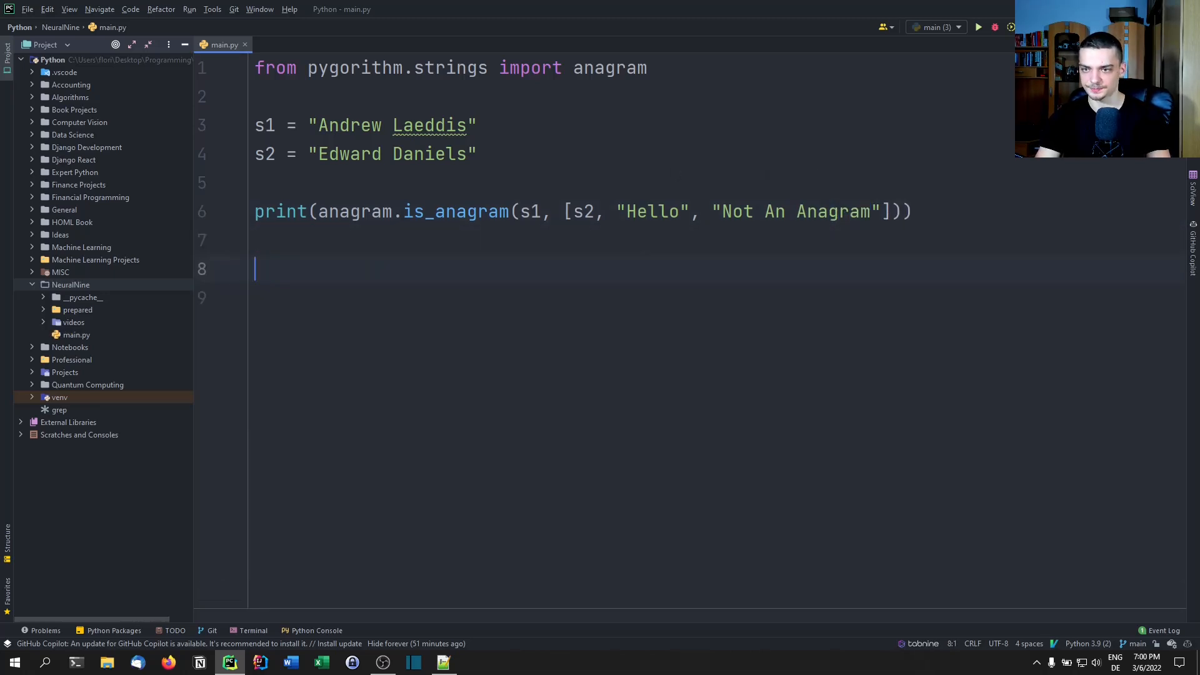
{"action": "left_click", "coordinate": [978, 26]}
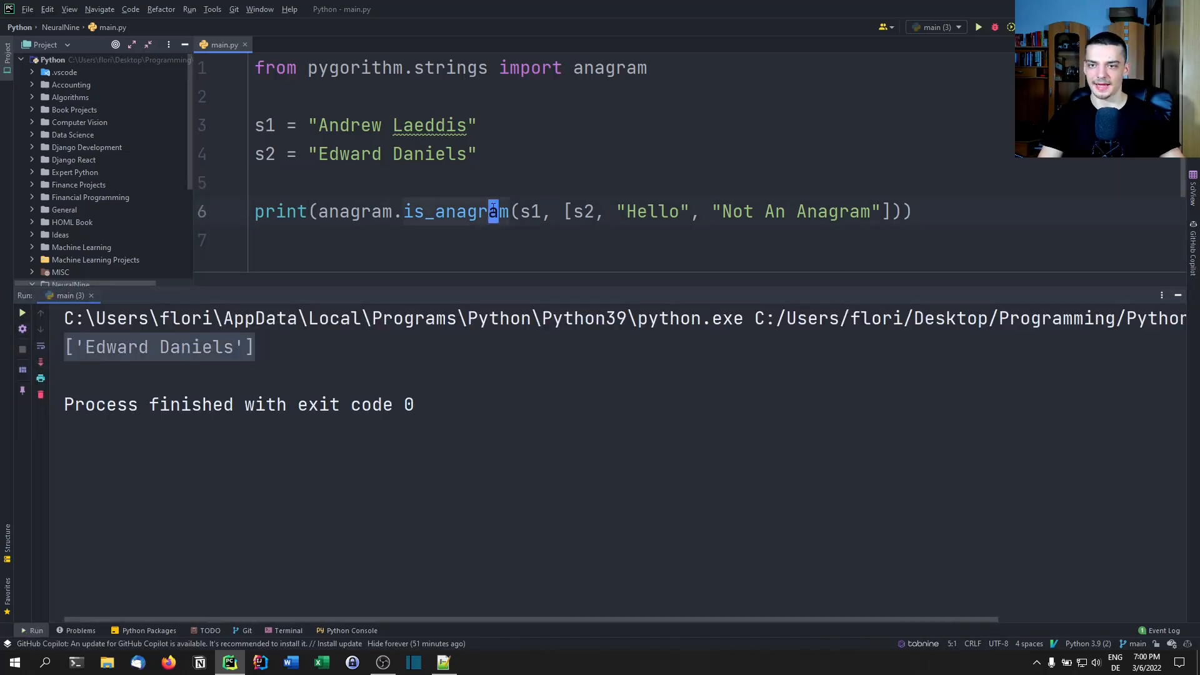
- Print anagram.get_code() and scroll through is_anagram's source in the output
{"action": "type", "text": "prio"}
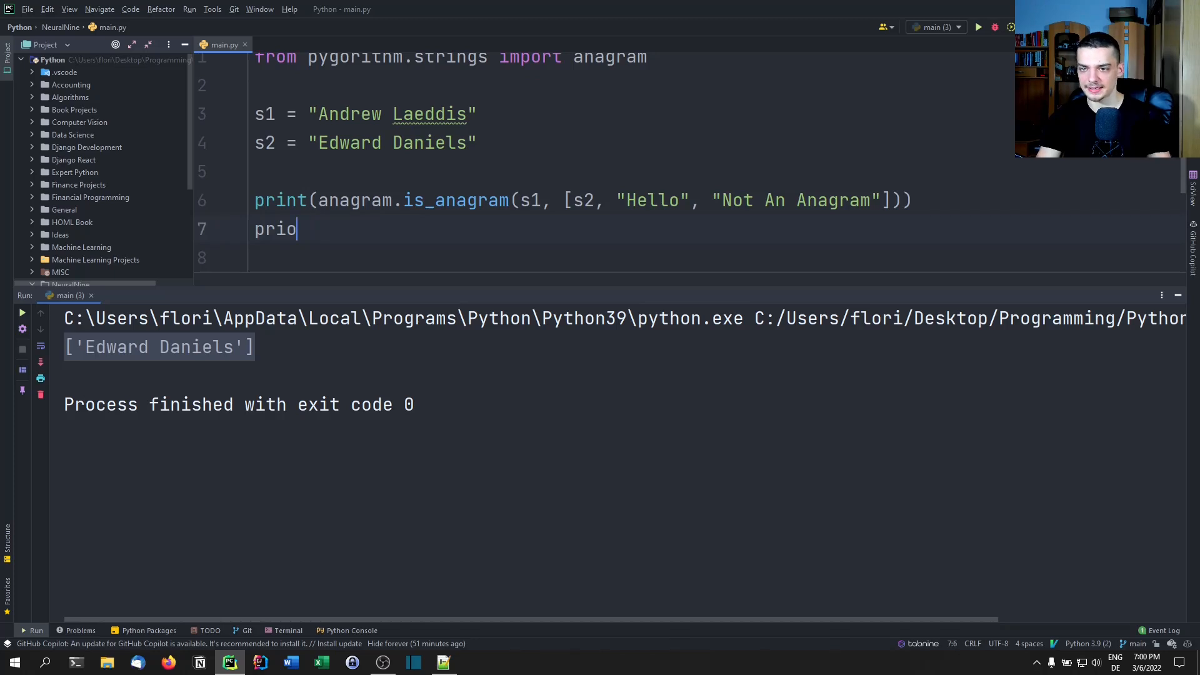
{"action": "type", "text": "print(an"}
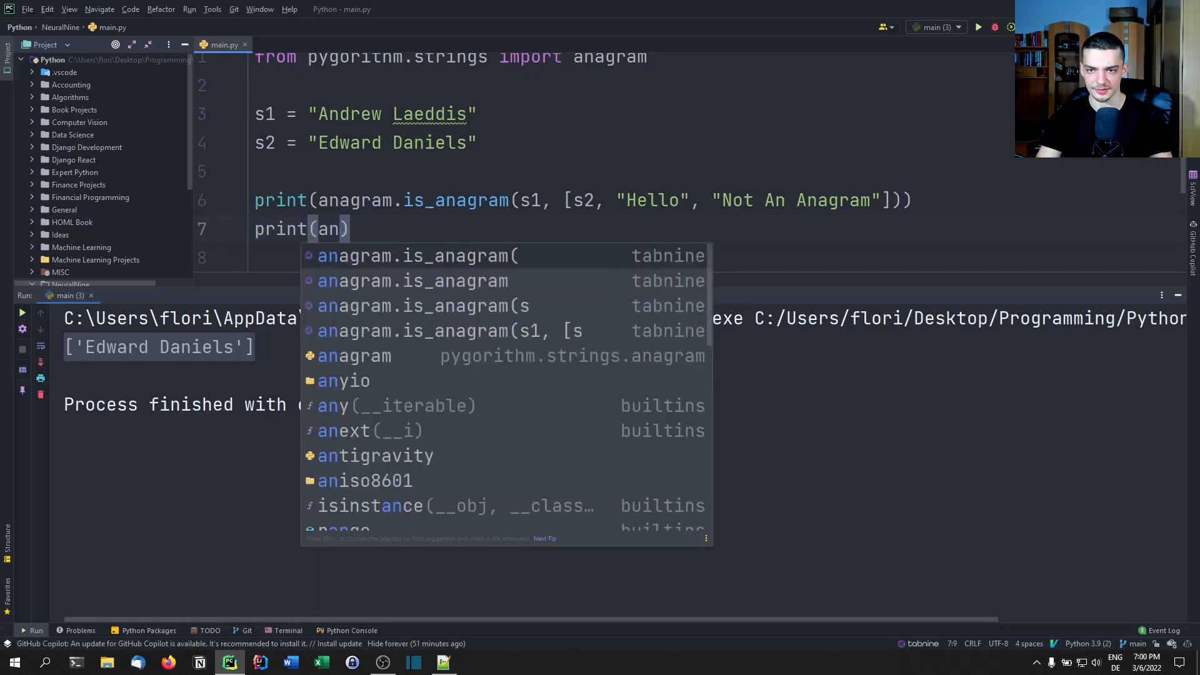
{"action": "type", "text": "agra"}
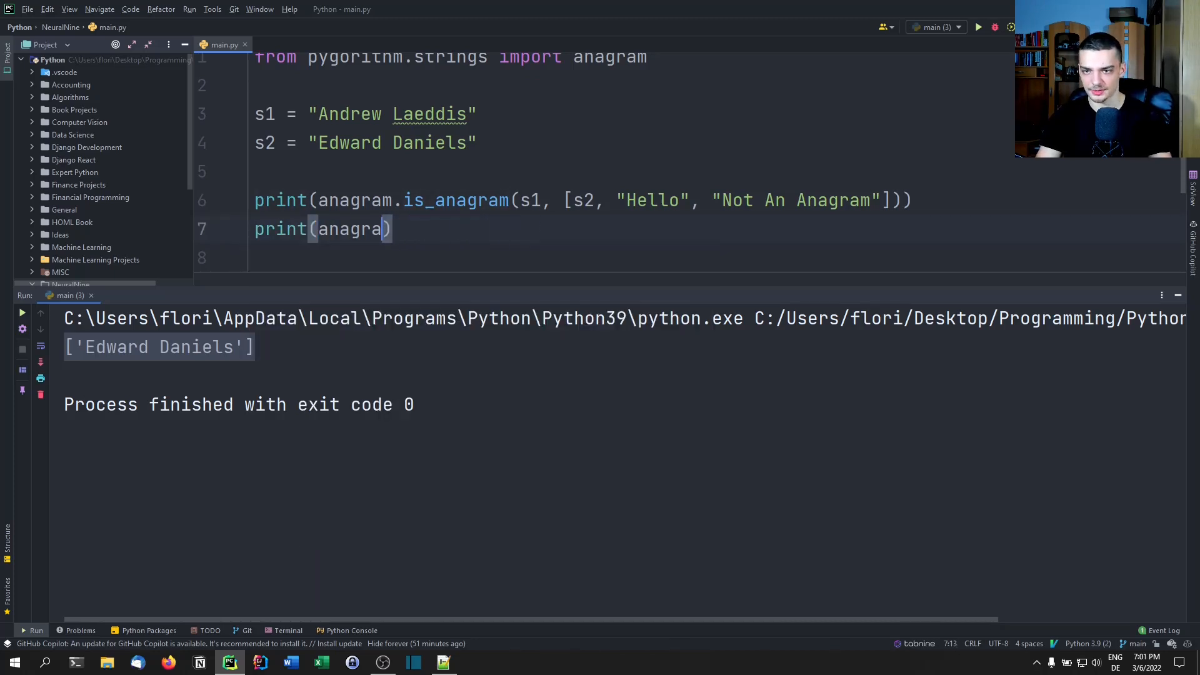
{"action": "type", "text": ".get_code()"}
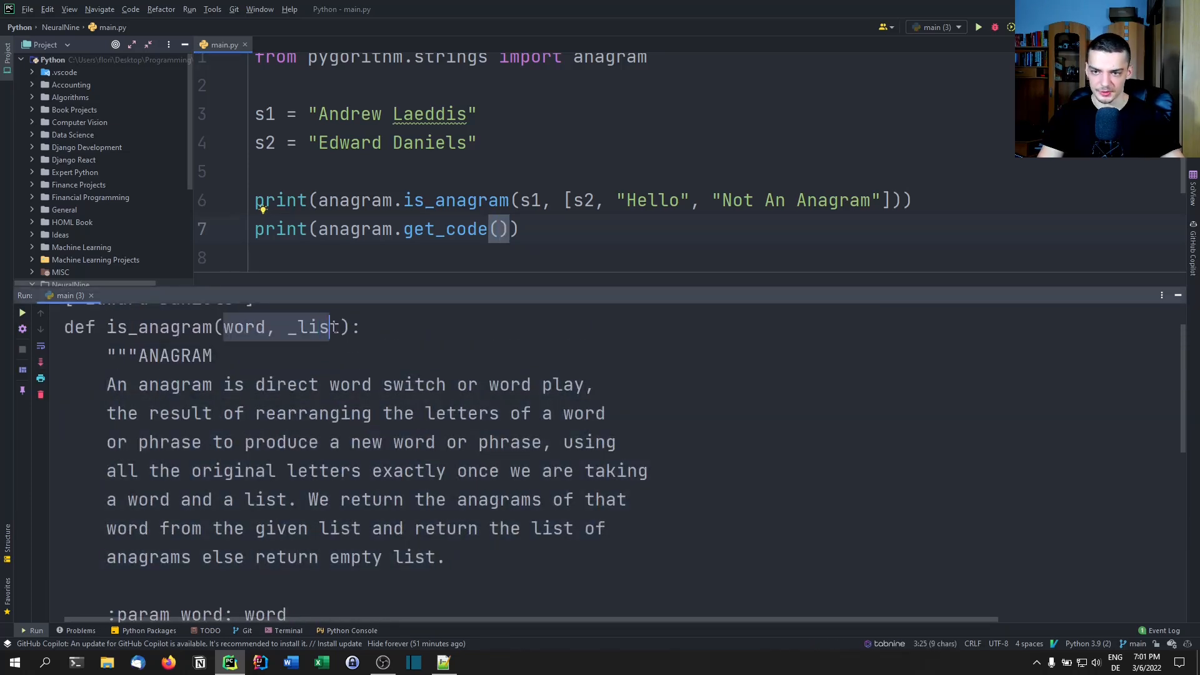
{"action": "scroll", "scroll_direction": "down", "scroll_amount": 3}
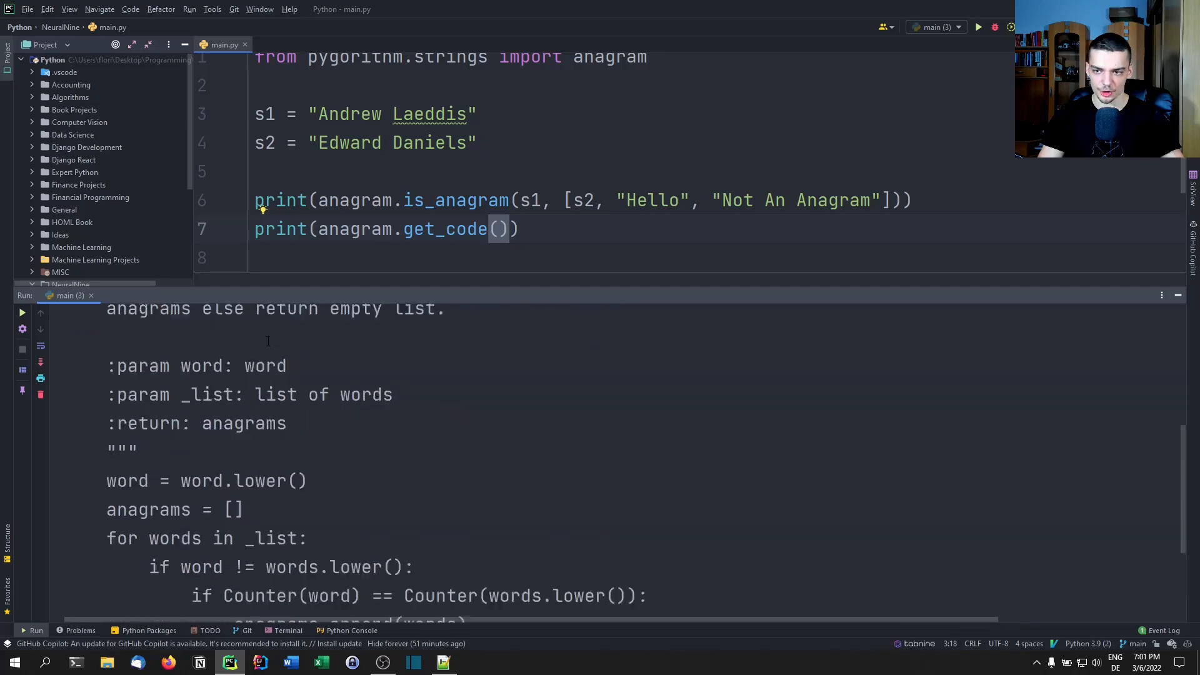
{"action": "scroll", "scroll_direction": "down", "scroll_amount": 3}
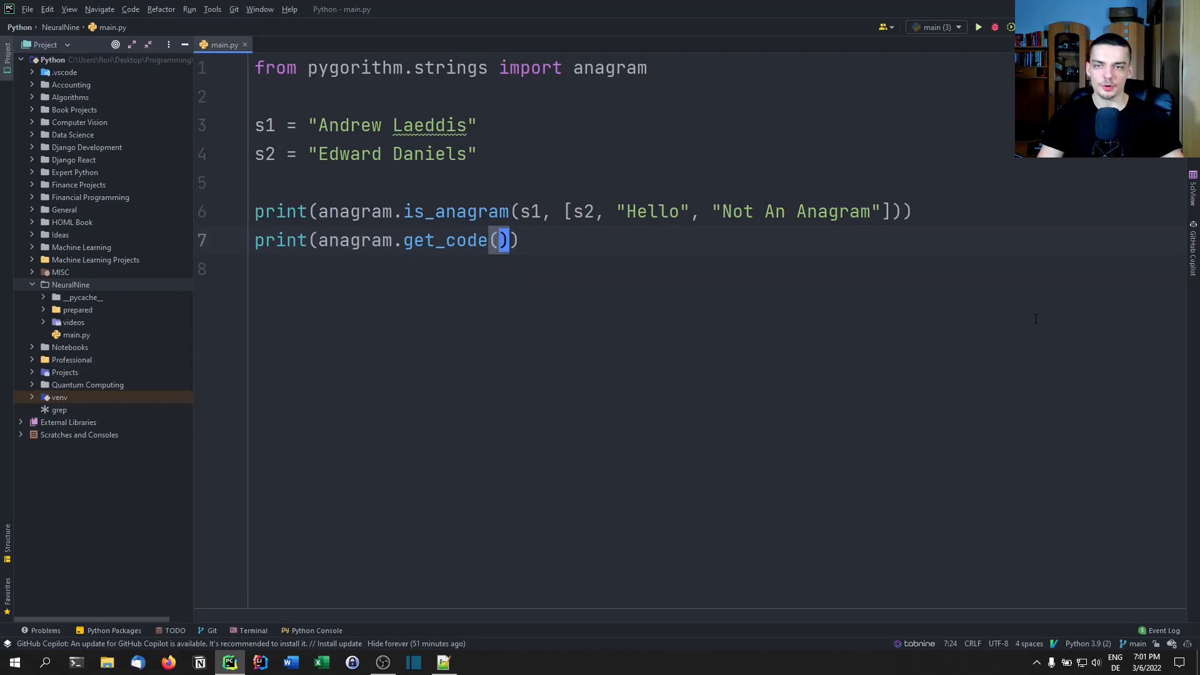
{"action": "mouse_move", "coordinate": [793, 199]}
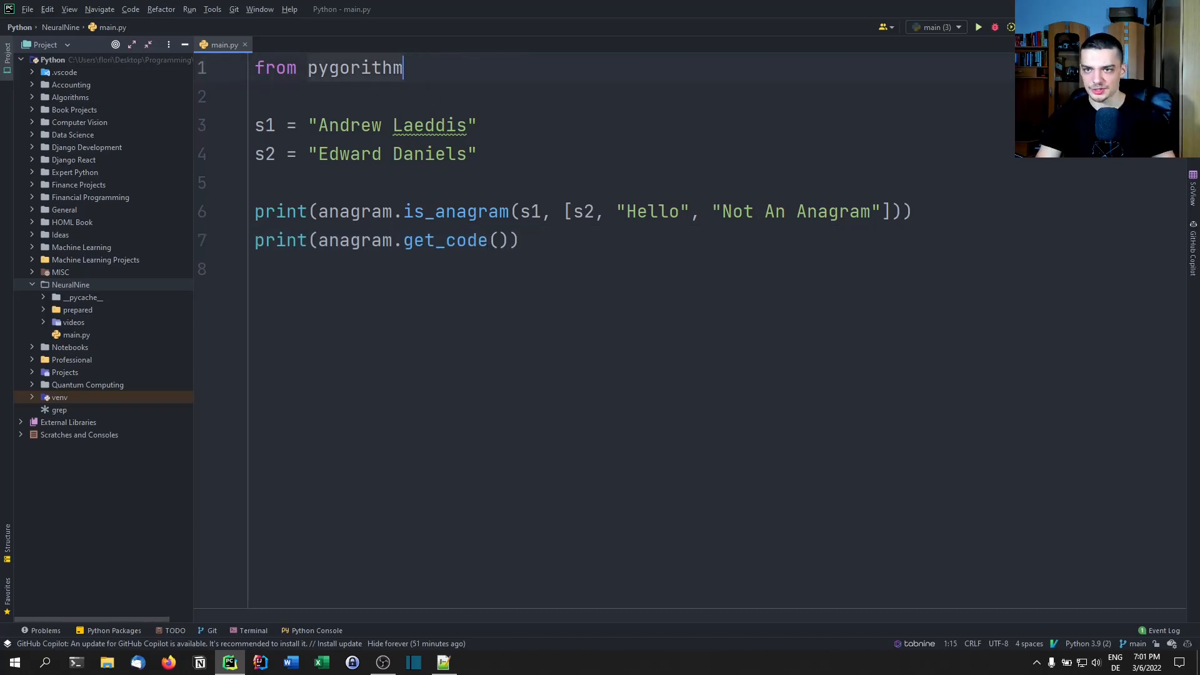
- Rewrite line 1 to import linked_list from pygorithm.data_structures
{"action": "type", "text": "."}
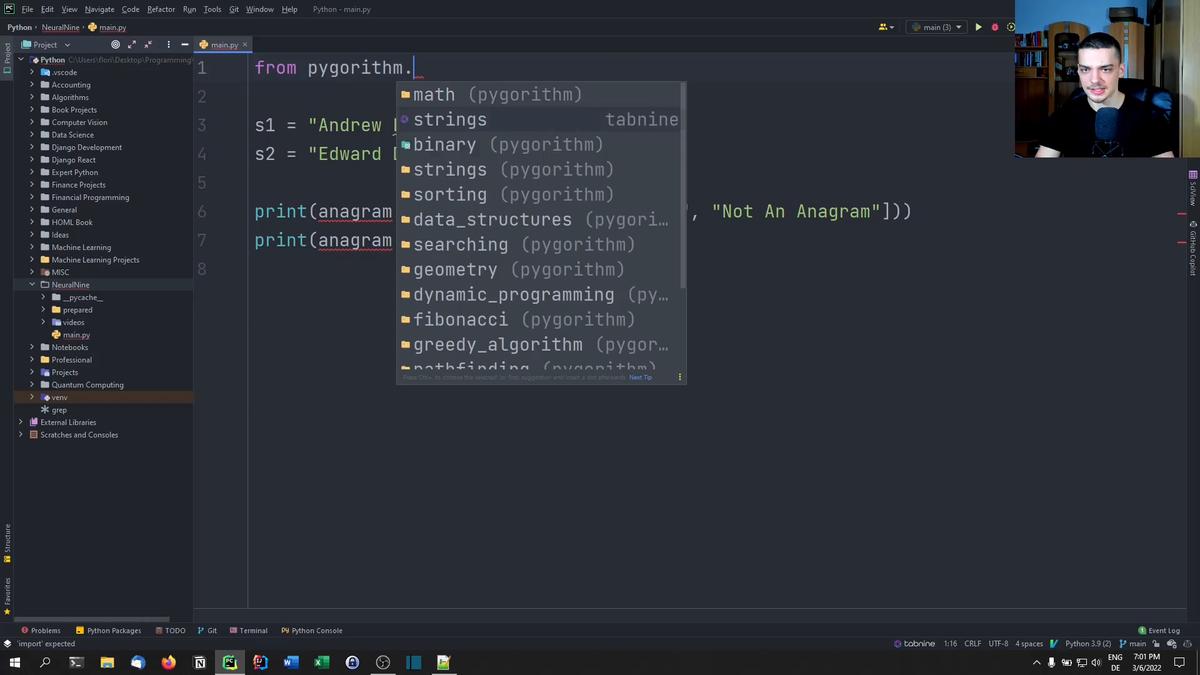
{"action": "type", "text": "data_structures im"}
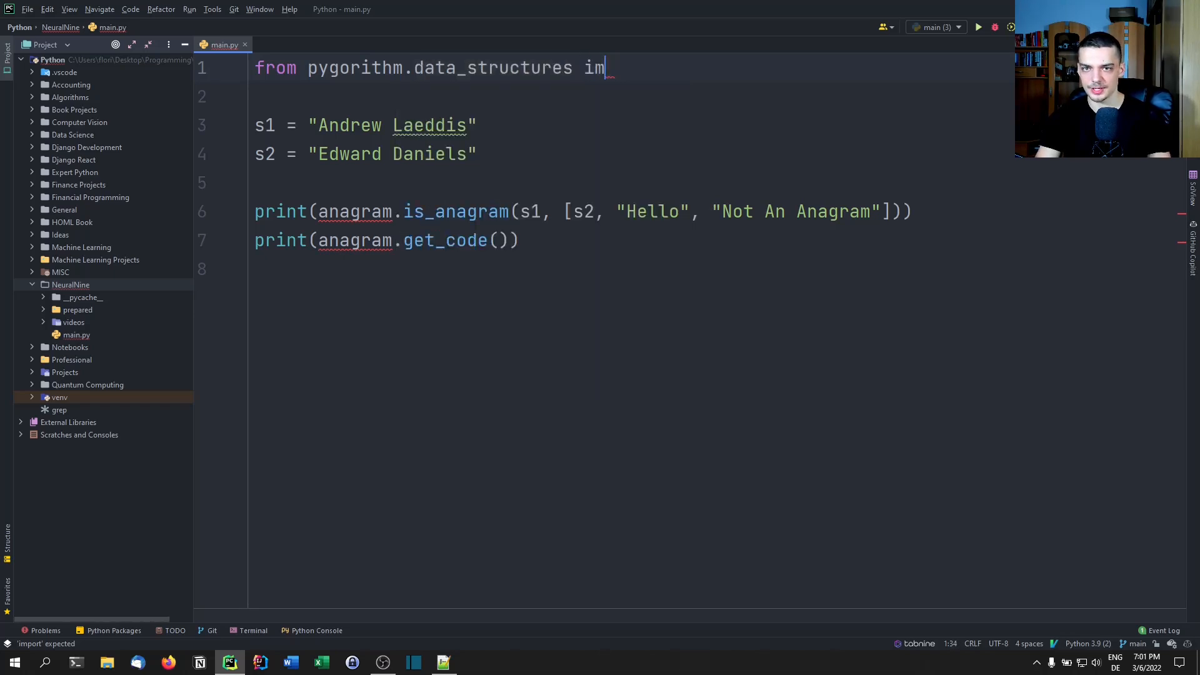
{"action": "type", "text": "port"}
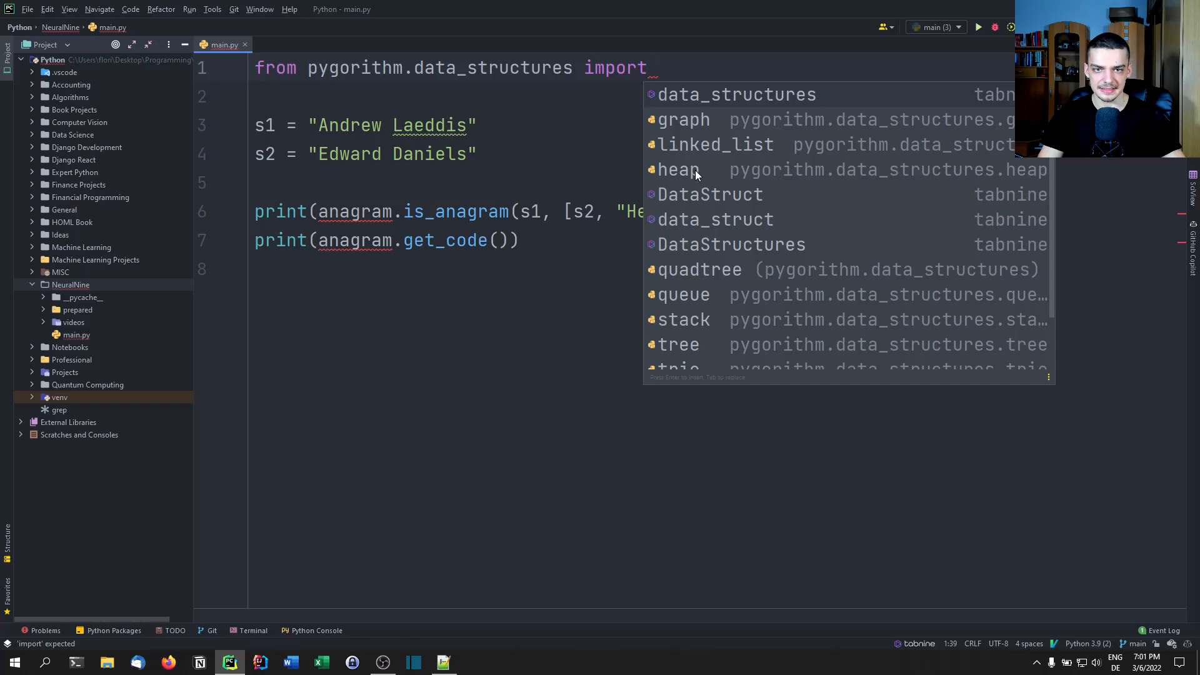
{"action": "mouse_move", "coordinate": [717, 145]}
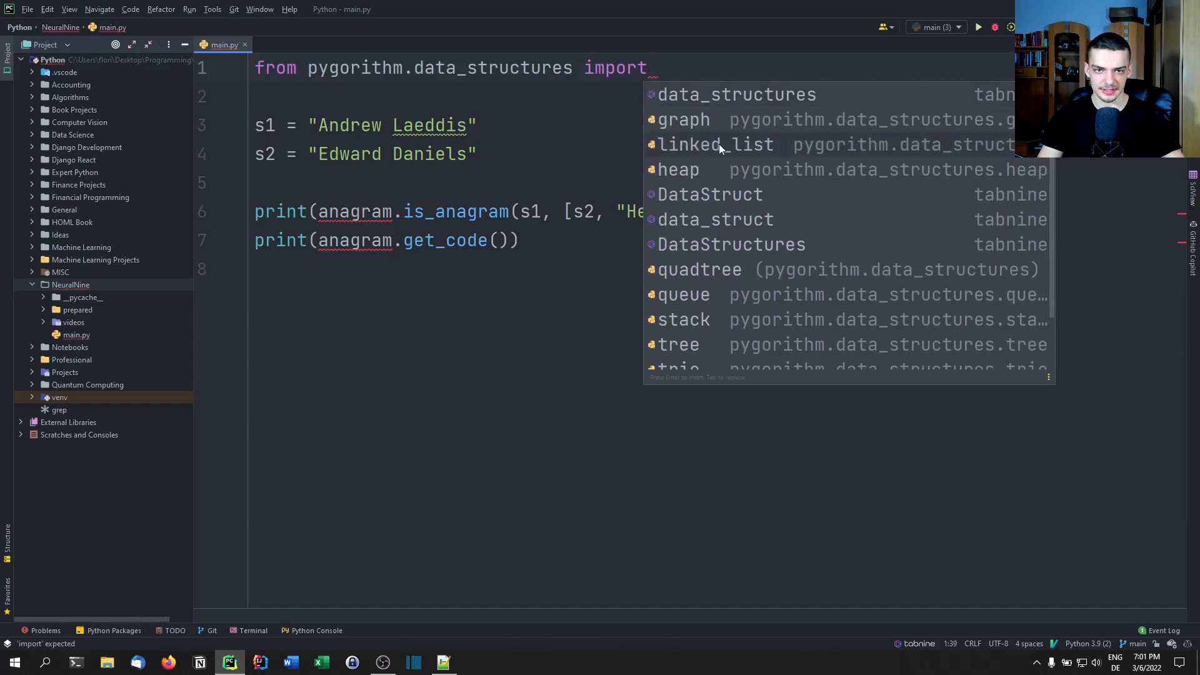
{"action": "left_click", "coordinate": [715, 145]}
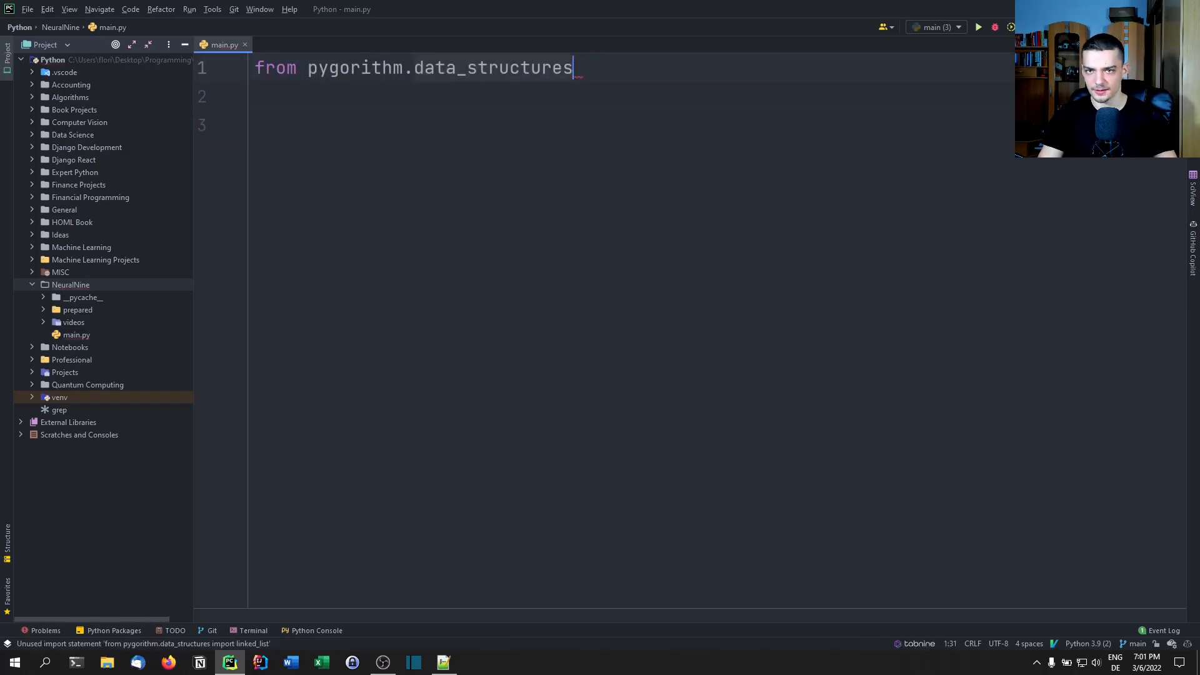
- Import SinglyLinkedList from pygorithm.data_structures.linked_list and print SinglyLinkedList.get_code()
{"action": "type", "text": "."}
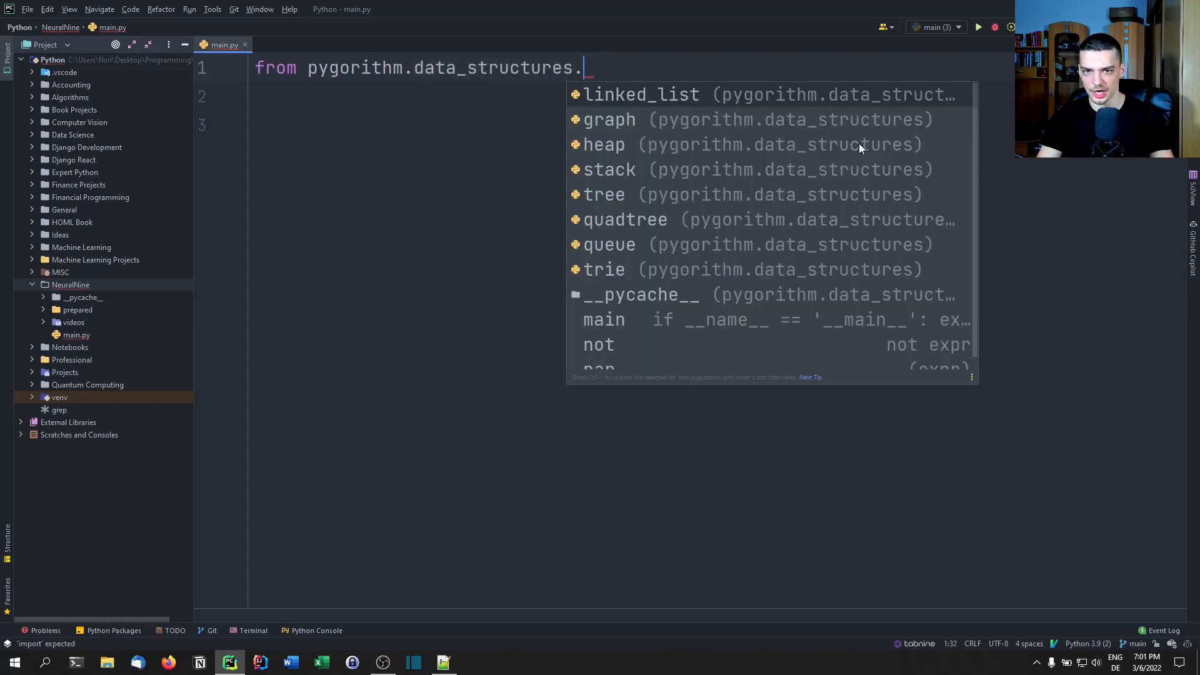
{"action": "type", "text": "linked_list import SinglyLinkedList"}
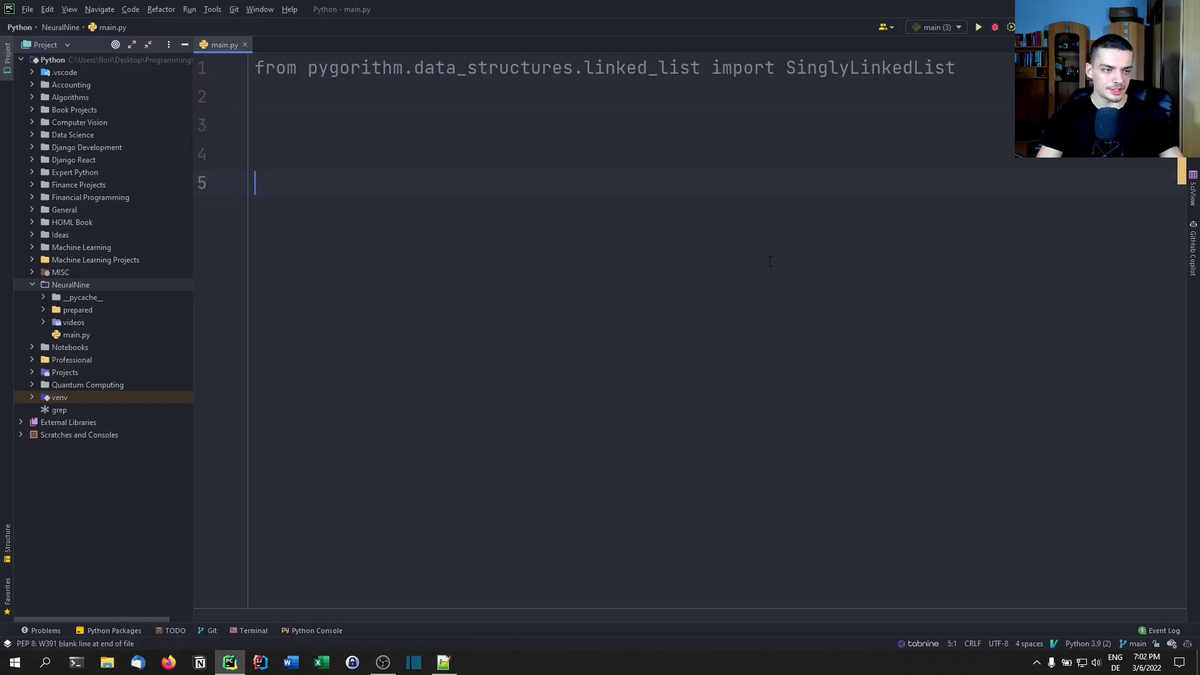
{"action": "type", "text": "pr"}
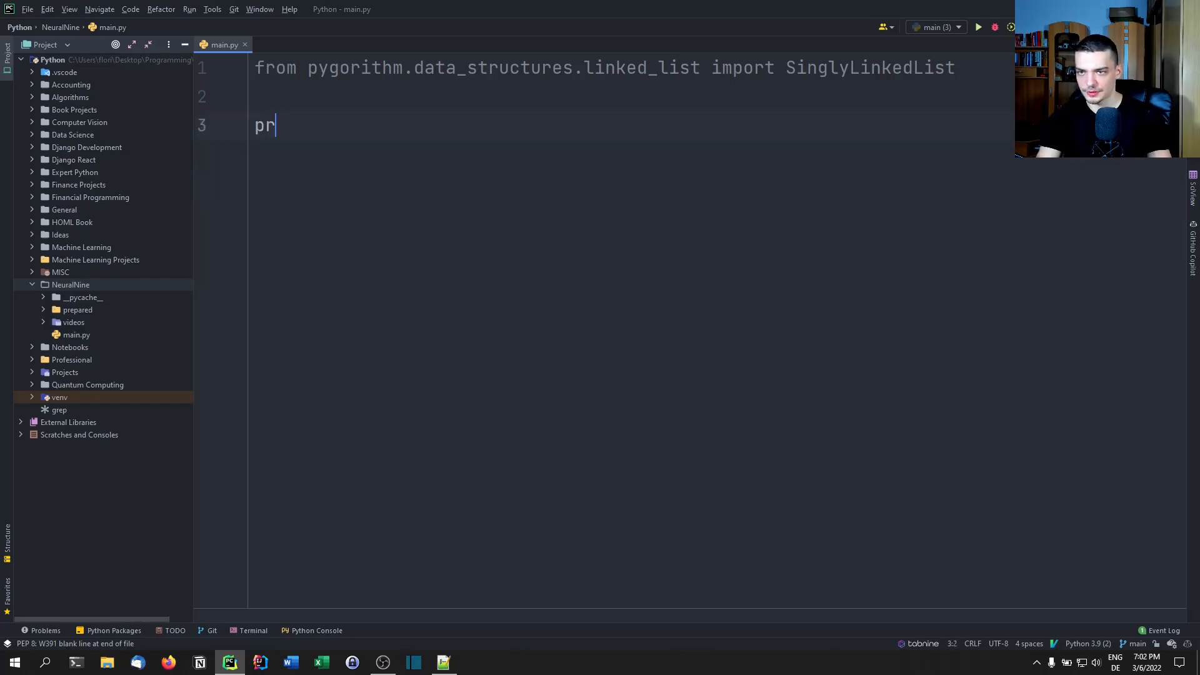
{"action": "type", "text": "int(SinglyLinkedList.get_code("}
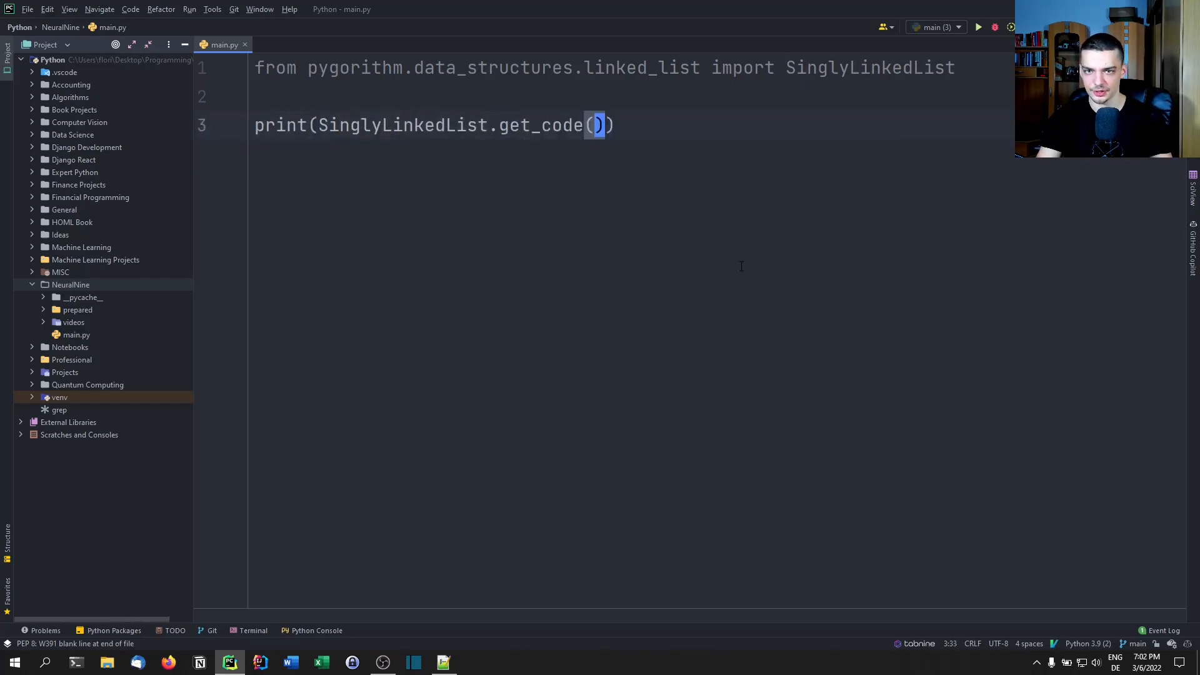
{"action": "left_click", "coordinate": [977, 26]}
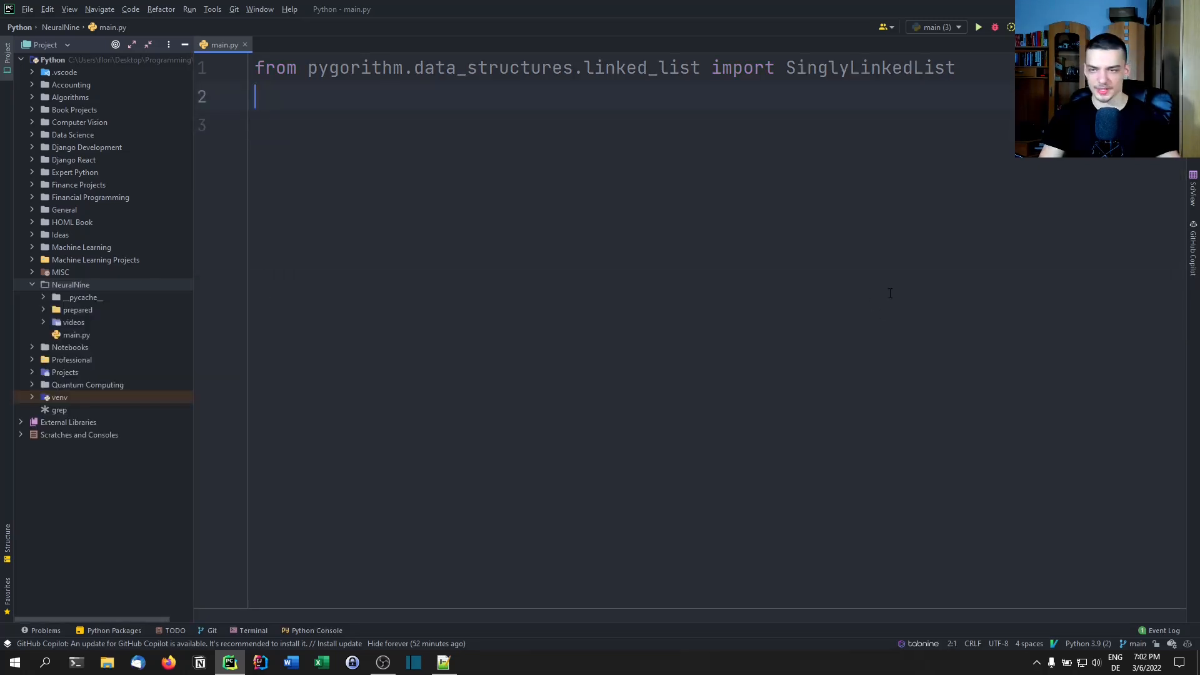
- Create ll = SinglyLinkedList() and insert 15, 16, 6, 23, 1, 6 and 22 at its start
{"action": "type", "text": "ll ="}
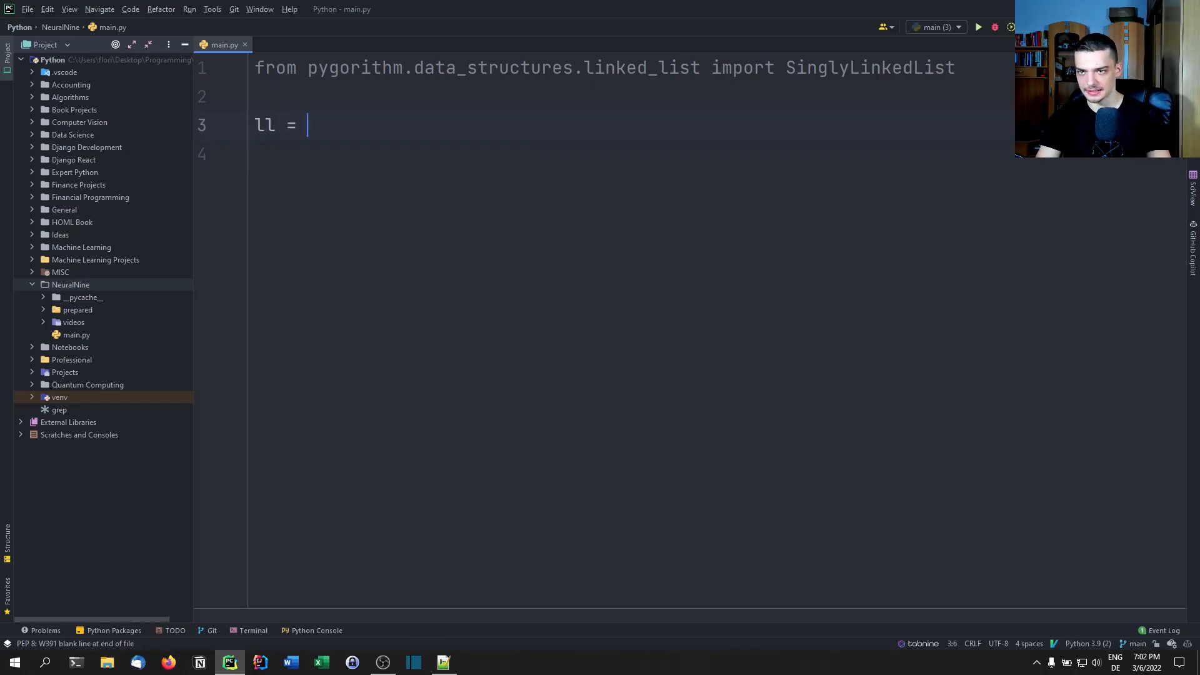
{"action": "type", "text": "SinglyLinkedList"}
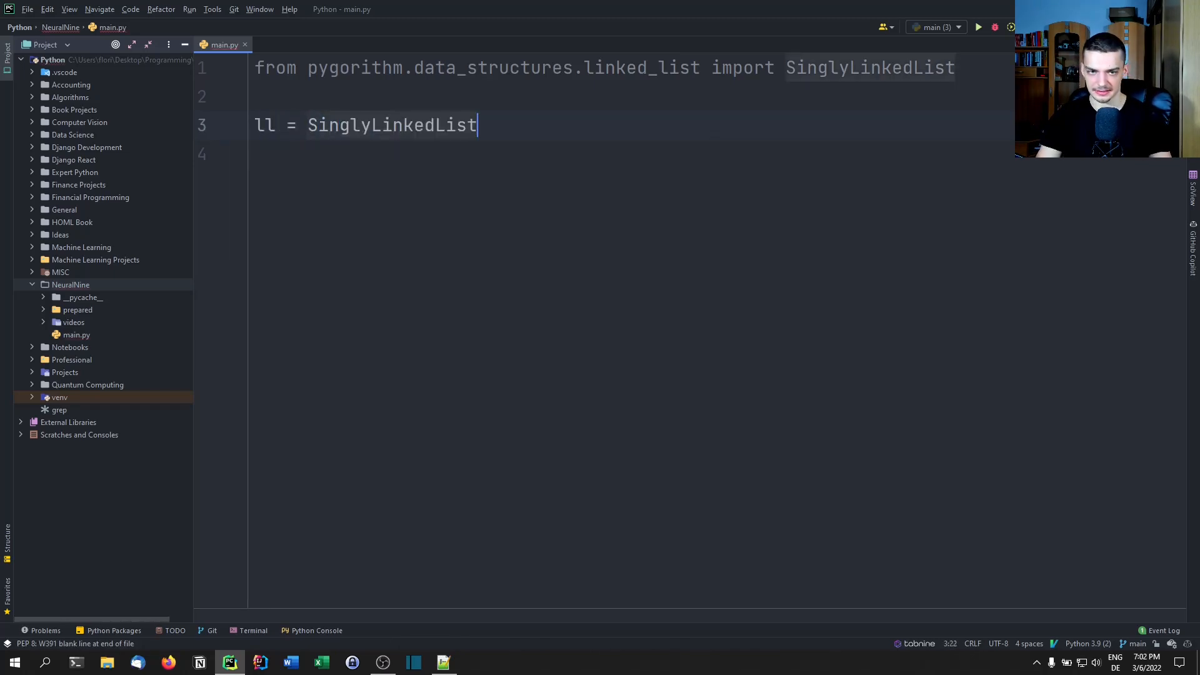
{"action": "type", "text": "()"}
{"action": "left_click", "coordinate": [630, 154]}
{"action": "type", "text": "ll.insert_at_start("}
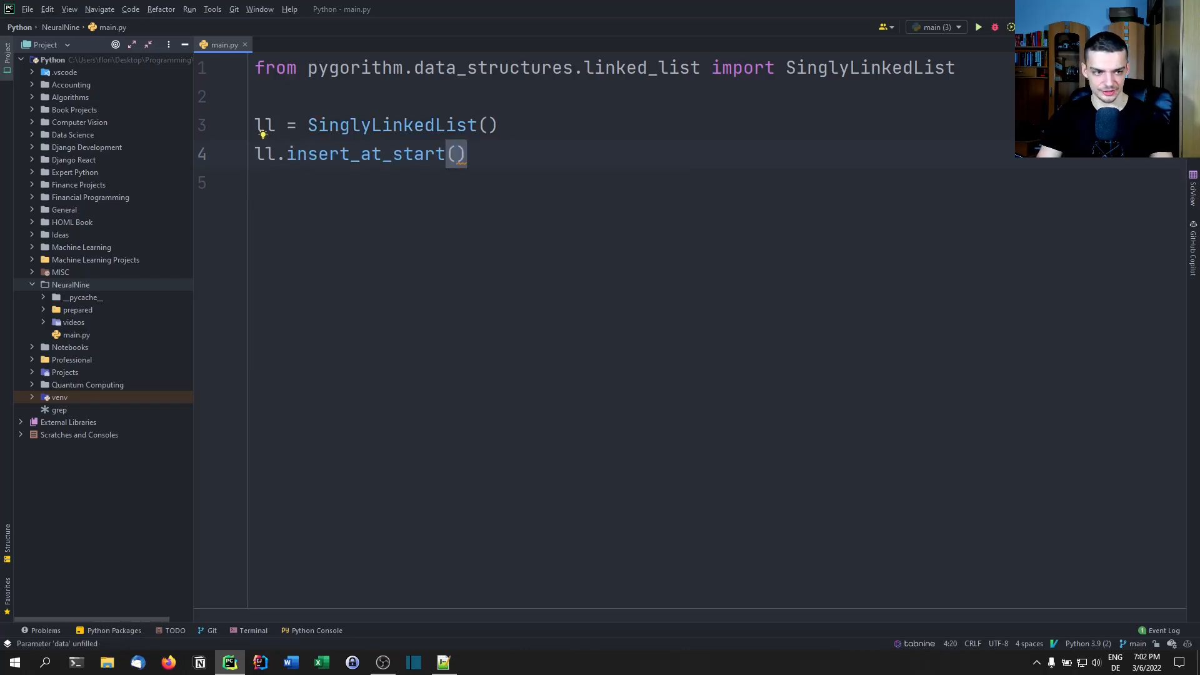
{"action": "type", "text": "15"}
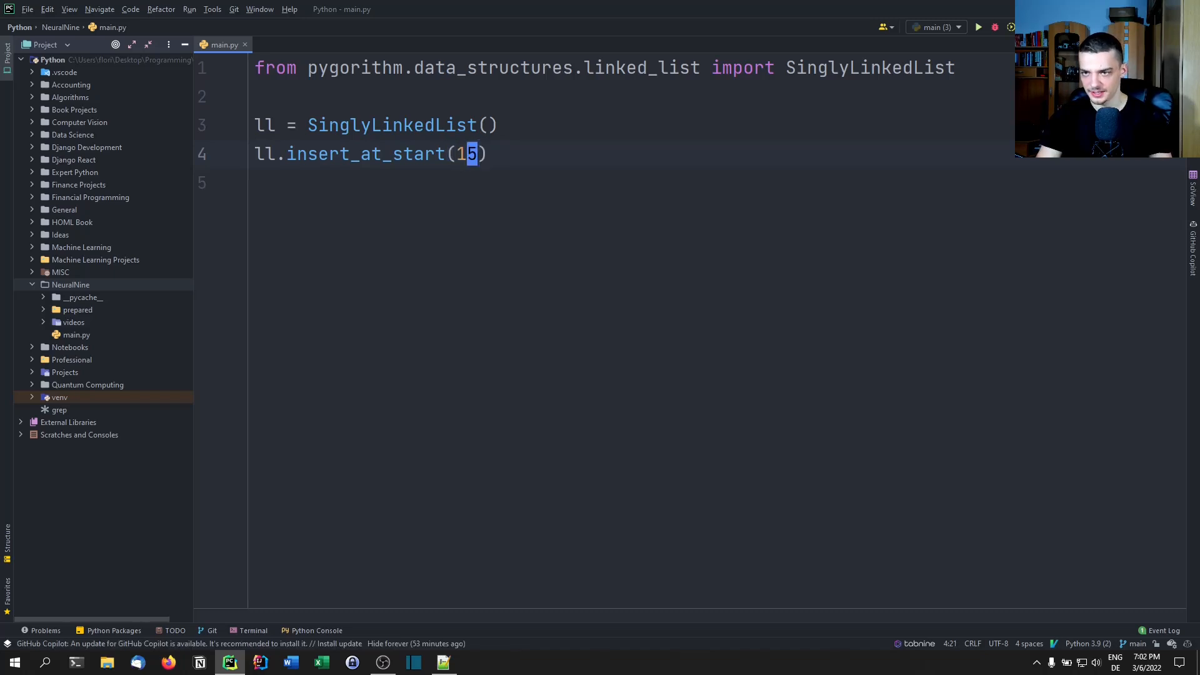
{"action": "type", "text": "ll.insert_at_start(6"}
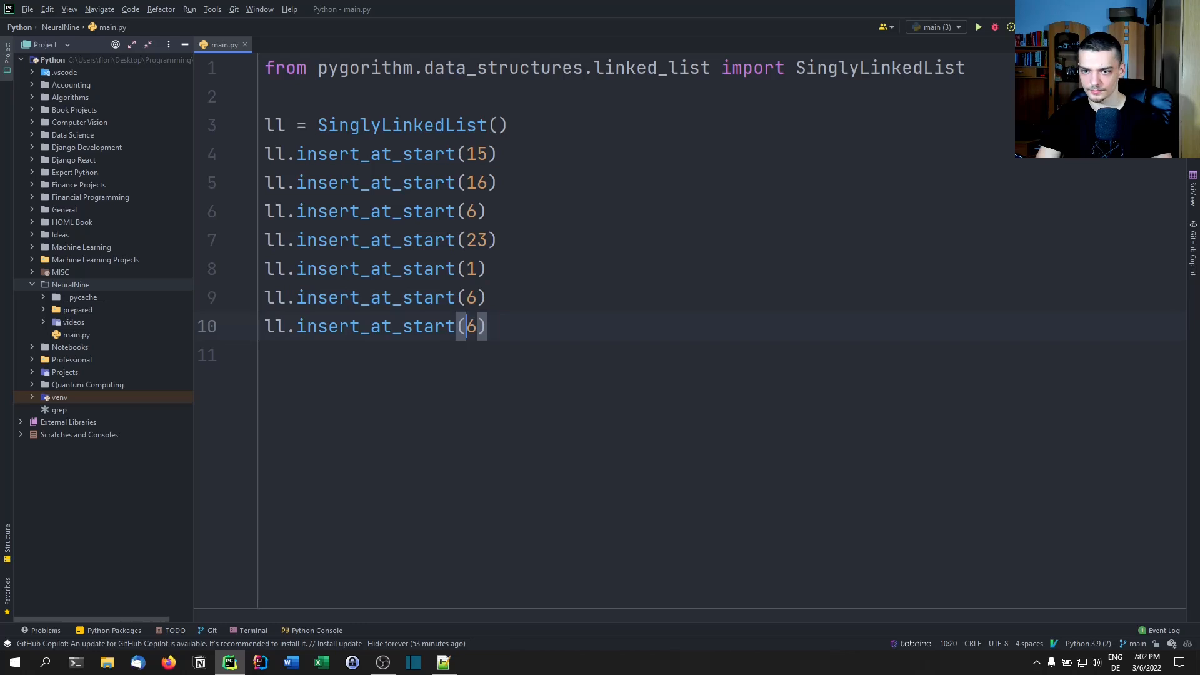
{"action": "type", "text": "22"}
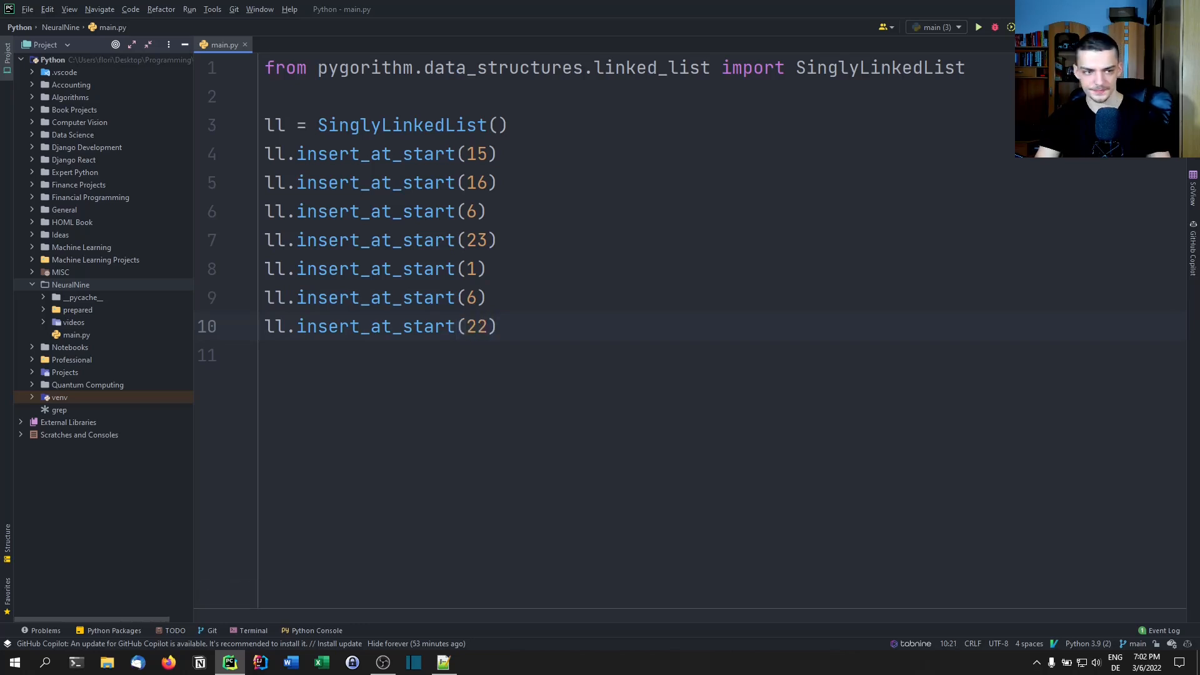
- Print ll.get_data() and select the whole linked list script
{"action": "type", "text": "pri"}
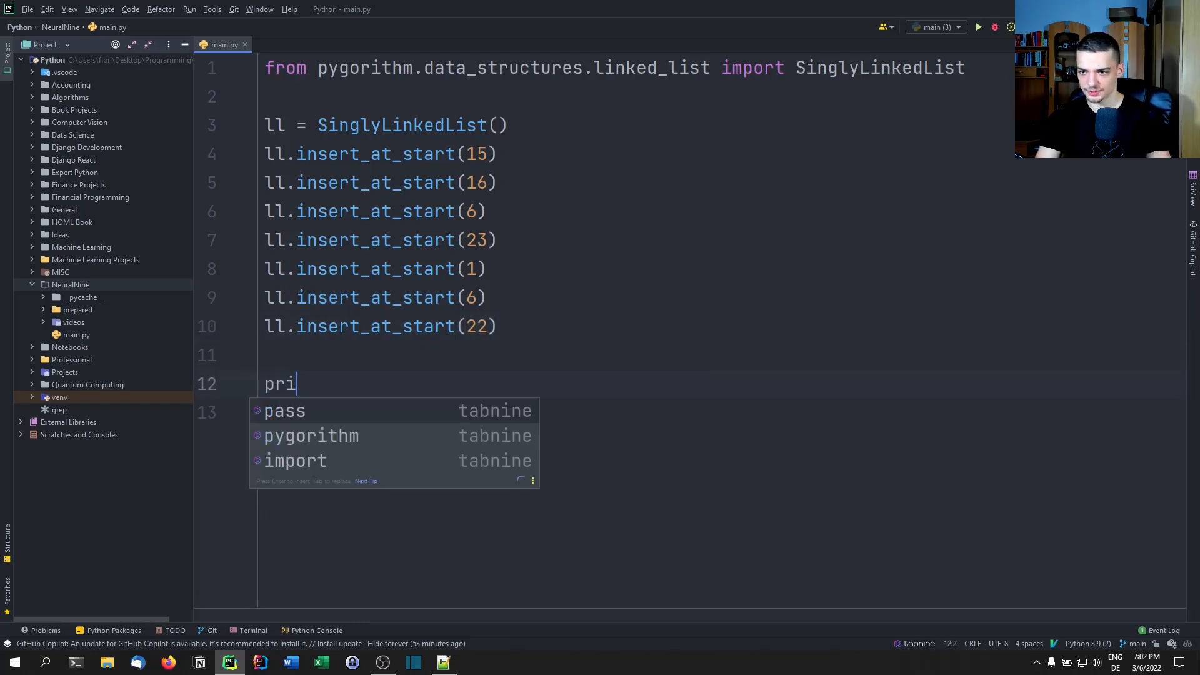
{"action": "type", "text": "nt(ll.get"}
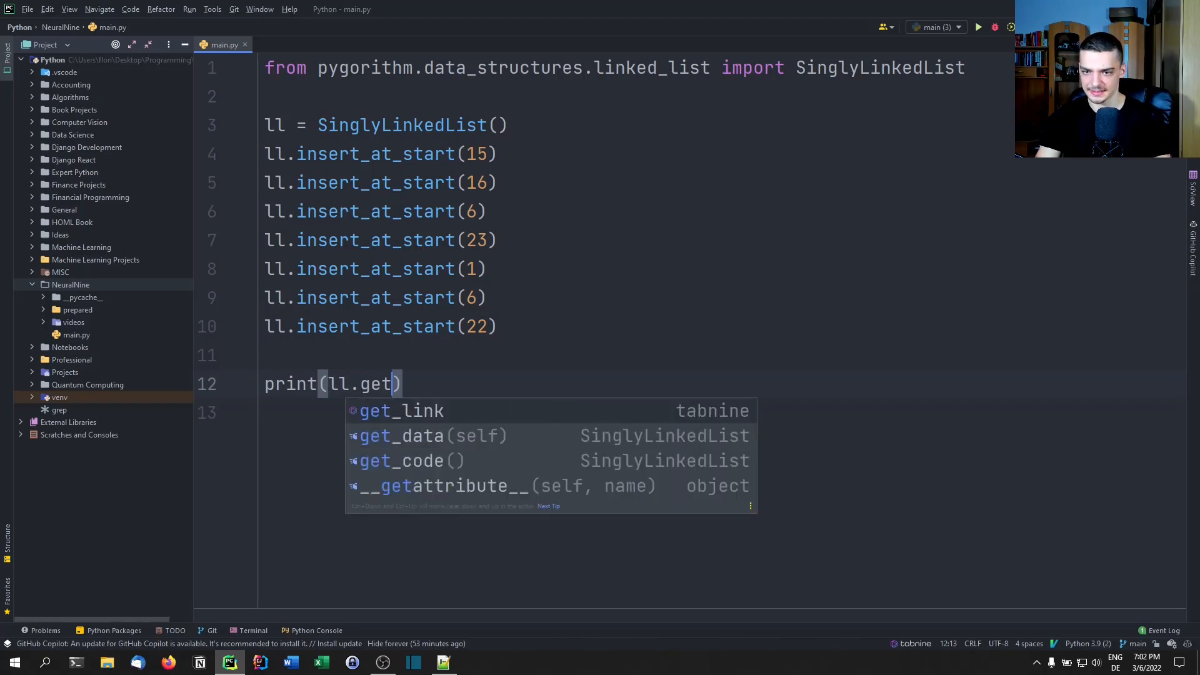
{"action": "left_click", "coordinate": [977, 27]}
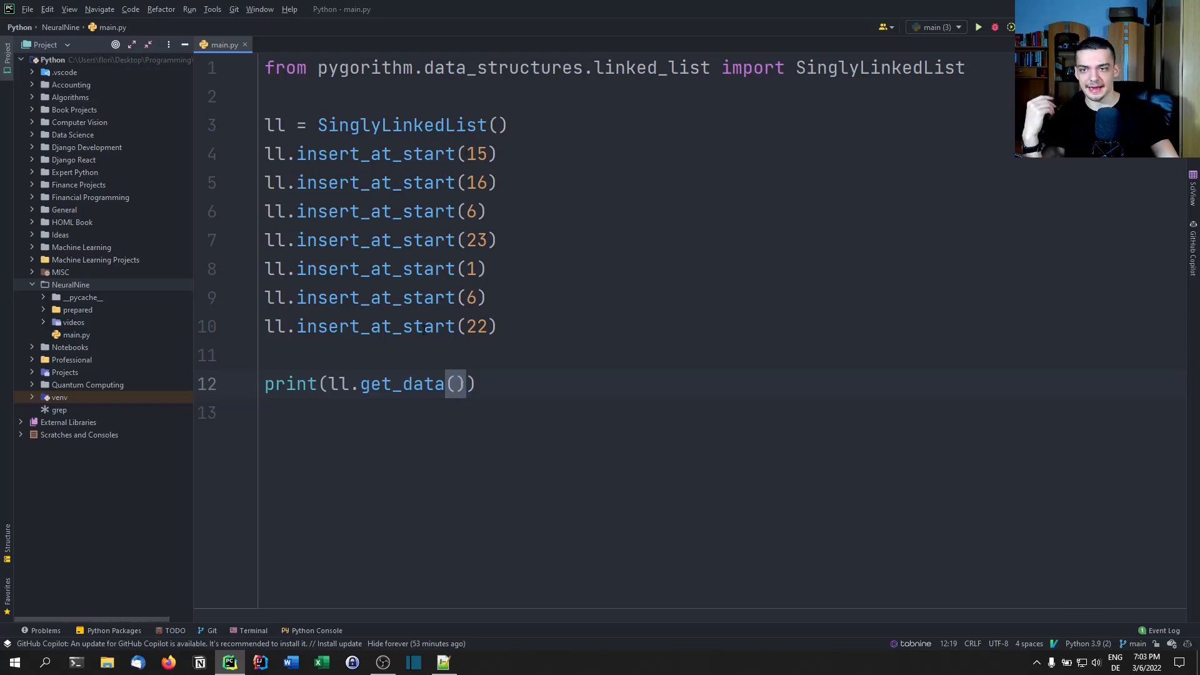
{"action": "key", "text": "ctrl+a"}
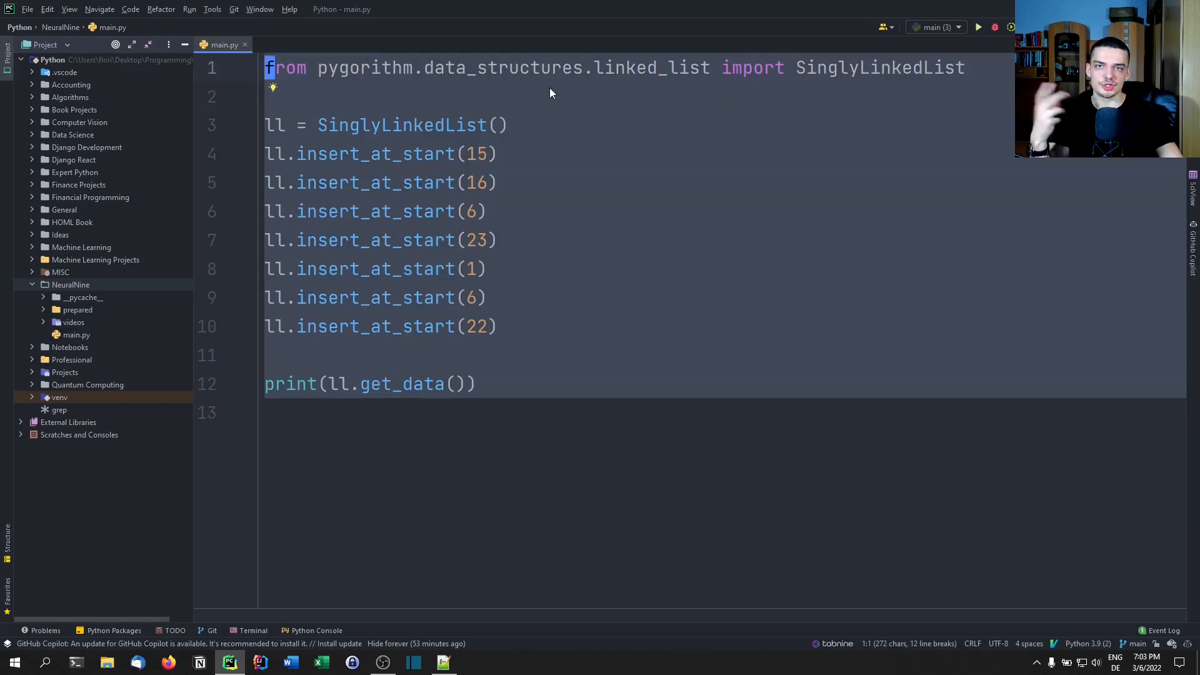
{"action": "mouse_move", "coordinate": [448, 94]}
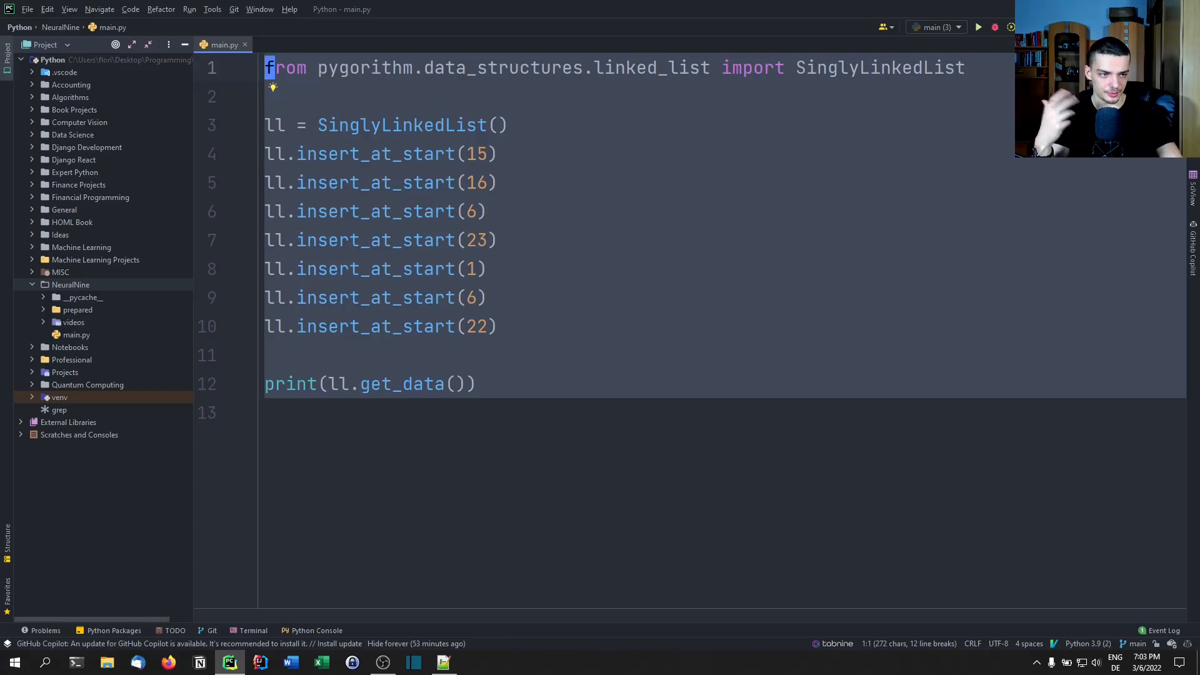
{"action": "mouse_move", "coordinate": [627, 312]}
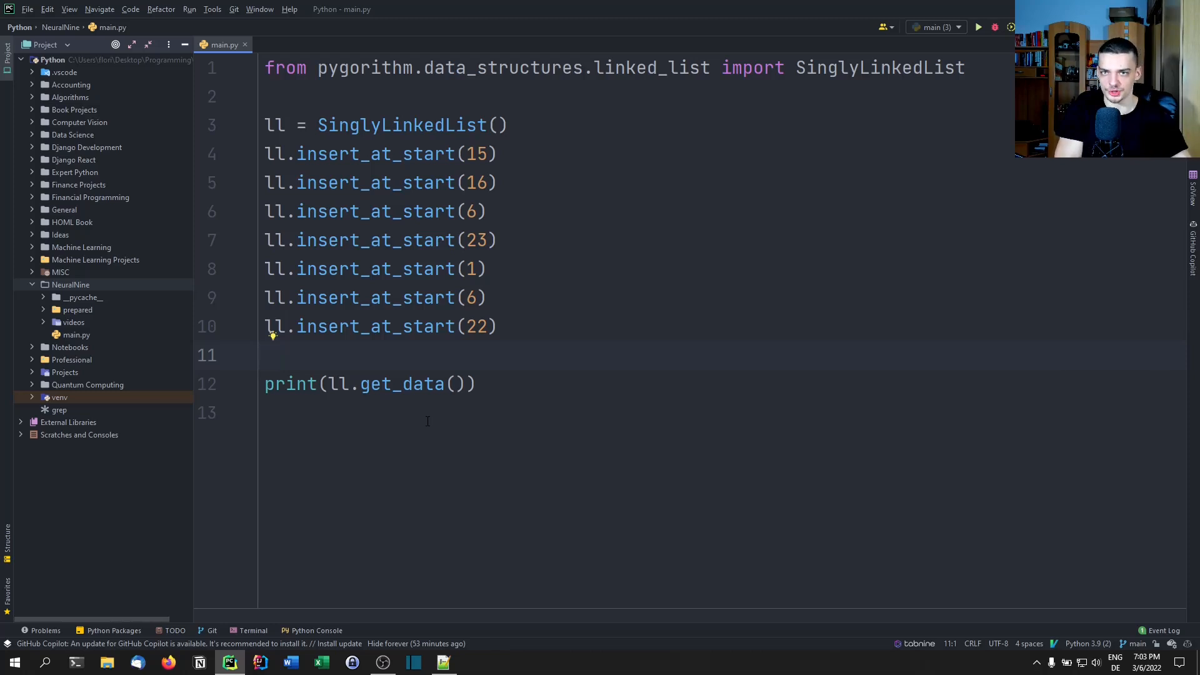
{"action": "key", "text": "ctrl+a"}
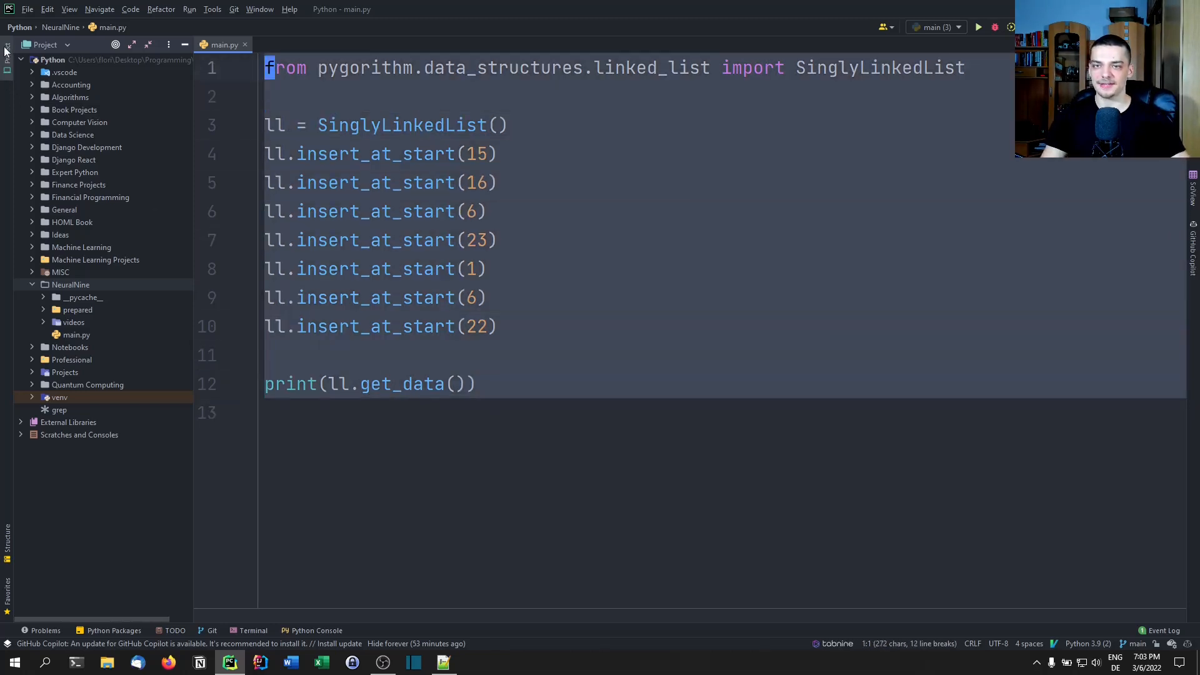
- Replace the script with 'import pygorithm' and 'help(pygorithm)', run it and review the package listing
{"action": "key", "text": "ctrl+a"}
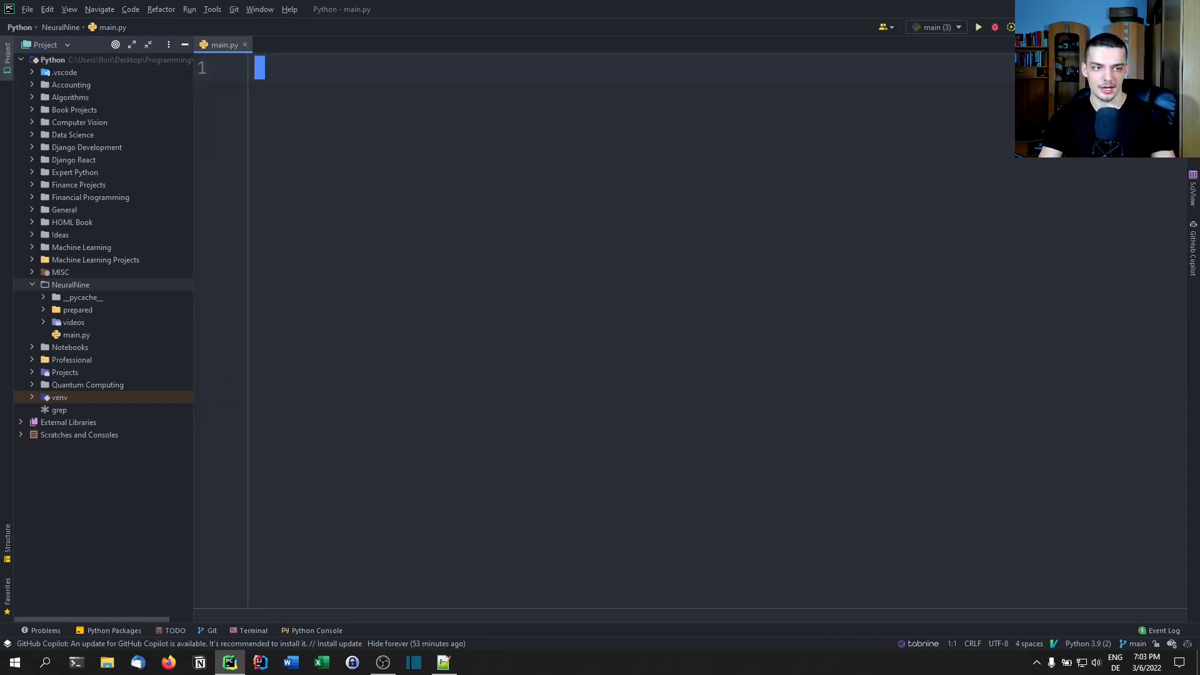
{"action": "type", "text": "import py"}
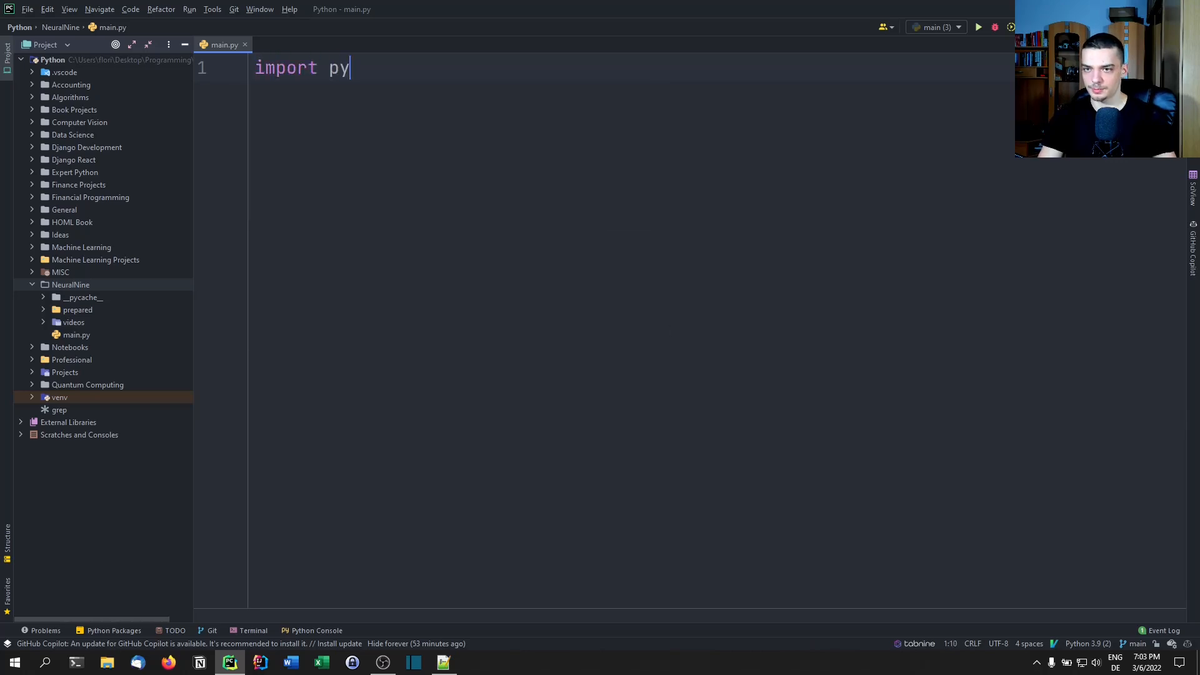
{"action": "type", "text": "gorithm"}
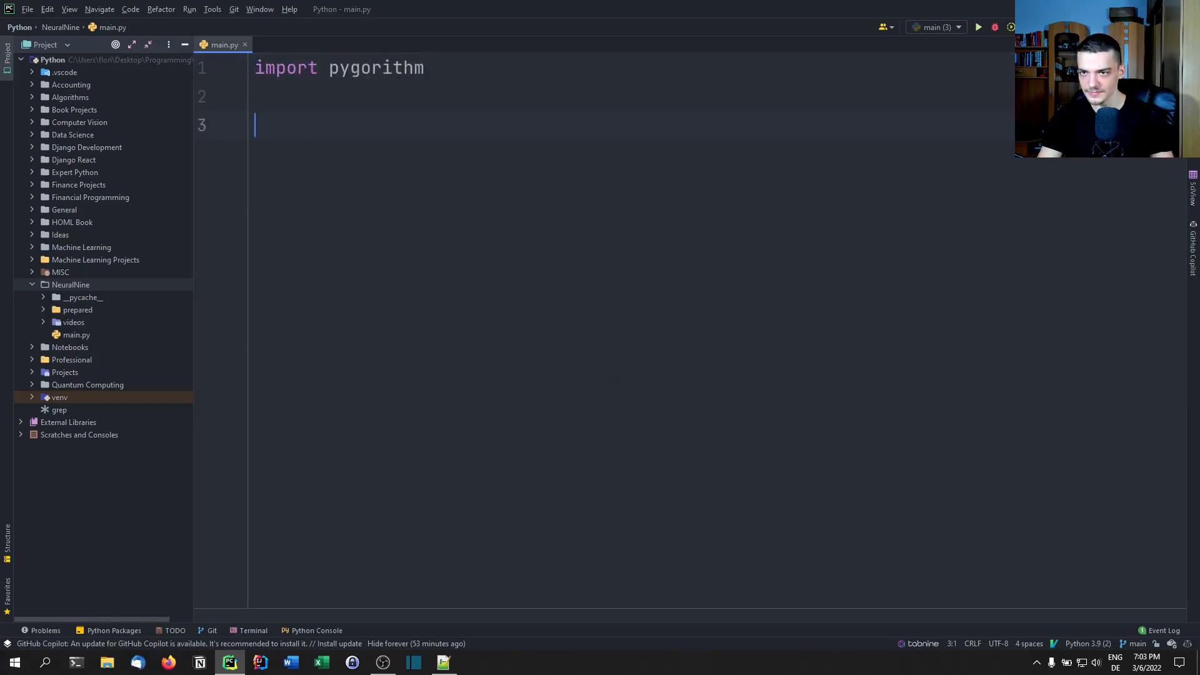
{"action": "type", "text": "help(pygorithm"}
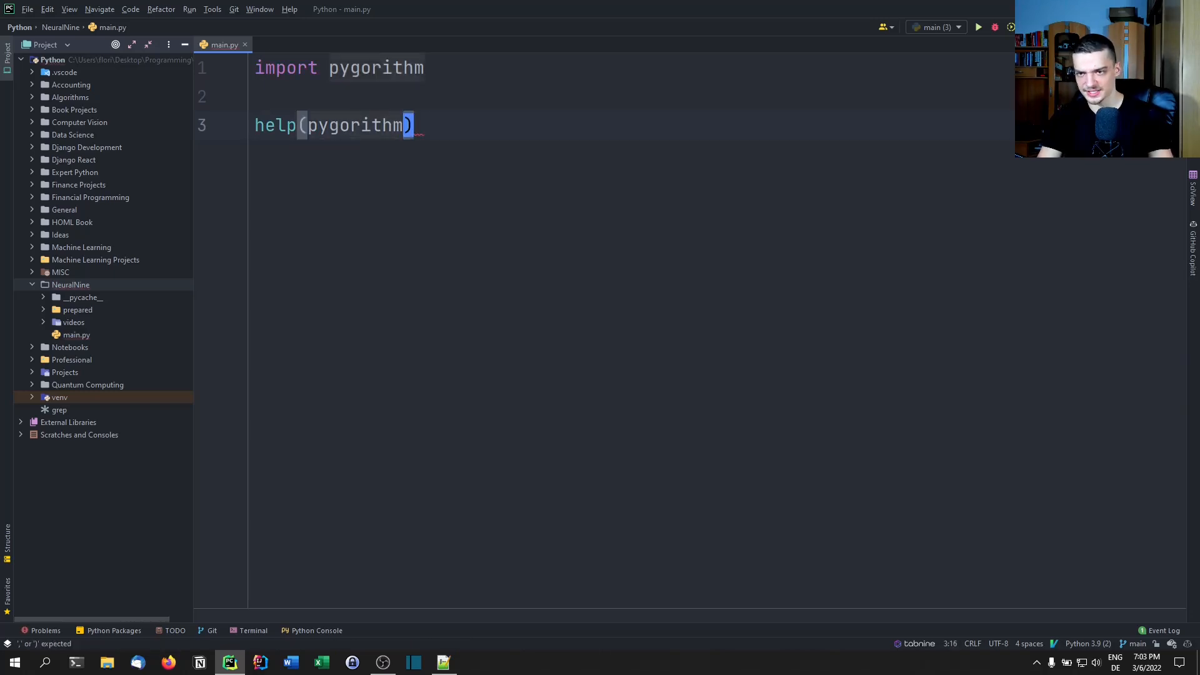
{"action": "left_click", "coordinate": [977, 27]}
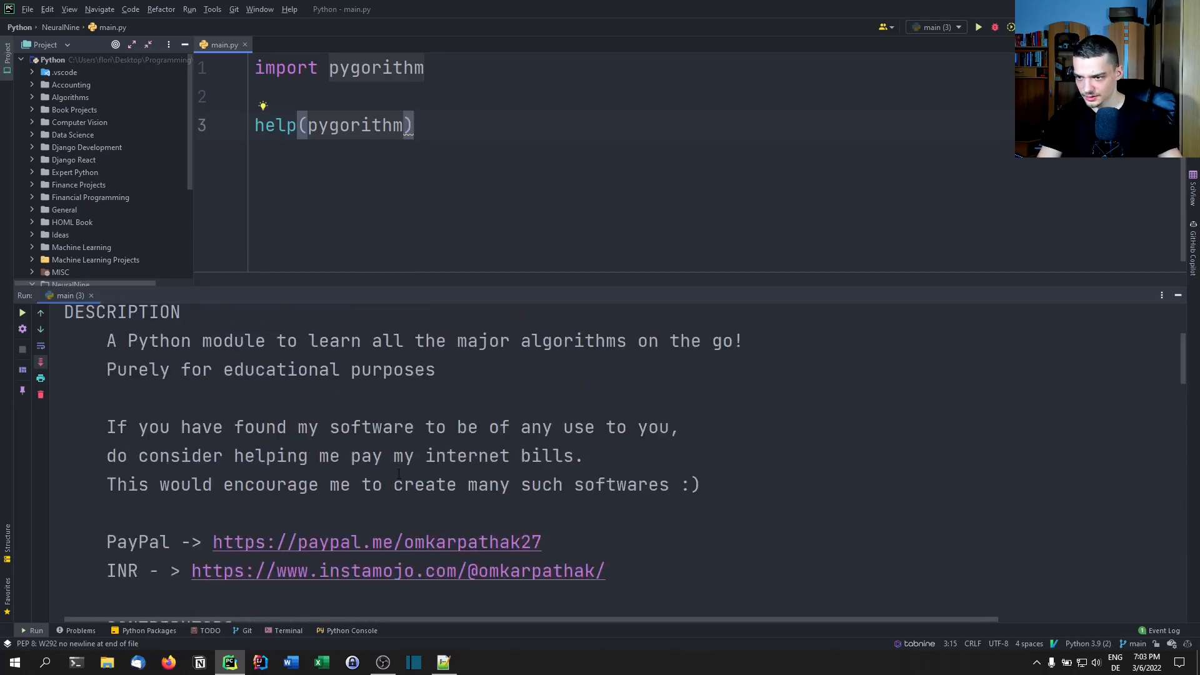
{"action": "scroll", "scroll_direction": "down", "scroll_amount": 3}
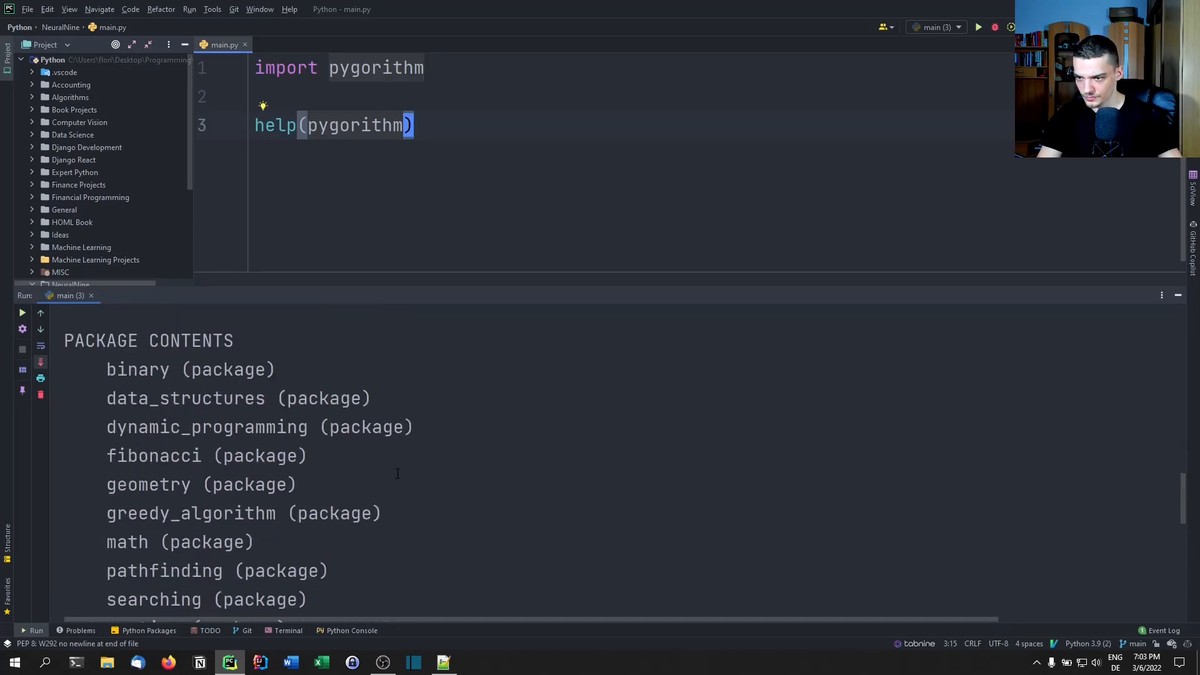
{"action": "scroll", "scroll_direction": "down", "scroll_amount": 3}
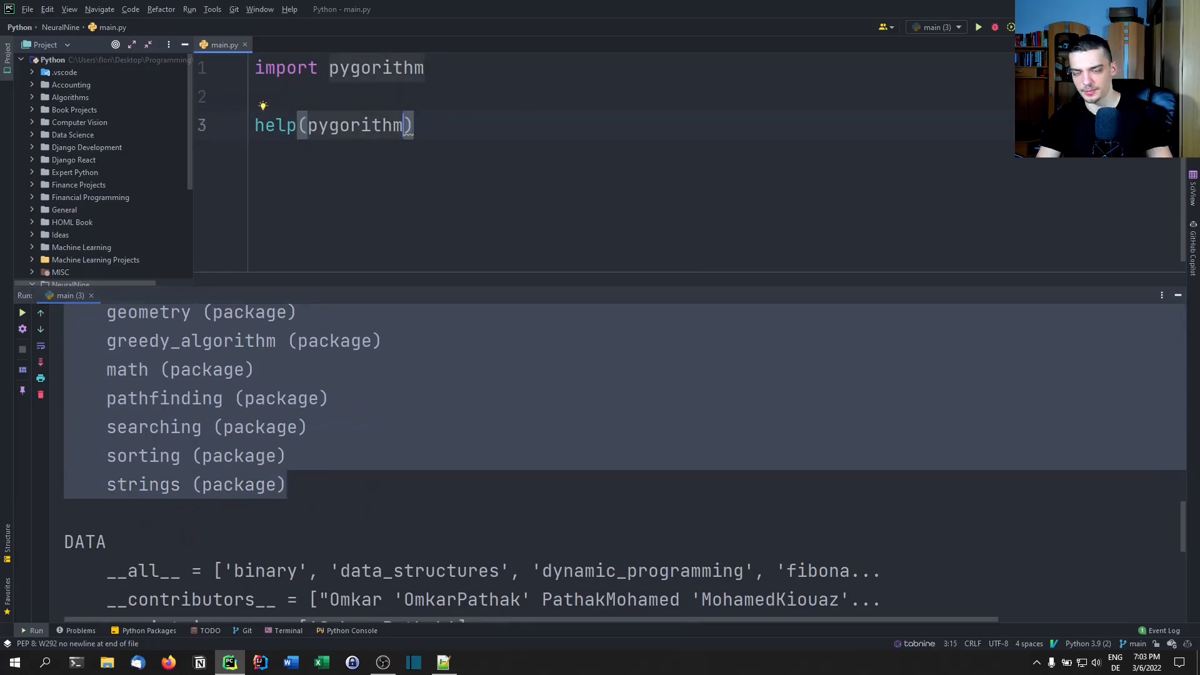
- Change the help() argument to pygorithm.sorting
{"action": "type", "text": ".solve"}
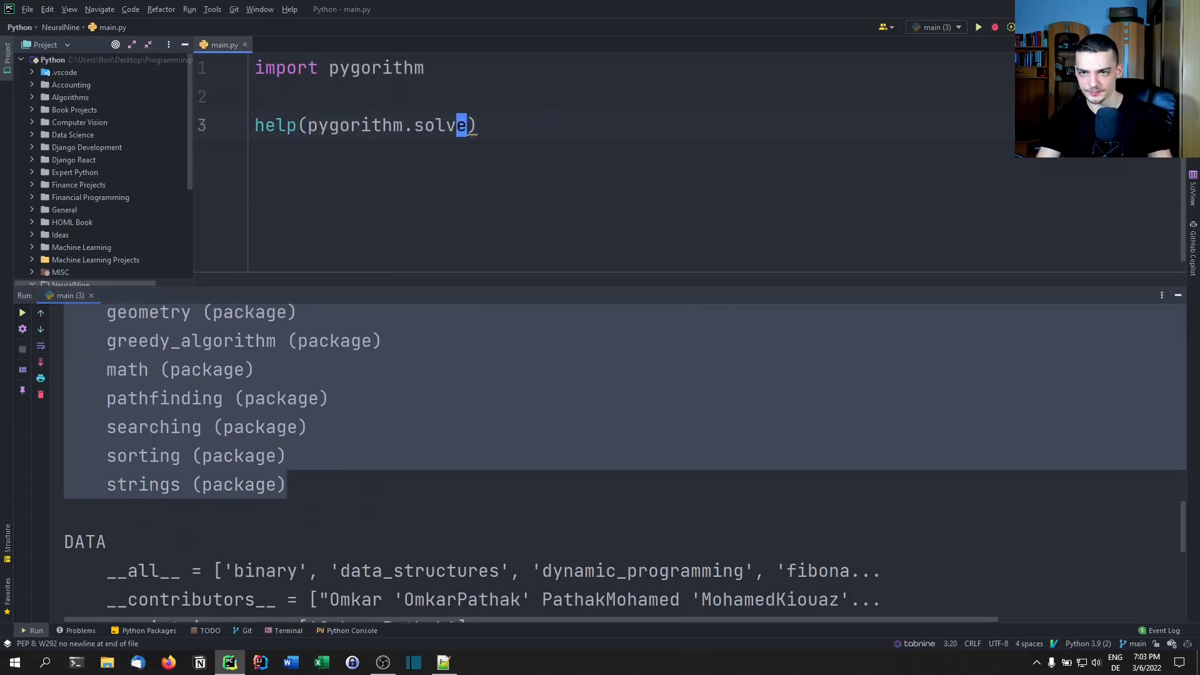
{"action": "type", "text": "sorting"}
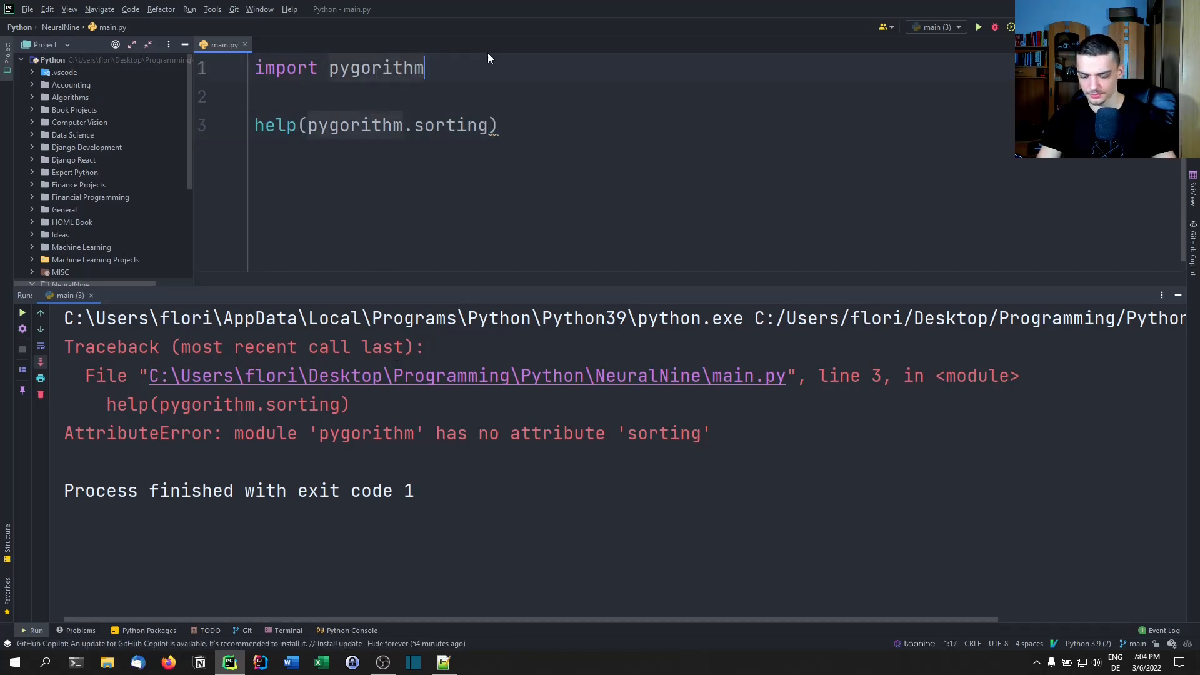
- Import pygorithm.sorting so help() runs and lists the sorting algorithms
{"action": "type", "text": ".sorting"}
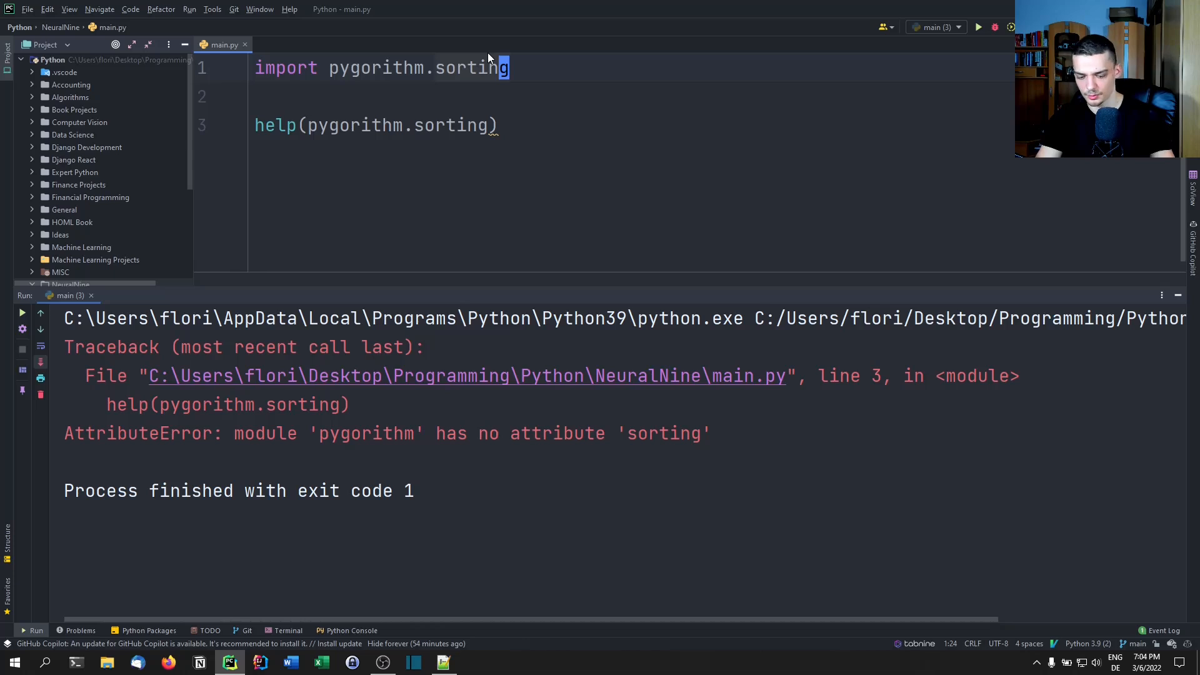
{"action": "left_click", "coordinate": [977, 26]}
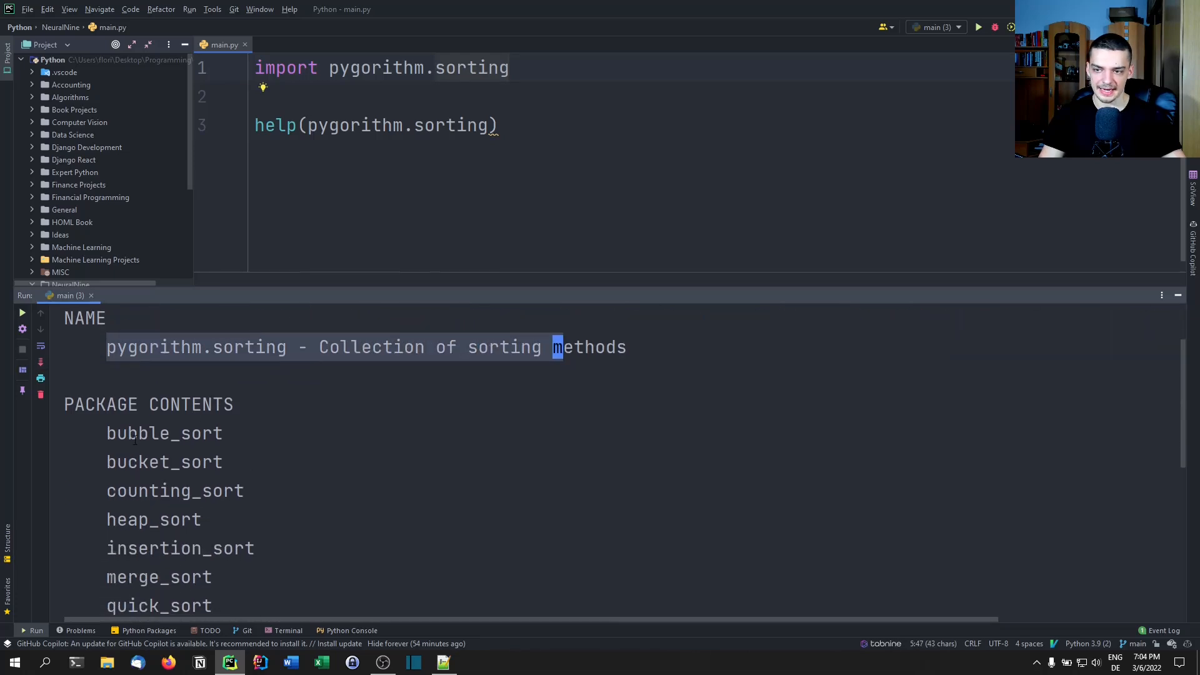
{"action": "scroll", "scroll_direction": "down", "scroll_amount": 3}
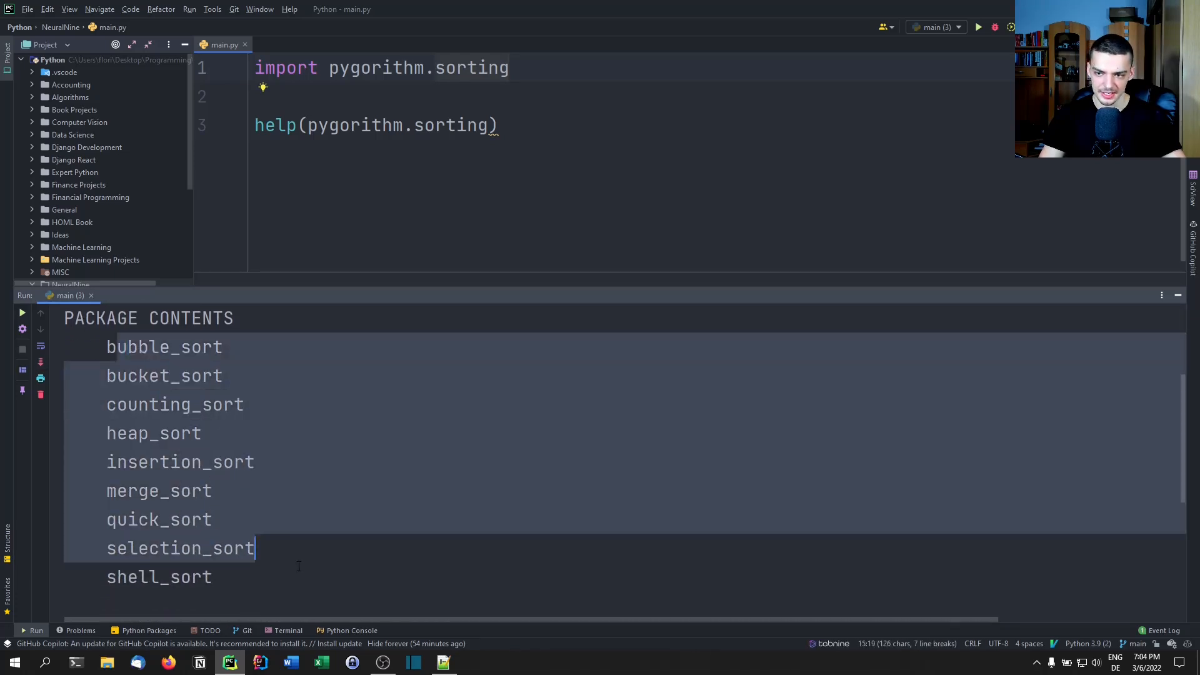
{"action": "scroll", "scroll_direction": "down", "scroll_amount": 3}
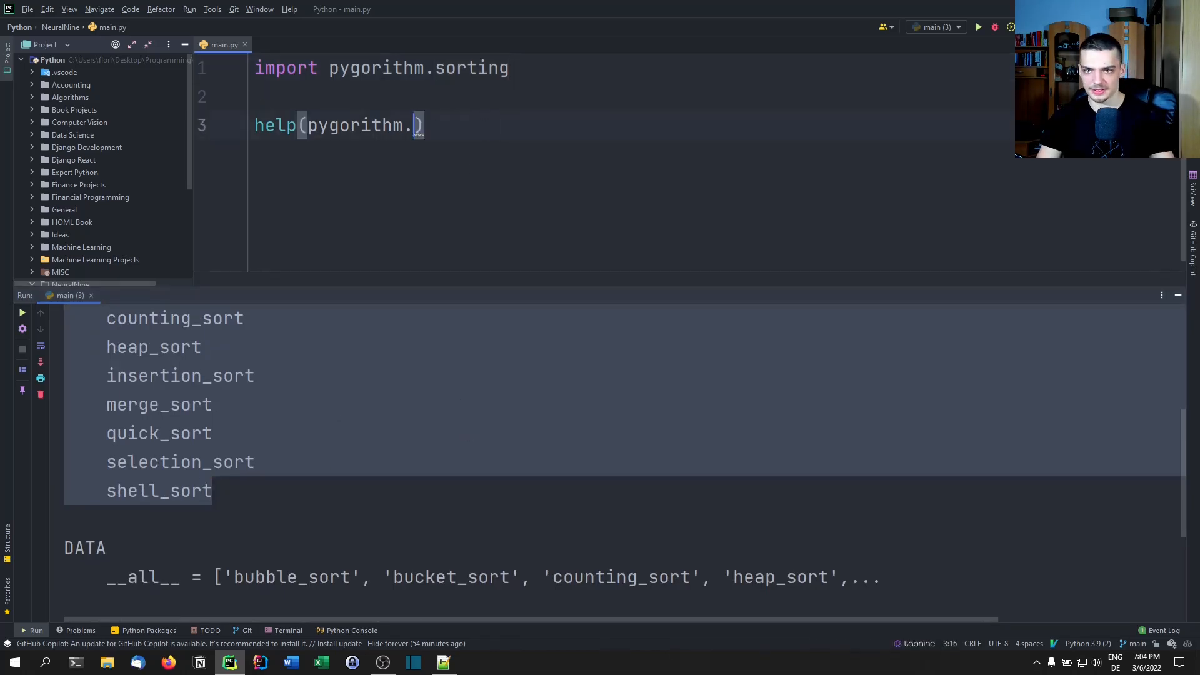
- Switch both lines to pygorithm.searching and list its search algorithms with help()
{"action": "type", "text": "searching"}
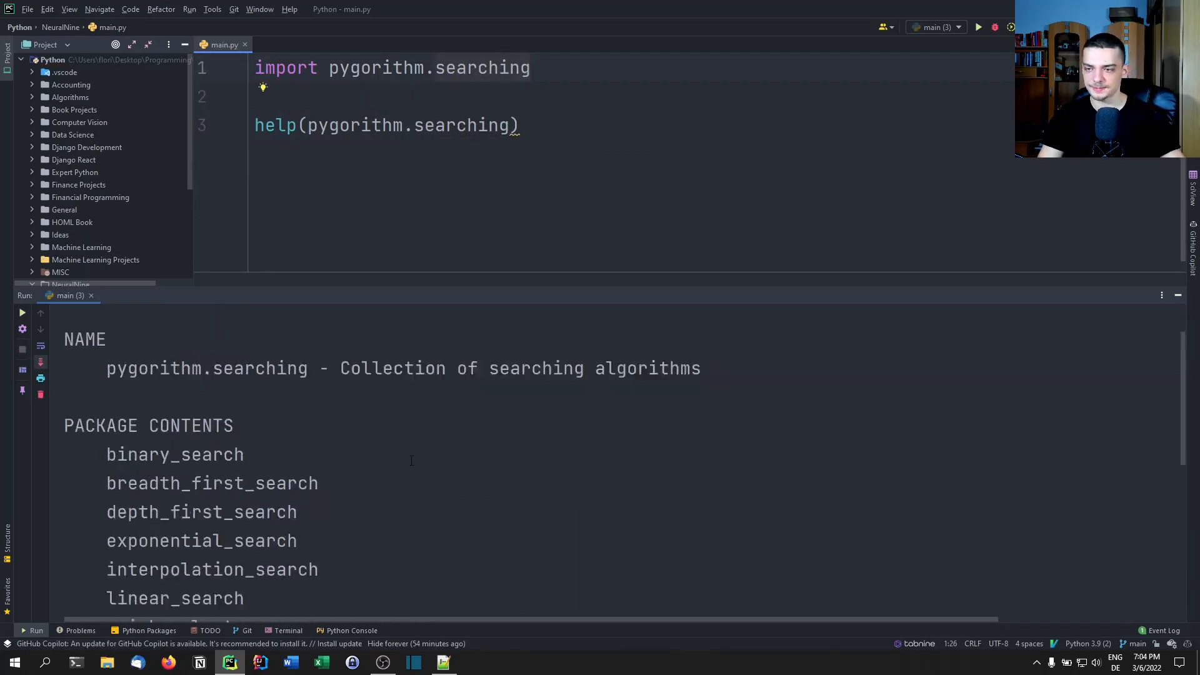
{"action": "scroll", "scroll_direction": "down", "scroll_amount": 3}
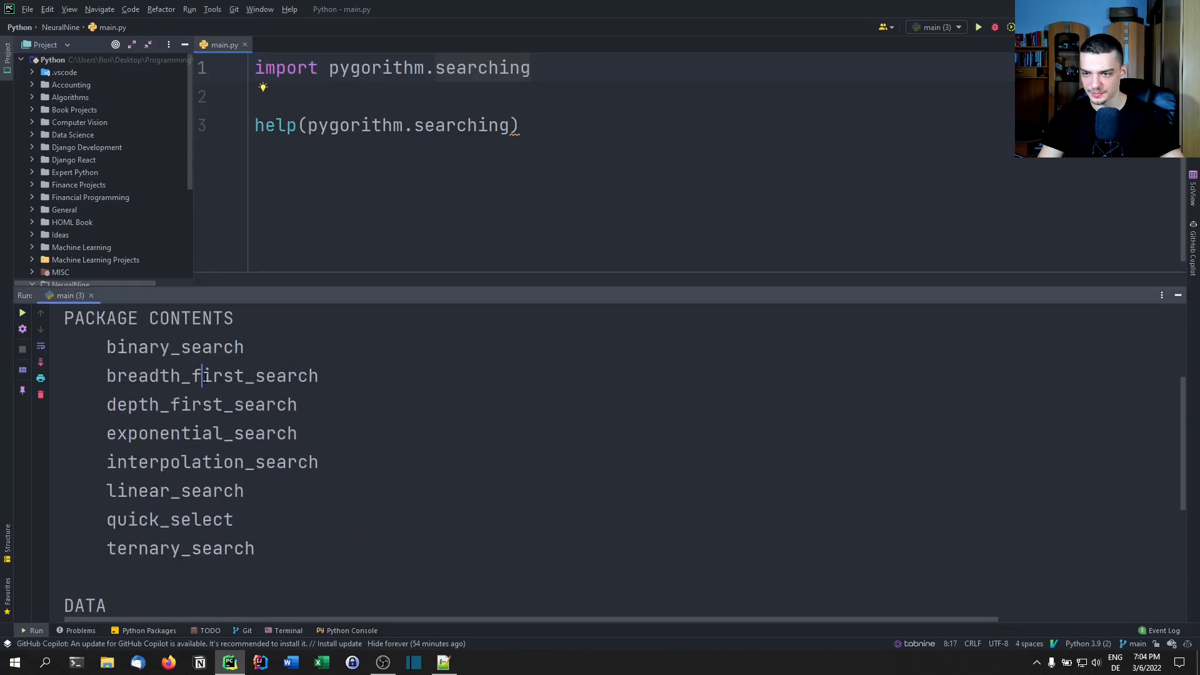